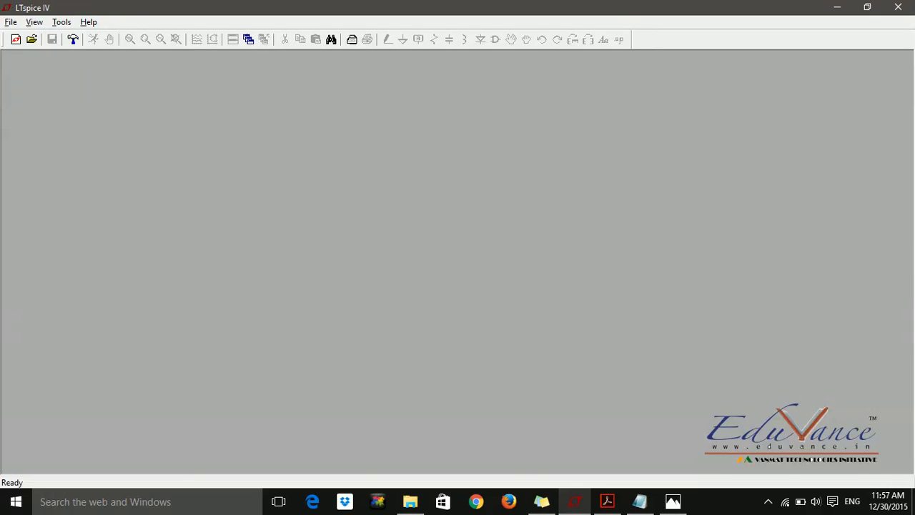
mouse_move(671, 501)
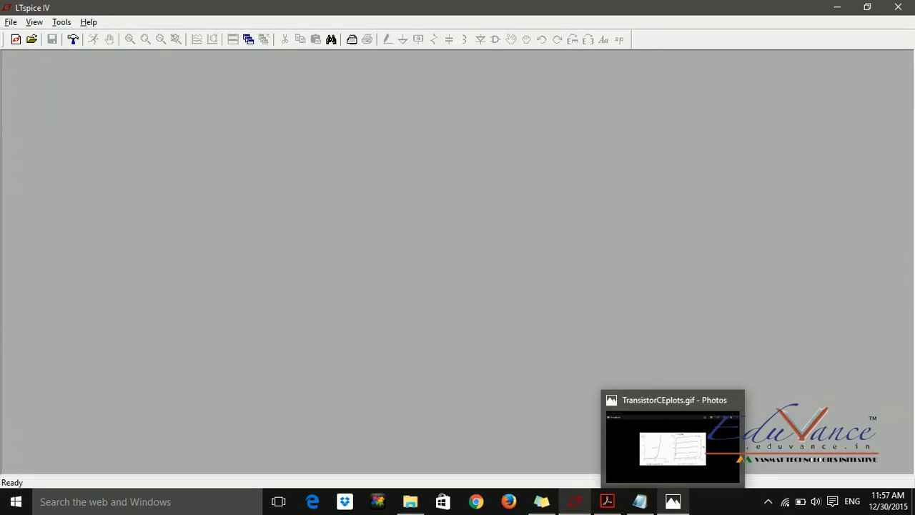
Check the characteristic curves image, then create the new blank schematic Draft1.asc
left_click(672, 447)
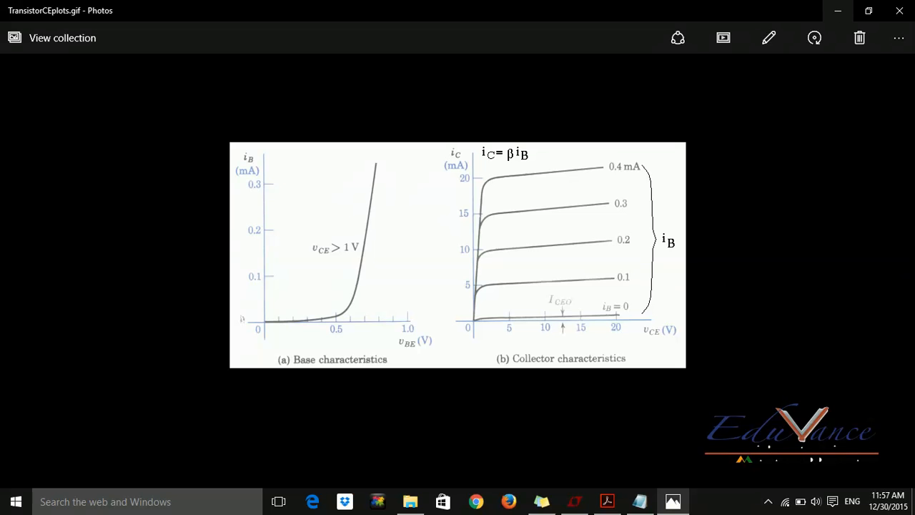
left_click(574, 501)
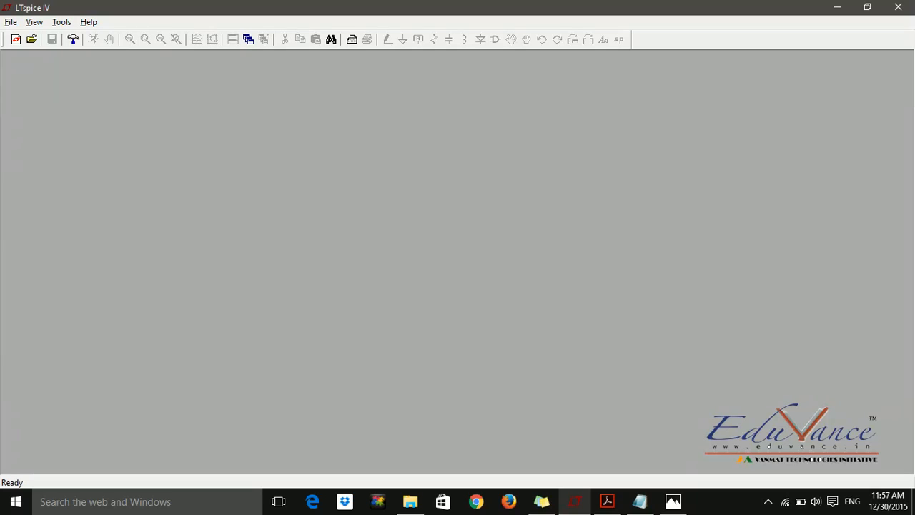
left_click(11, 21)
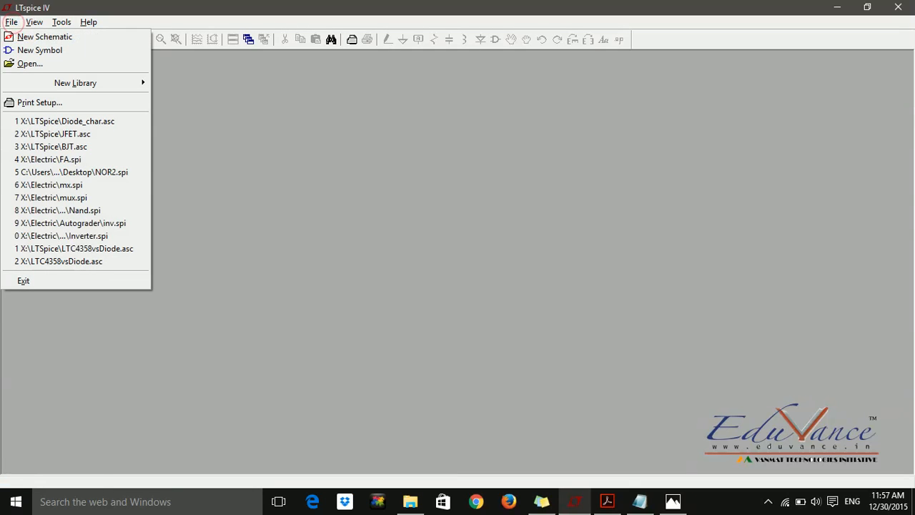
left_click(44, 37)
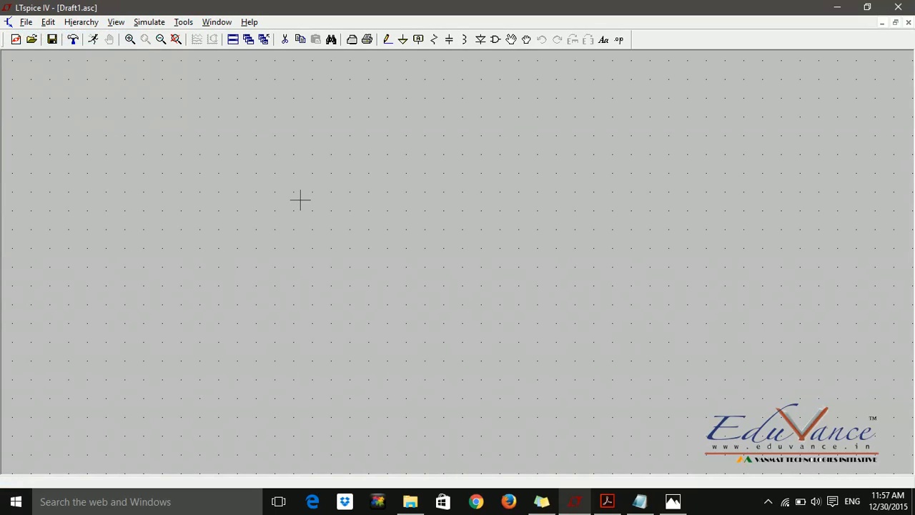
mouse_move(549, 251)
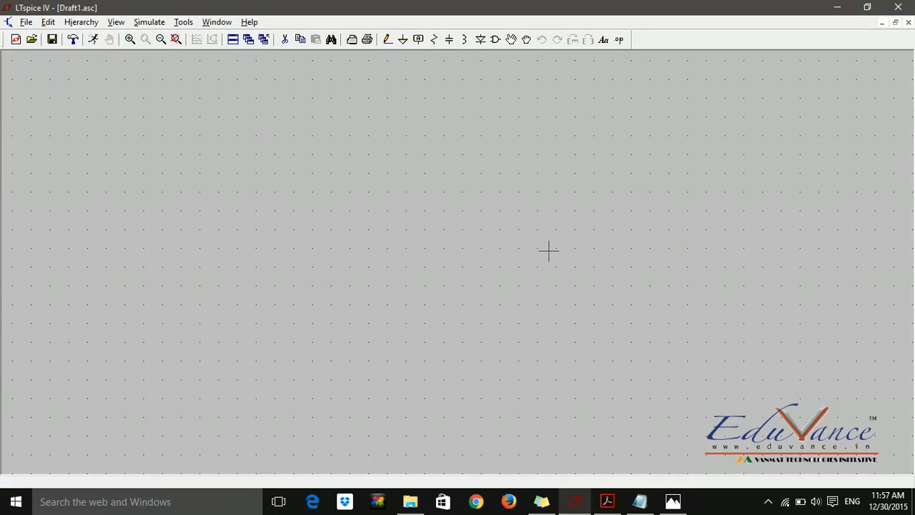
mouse_move(508, 256)
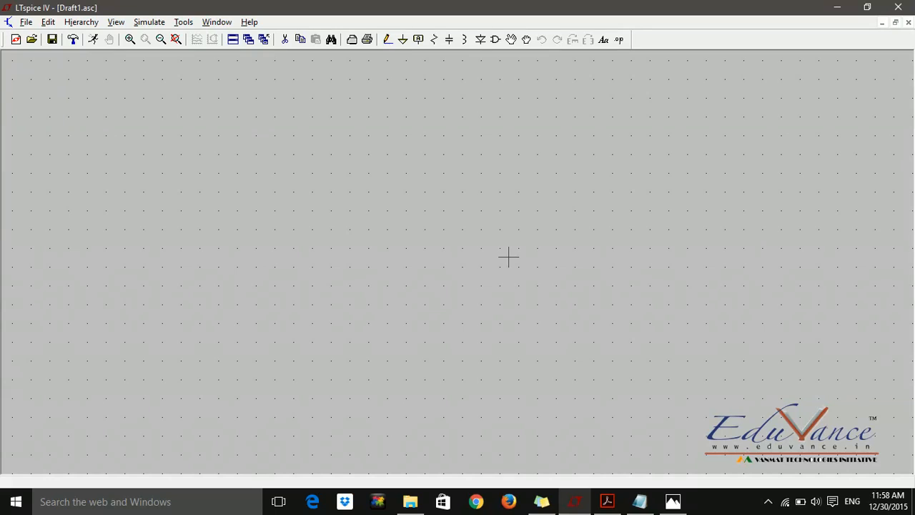
mouse_move(449, 40)
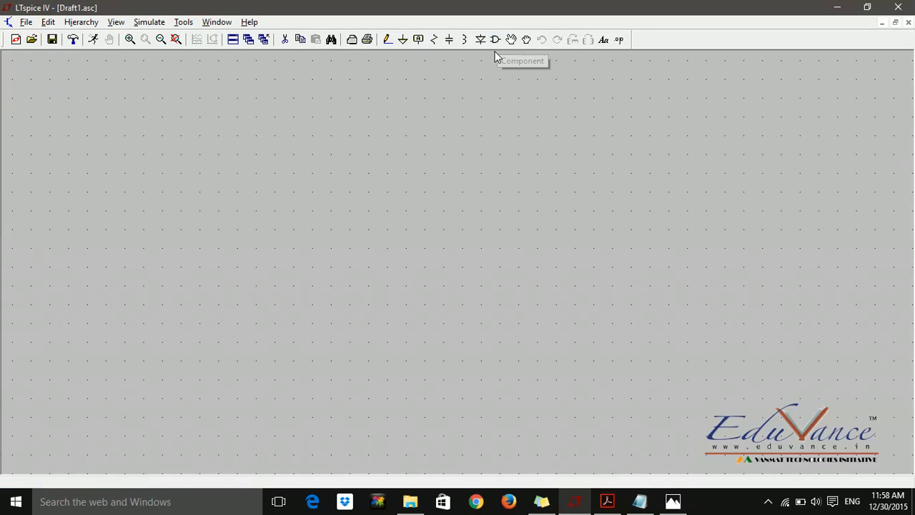
mouse_move(495, 40)
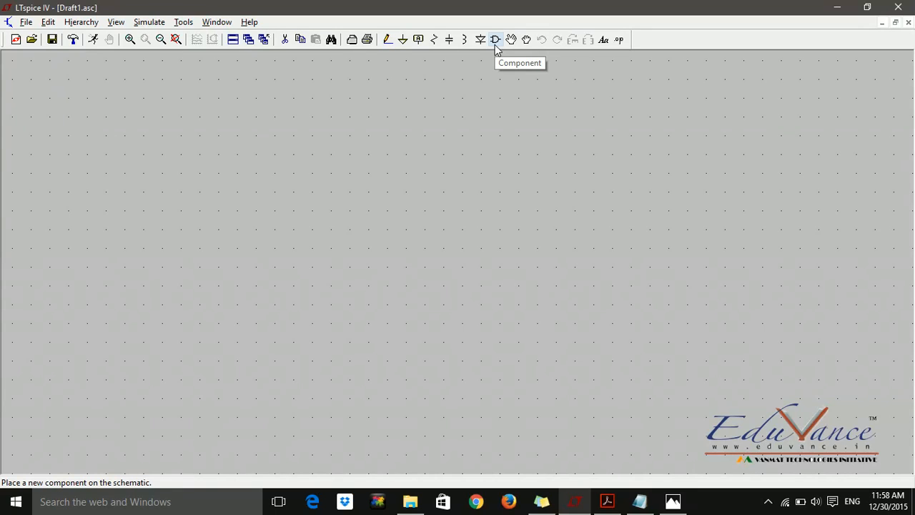
mouse_move(494, 44)
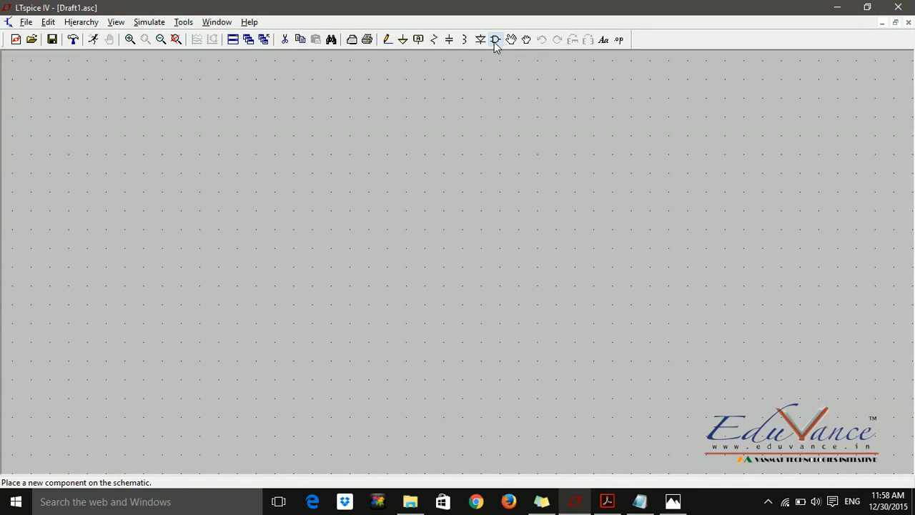
mouse_move(494, 40)
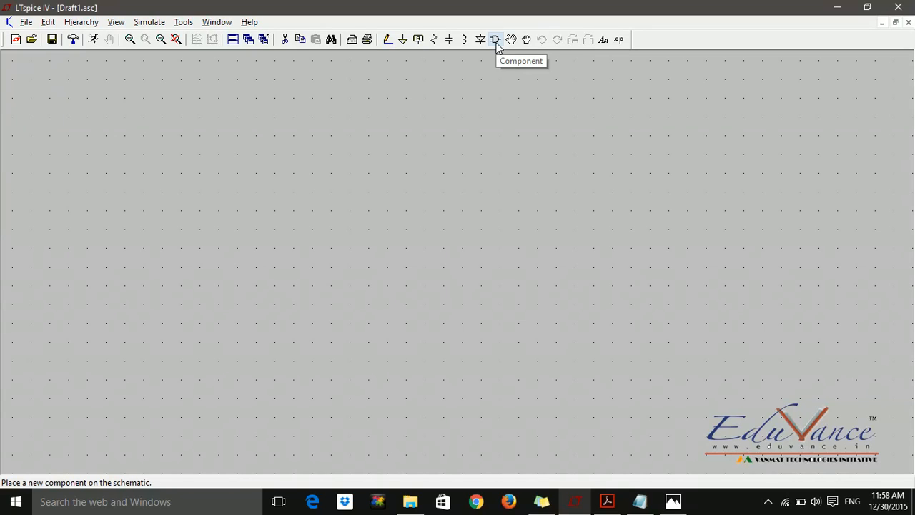
mouse_move(499, 47)
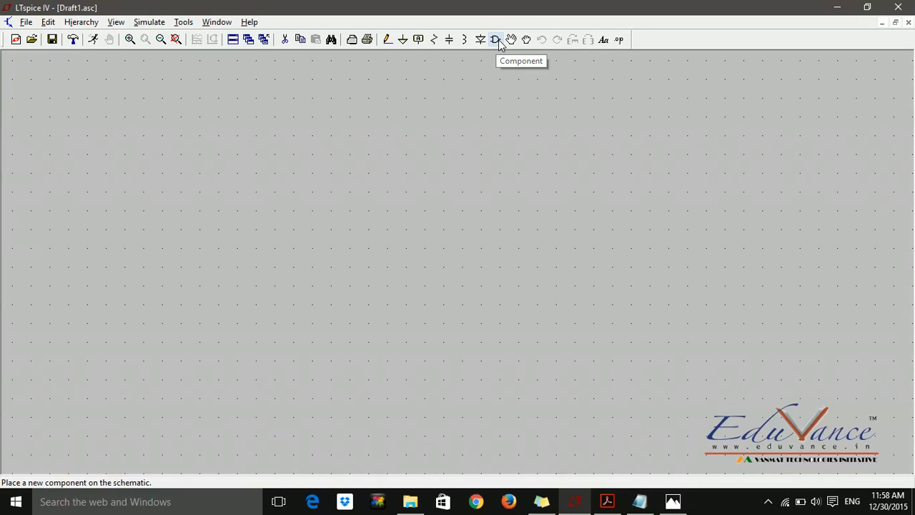
Choose the npn part from the component library and place transistors near the schematic centre
left_click(495, 39)
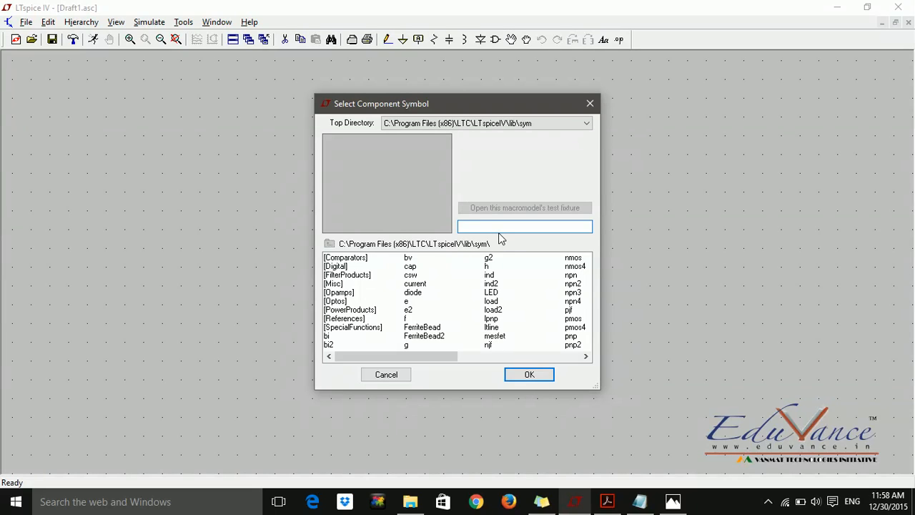
type("npn")
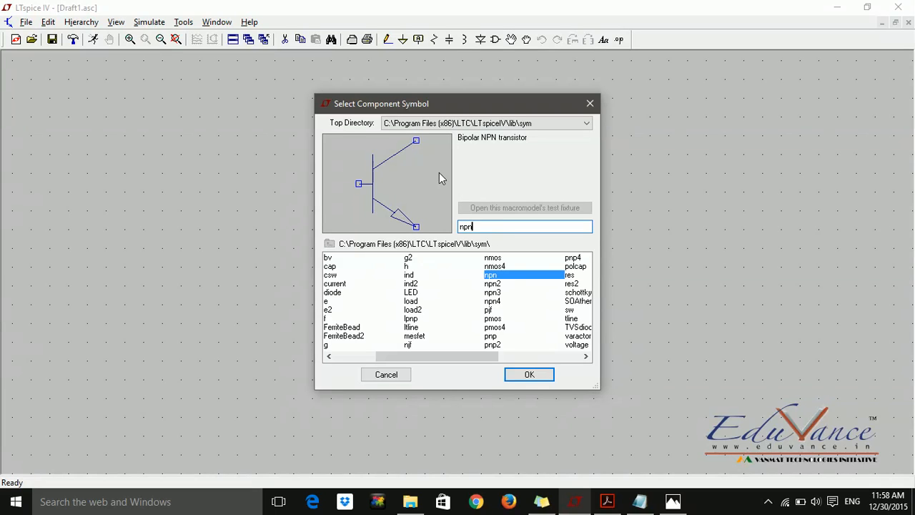
mouse_move(528, 374)
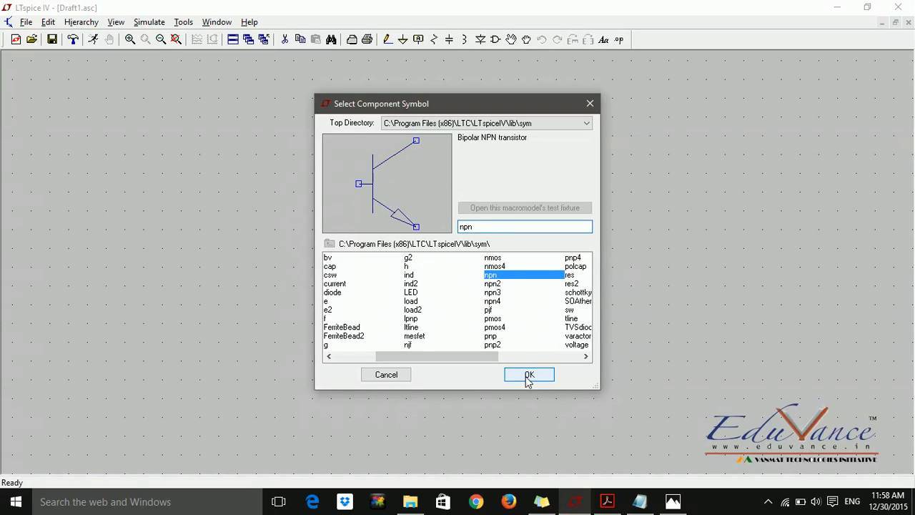
left_click(529, 374)
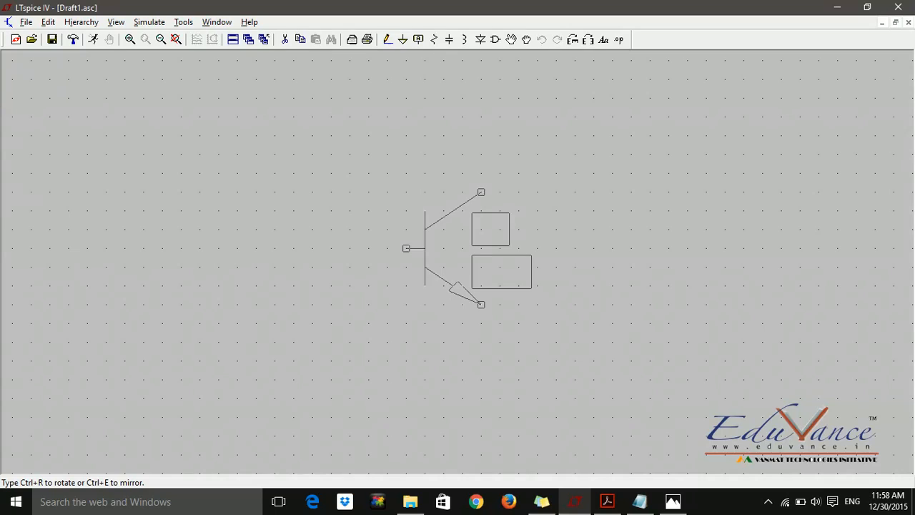
left_click(464, 248)
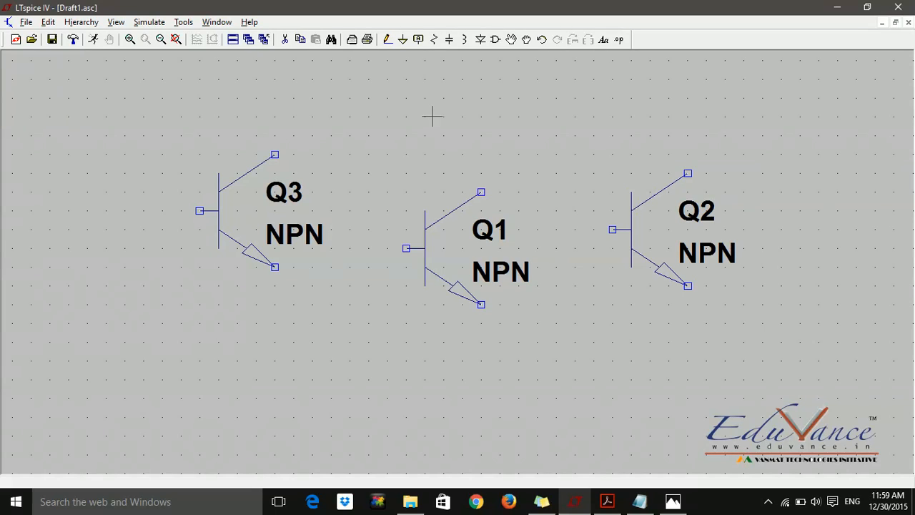
mouse_move(274, 287)
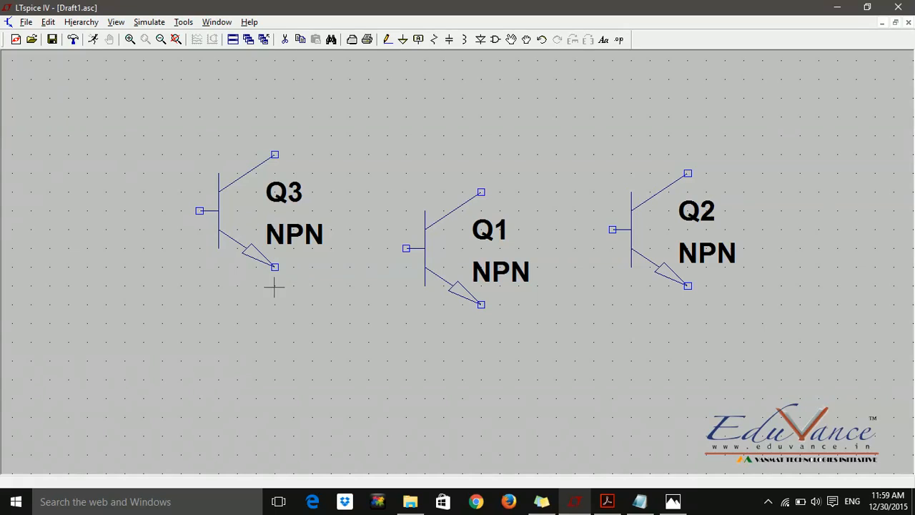
mouse_move(275, 184)
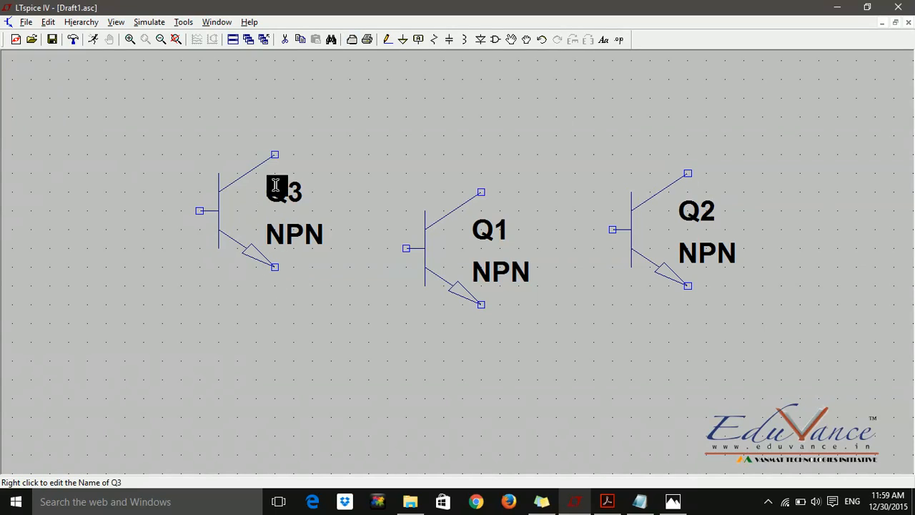
mouse_move(384, 104)
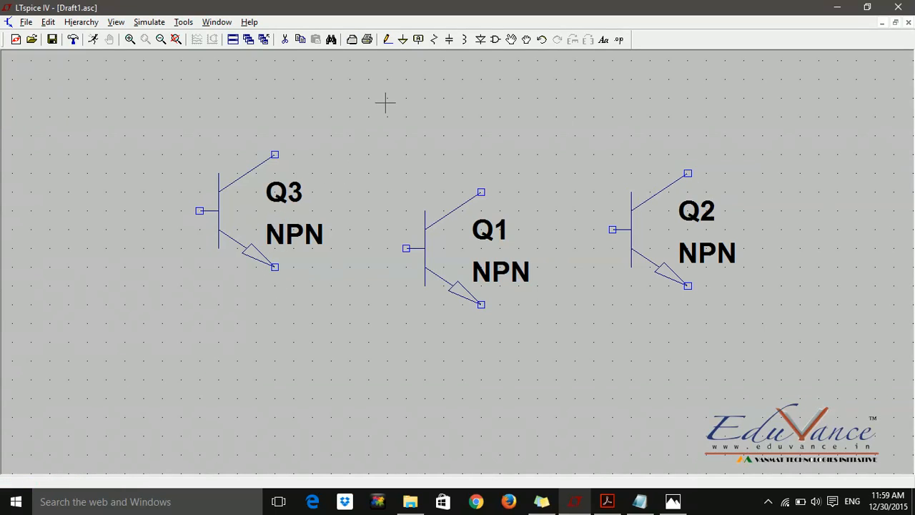
mouse_move(359, 101)
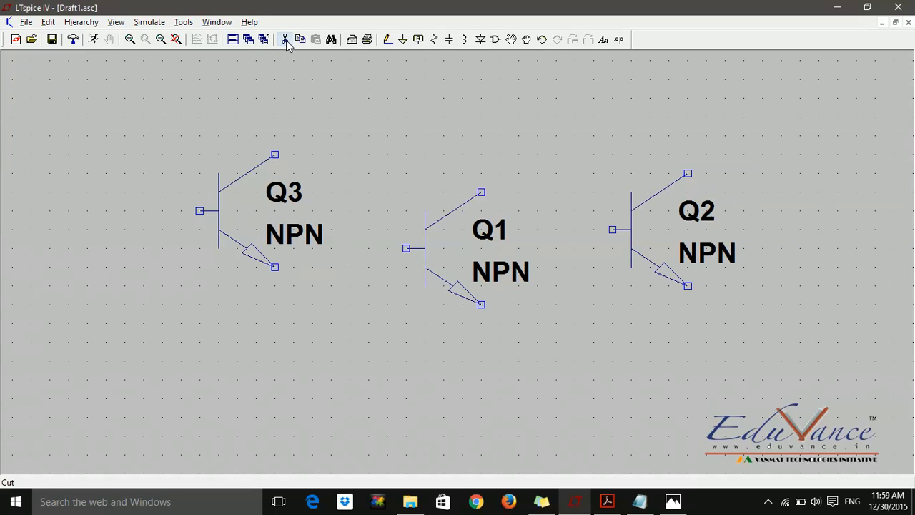
mouse_move(285, 39)
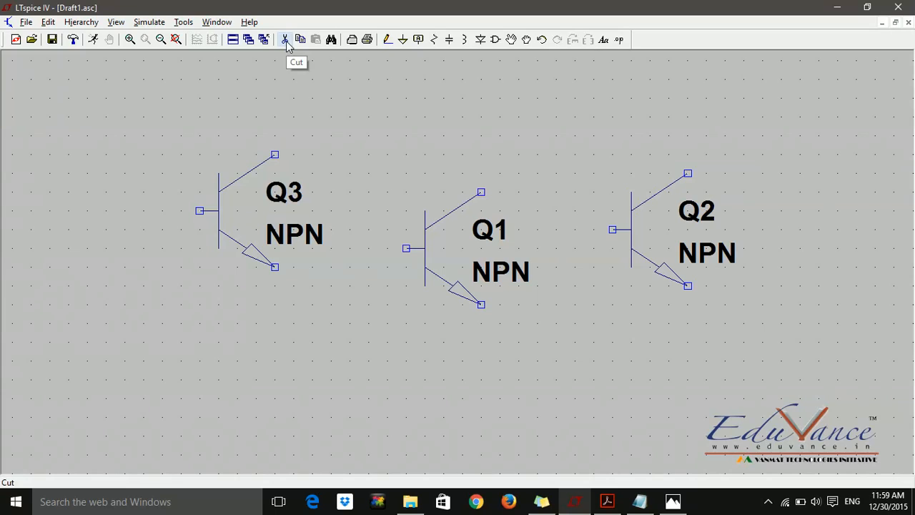
Use the Cut tool to delete transistors Q2 and Q3
left_click(285, 40)
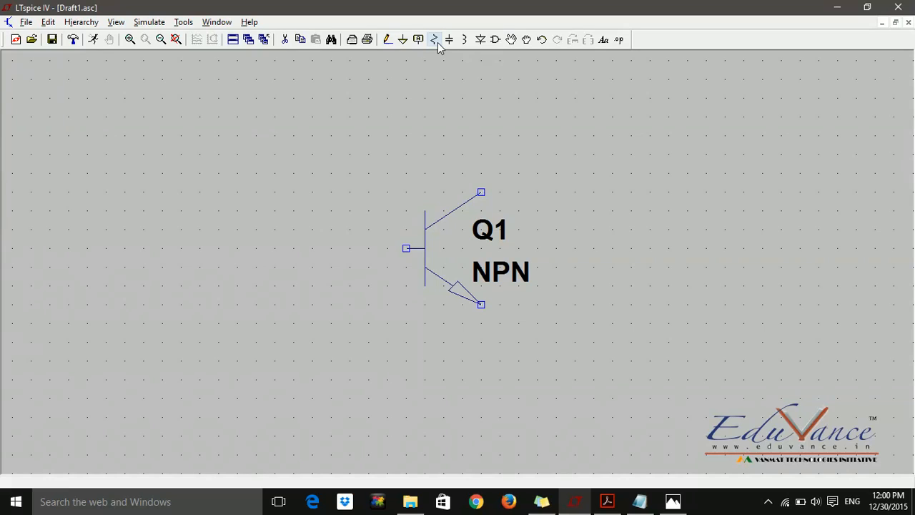
mouse_move(494, 39)
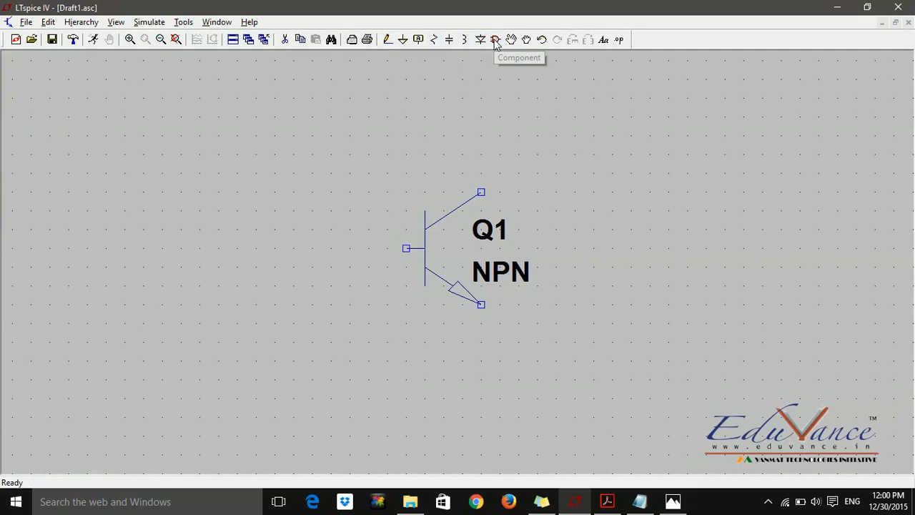
Pick the voltage source from the library and place V1 and V2 beside Q1
left_click(494, 40)
type("vol")
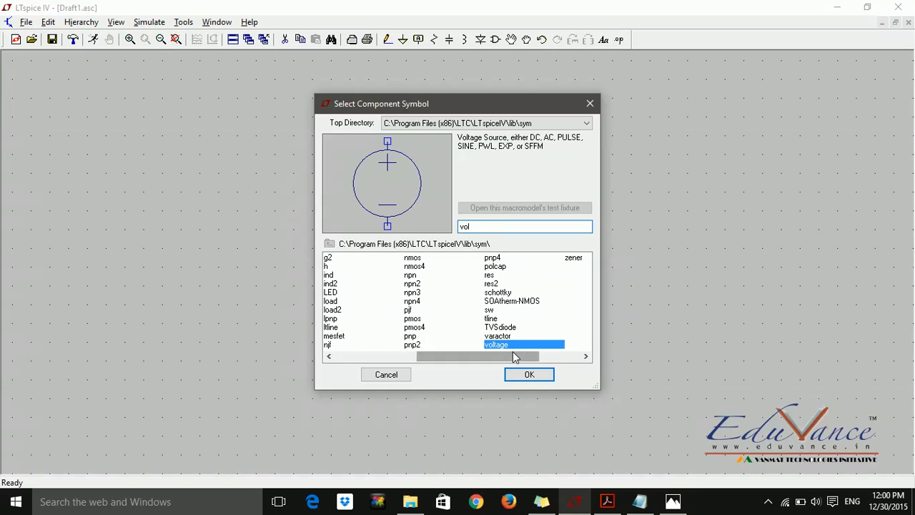
left_click(529, 374)
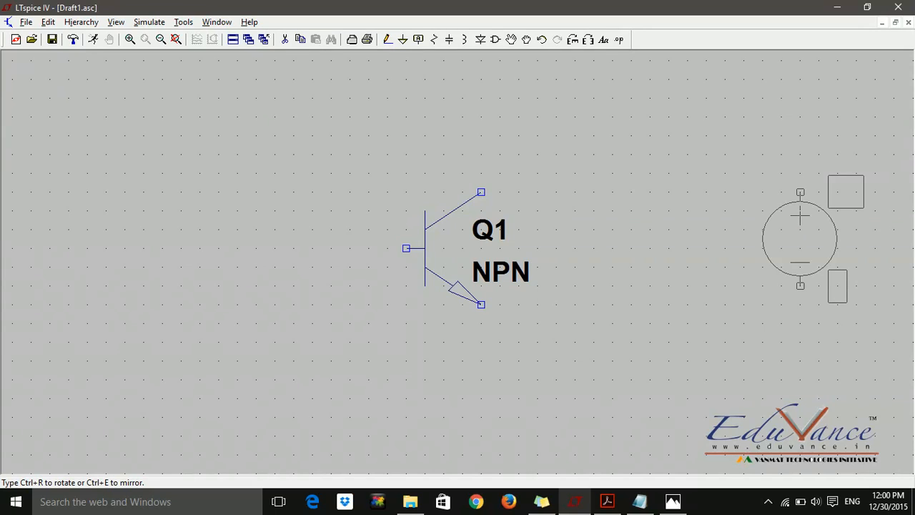
left_click(162, 294)
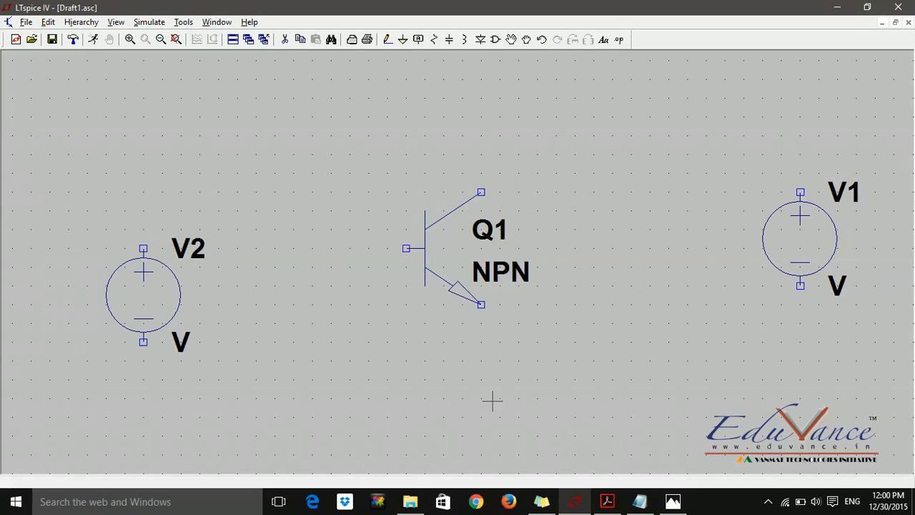
mouse_move(395, 61)
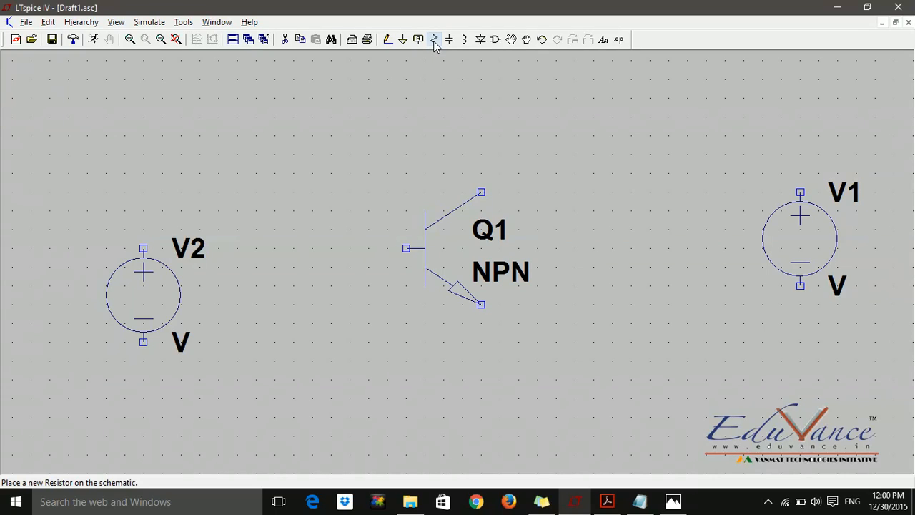
Place horizontally rotated resistors R1 near V1 and R2 between V2 and Q1
left_click(434, 39)
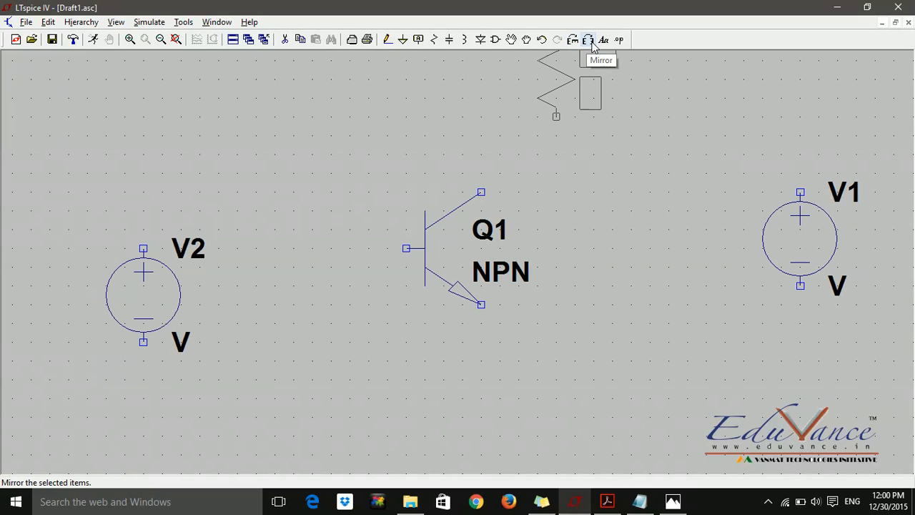
mouse_move(573, 39)
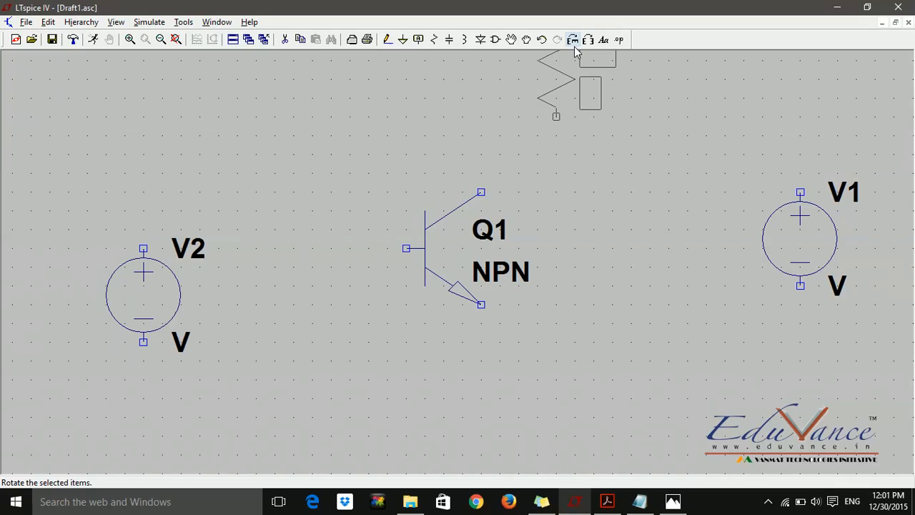
left_click(571, 39)
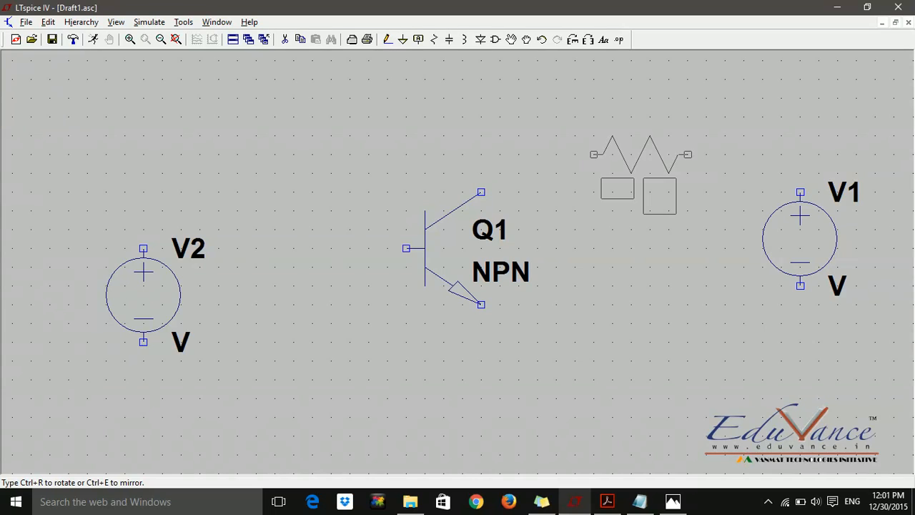
key("ctrl+r")
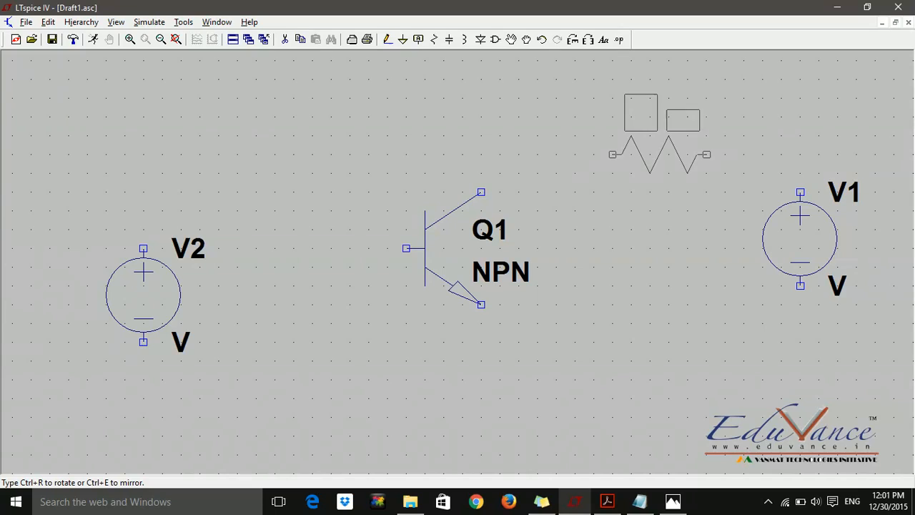
left_click_drag(657, 128, 657, 165)
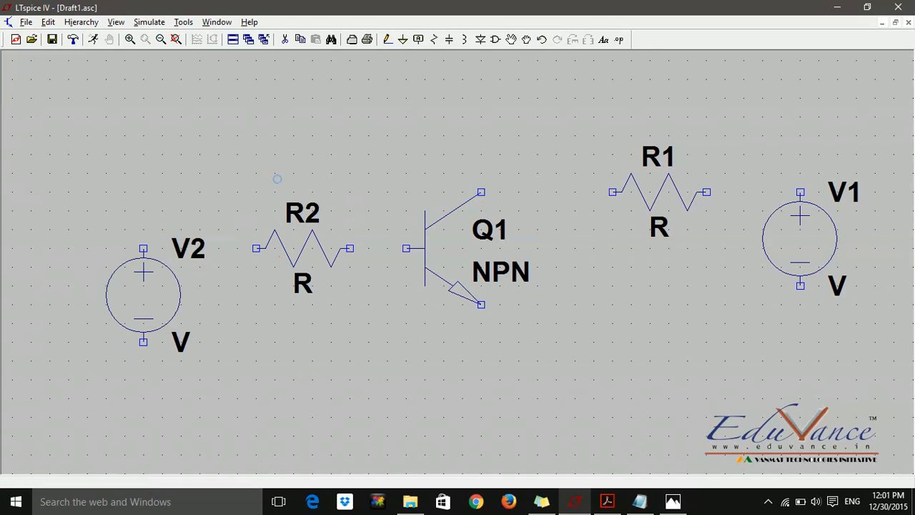
mouse_move(705, 213)
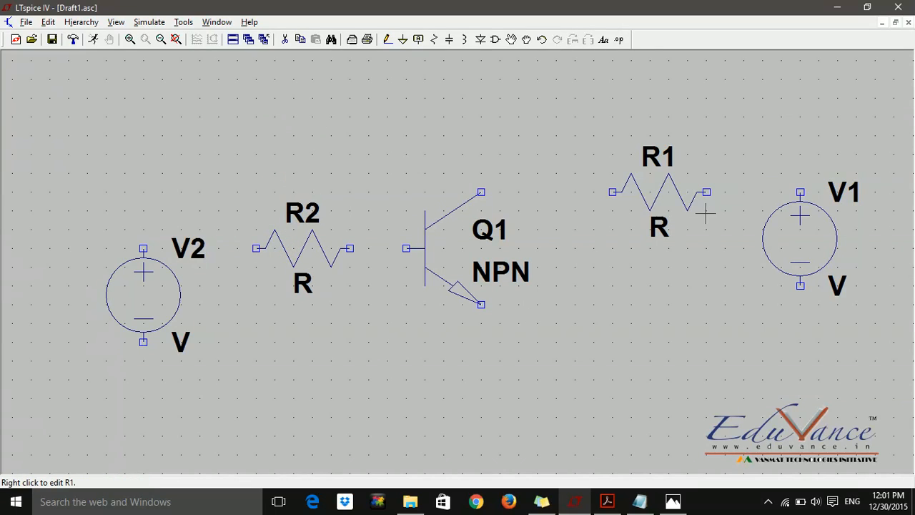
mouse_move(458, 132)
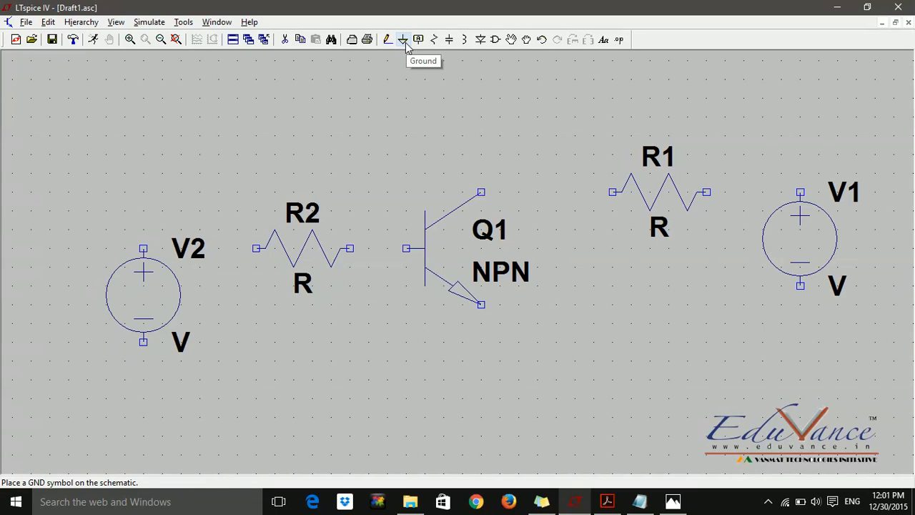
mouse_move(404, 45)
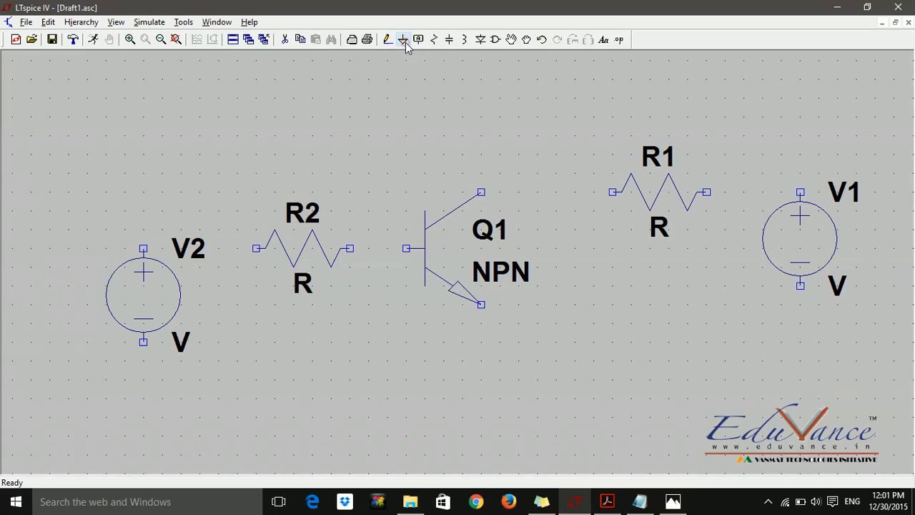
Place GND symbols below V2, Q1 and V1
left_click(403, 40)
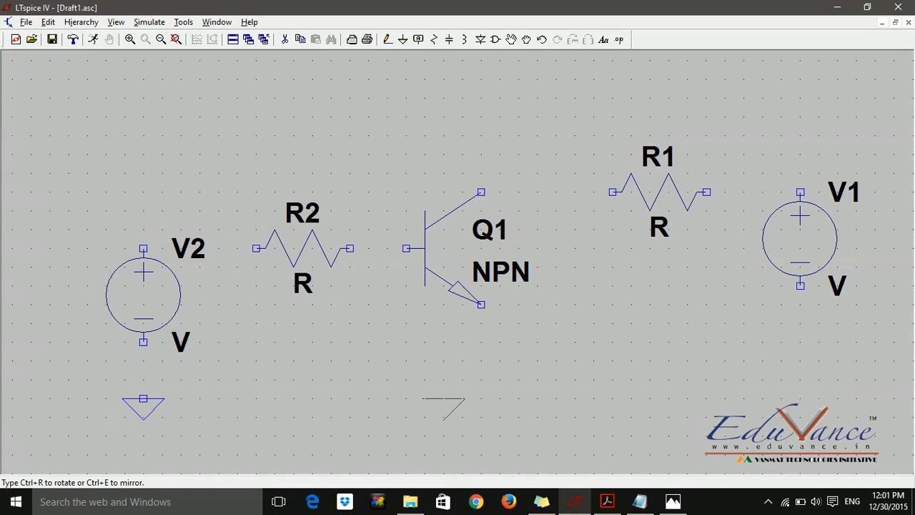
left_click(480, 398)
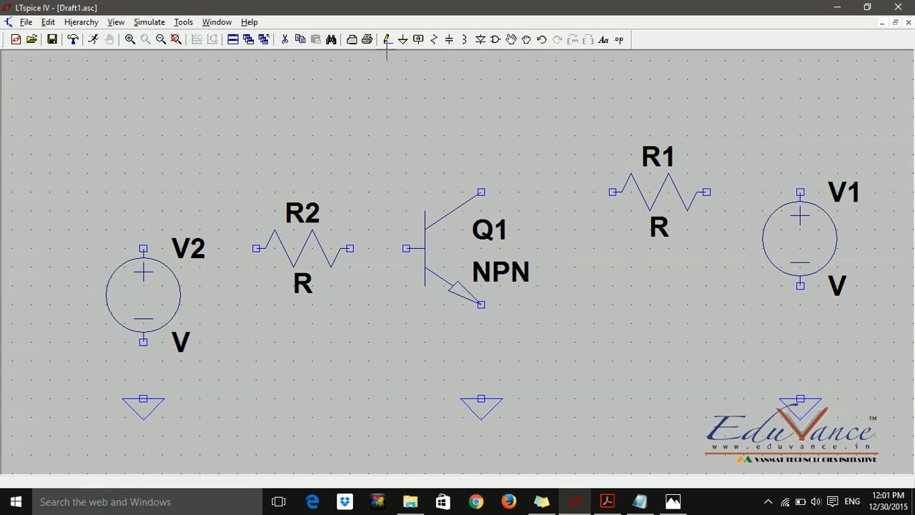
mouse_move(387, 39)
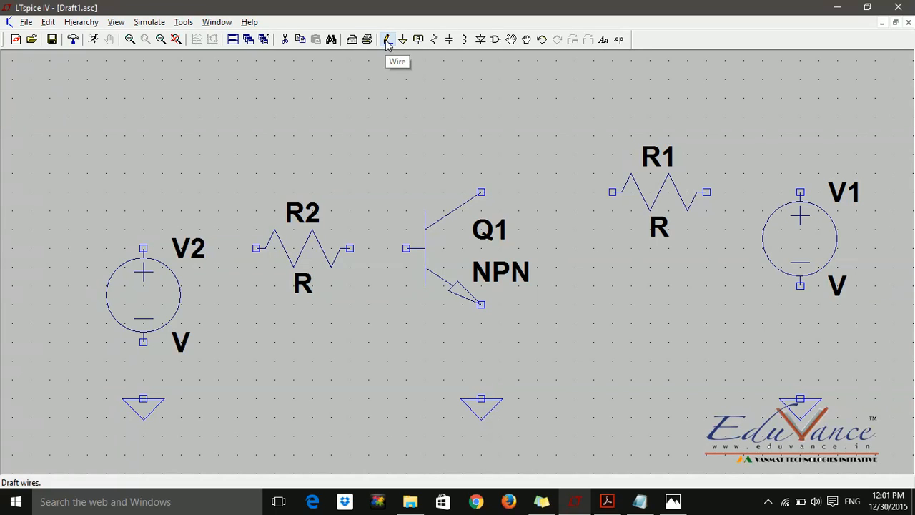
Draw wires joining V2, R2, Q1, R1 and V1, and ground Q1's emitter
left_click(385, 39)
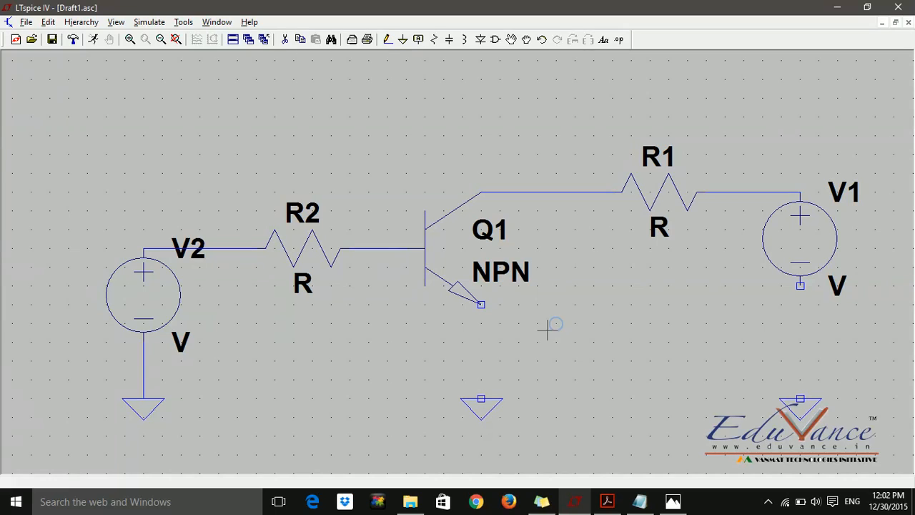
left_click(386, 40)
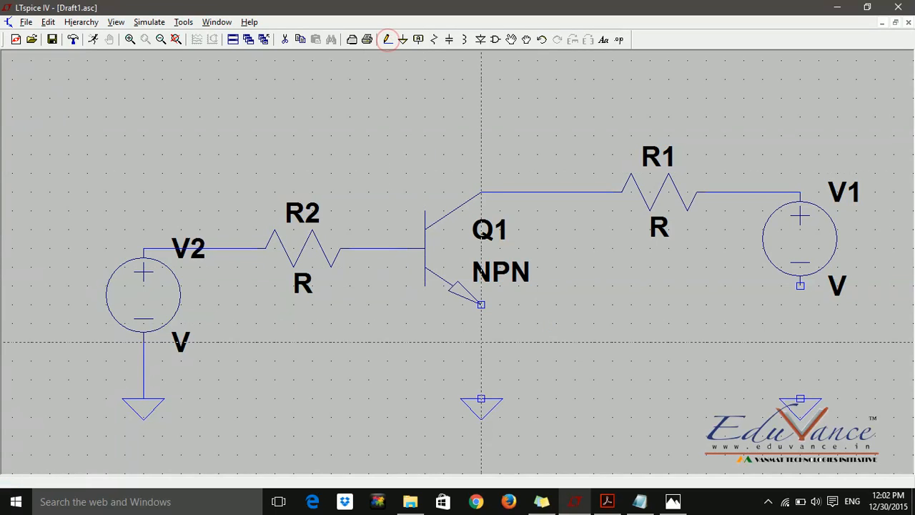
left_click(482, 304)
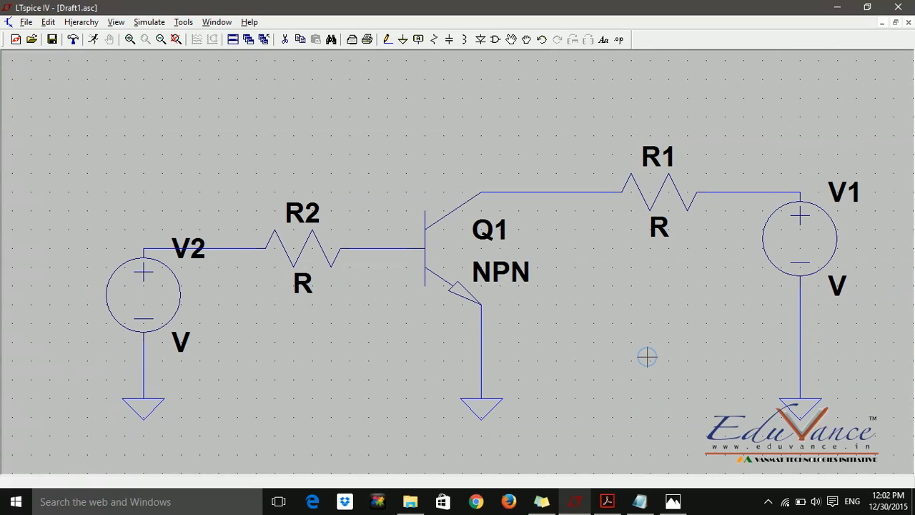
mouse_move(647, 356)
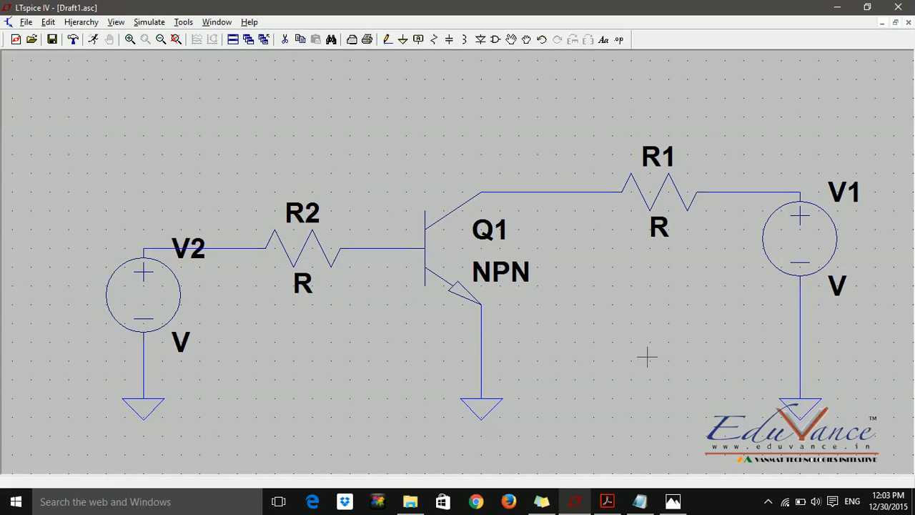
mouse_move(516, 256)
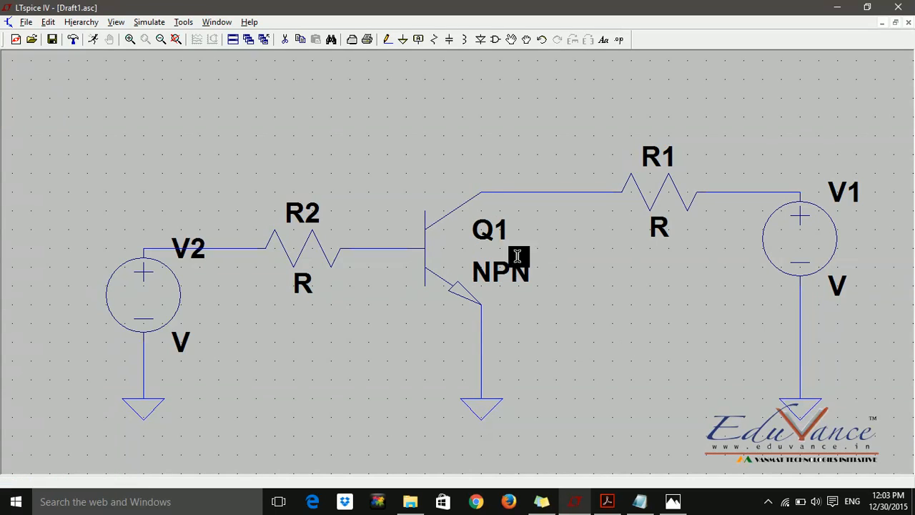
mouse_move(504, 268)
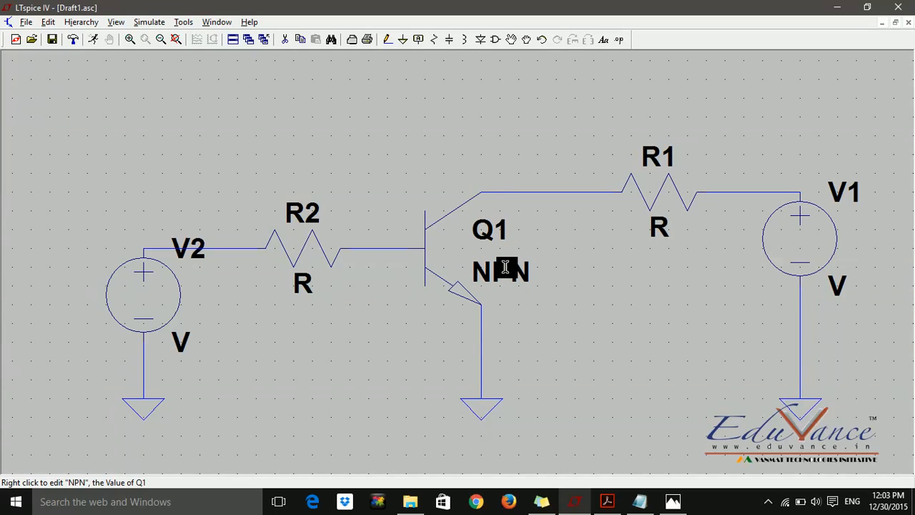
mouse_move(218, 239)
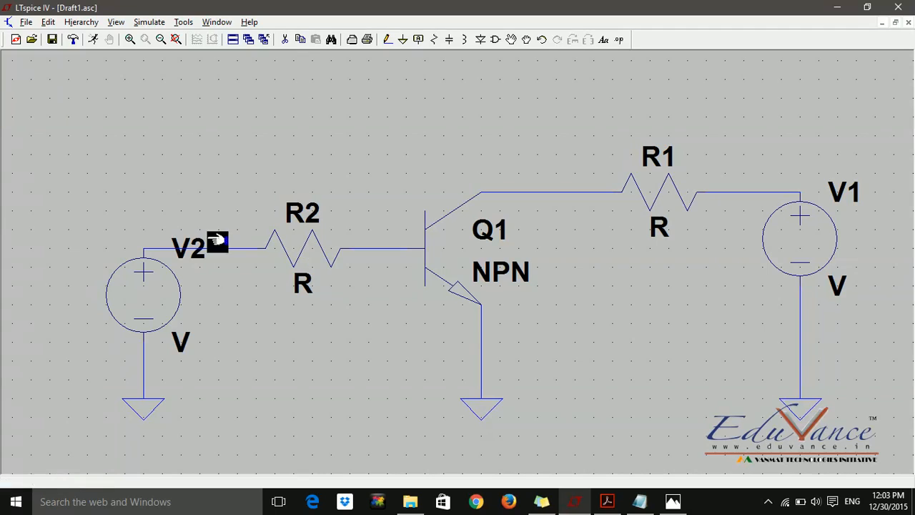
mouse_move(658, 166)
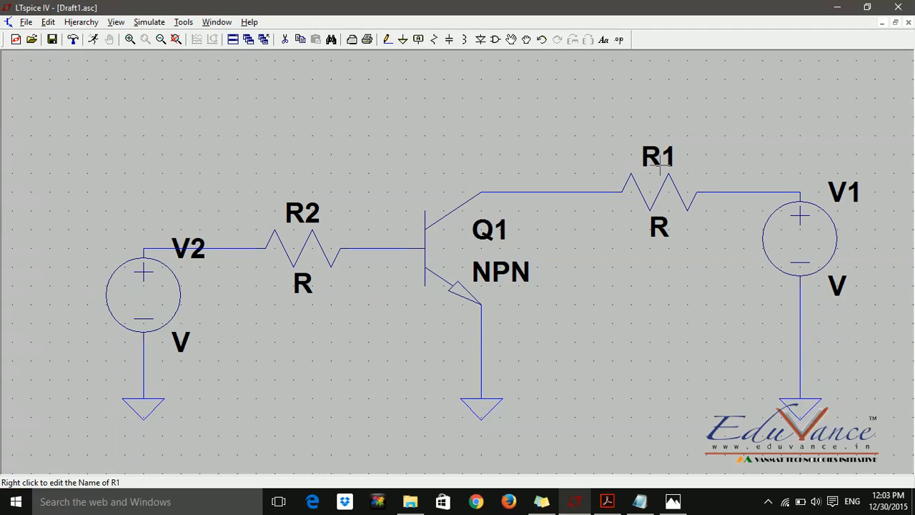
mouse_move(304, 283)
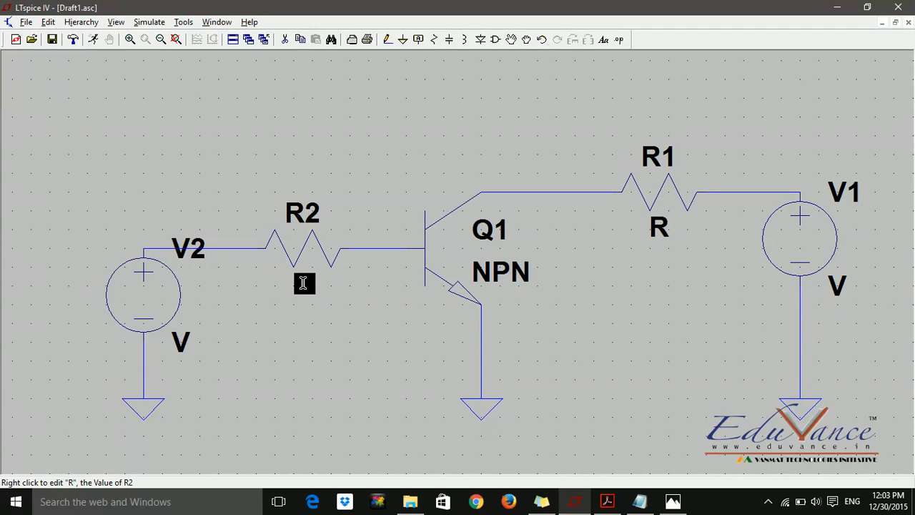
mouse_move(481, 266)
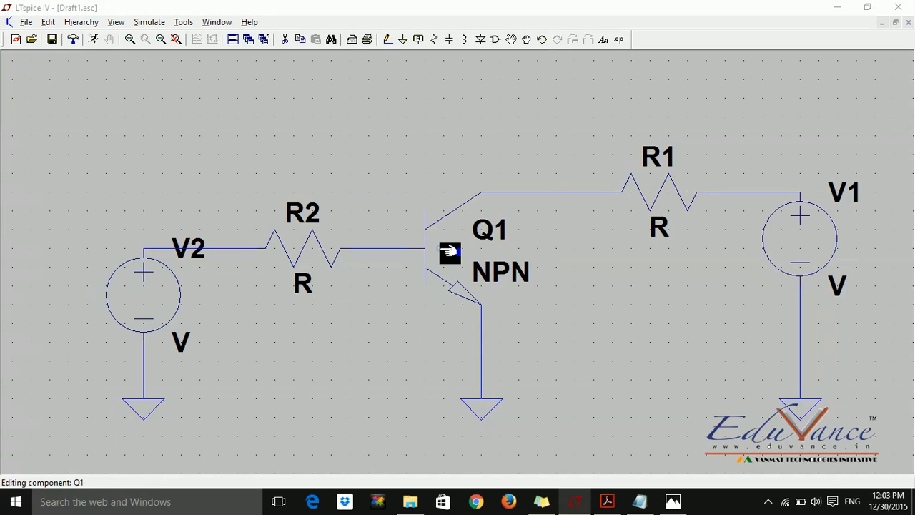
Change transistor Q1's model from generic NPN to BC547B
double_click(449, 254)
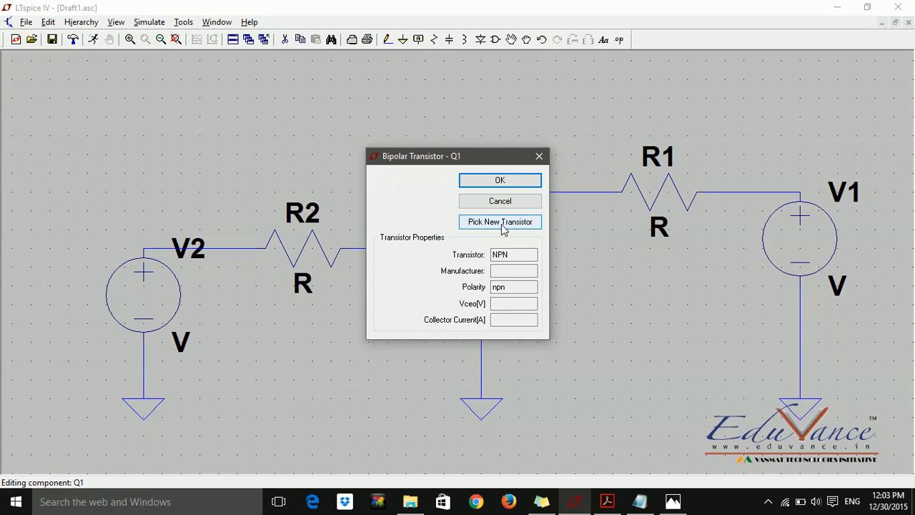
left_click(500, 222)
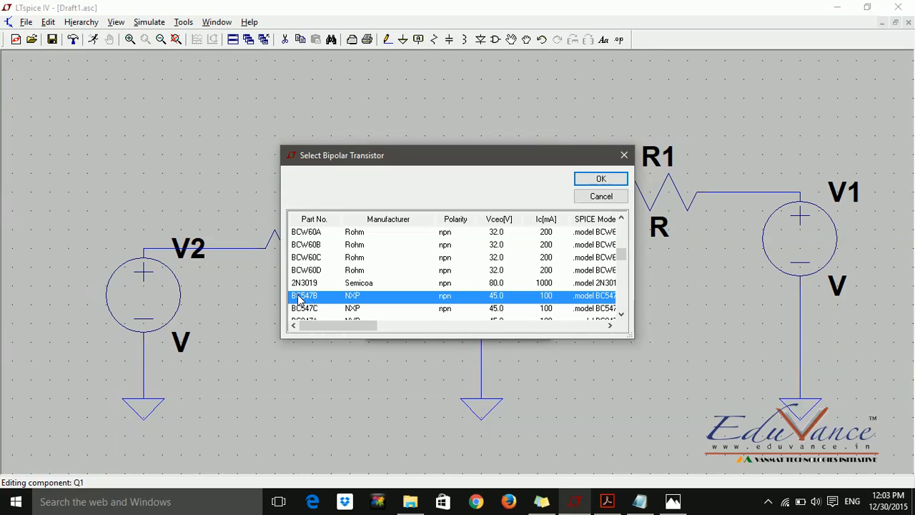
left_click(600, 178)
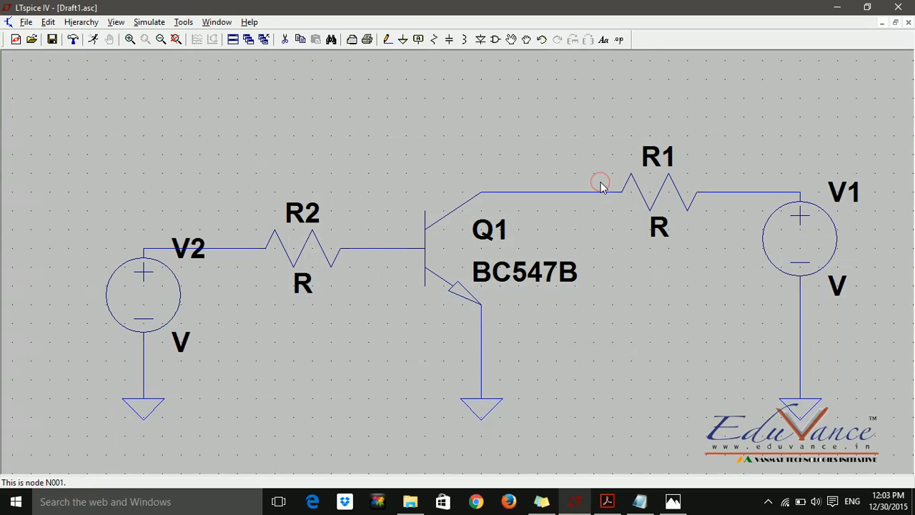
mouse_move(666, 195)
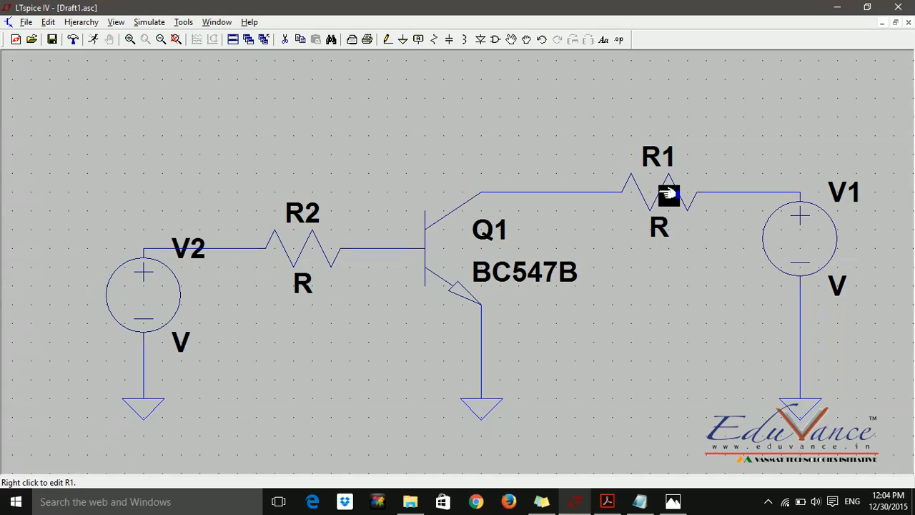
Set resistor R1 to 62k and R2 to 2k
right_click(668, 195)
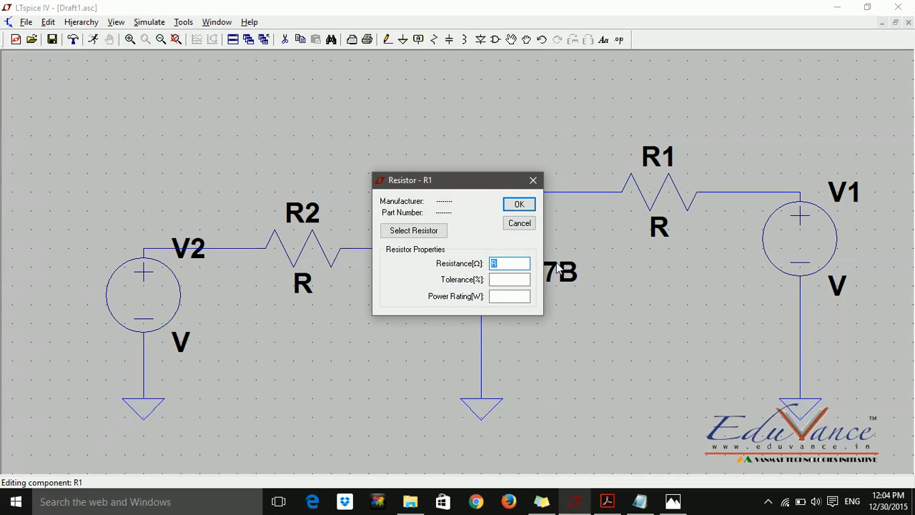
type("62k")
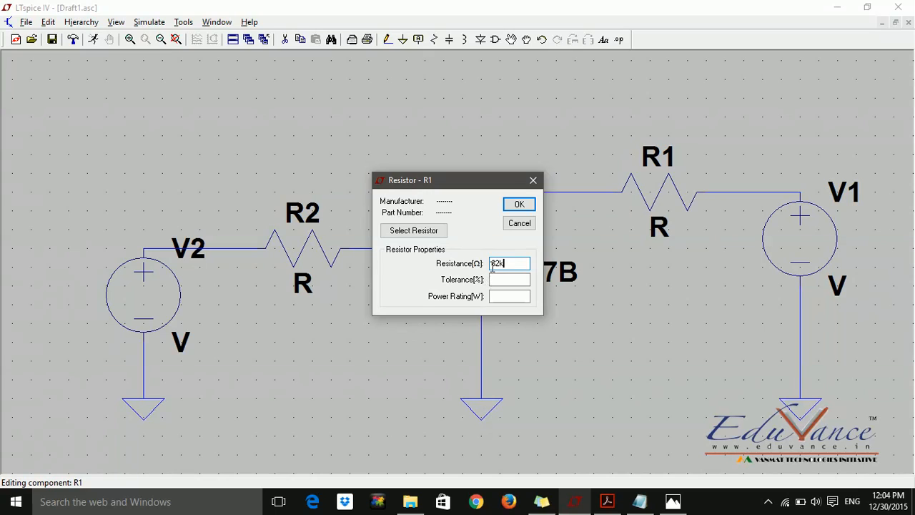
left_click(519, 204)
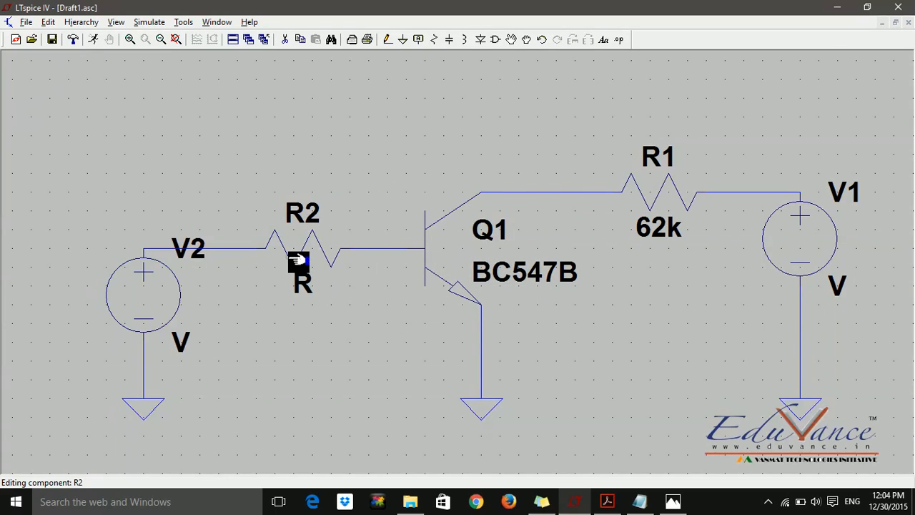
double_click(298, 261)
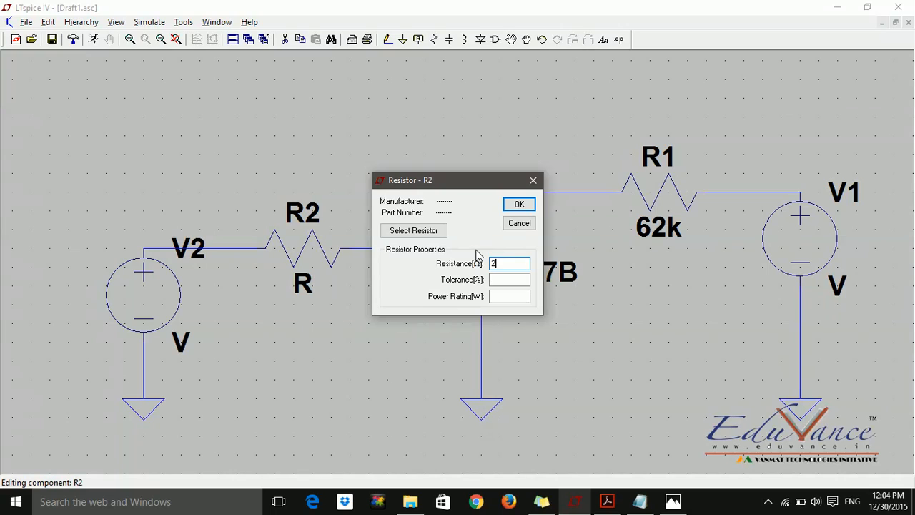
type("k")
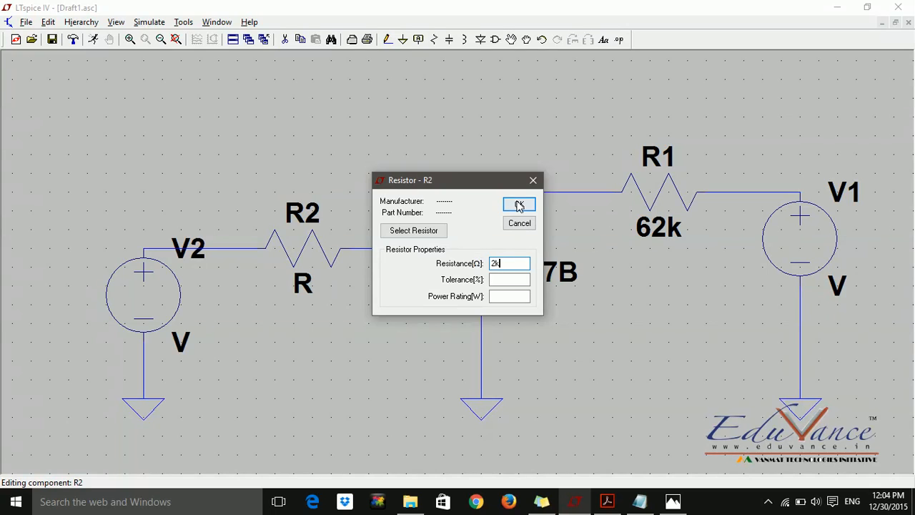
left_click(518, 205)
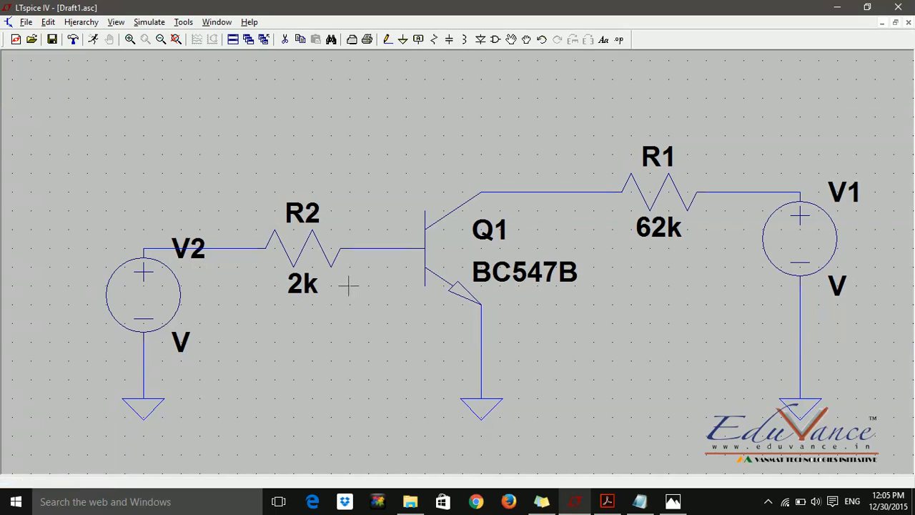
mouse_move(172, 302)
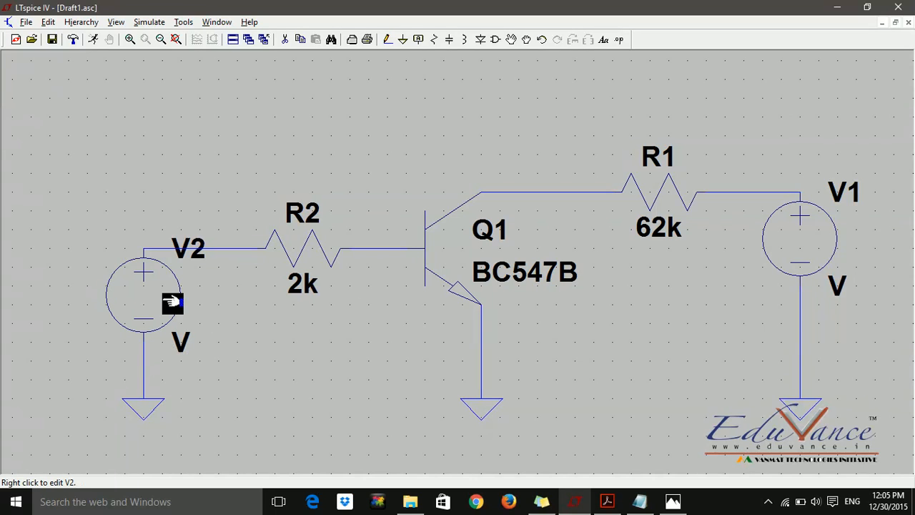
Give source V2 a DC value of 0 V
right_click(143, 300)
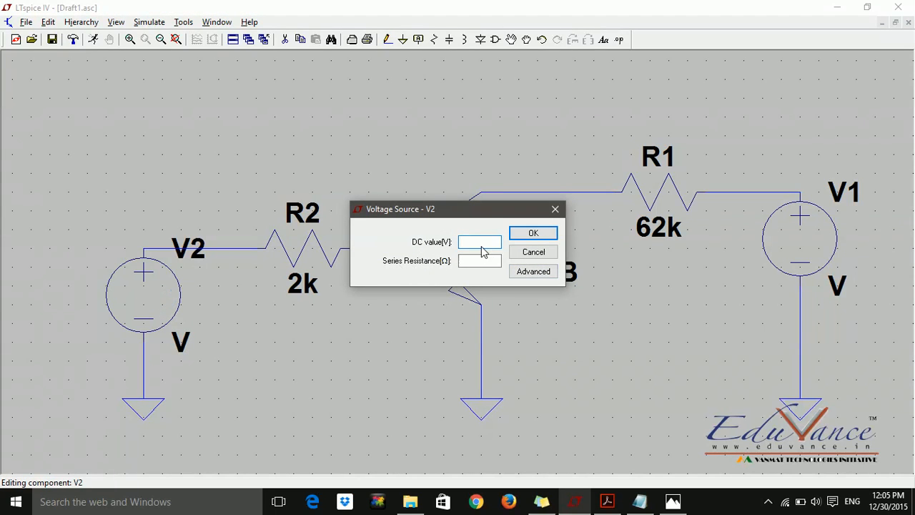
type("0")
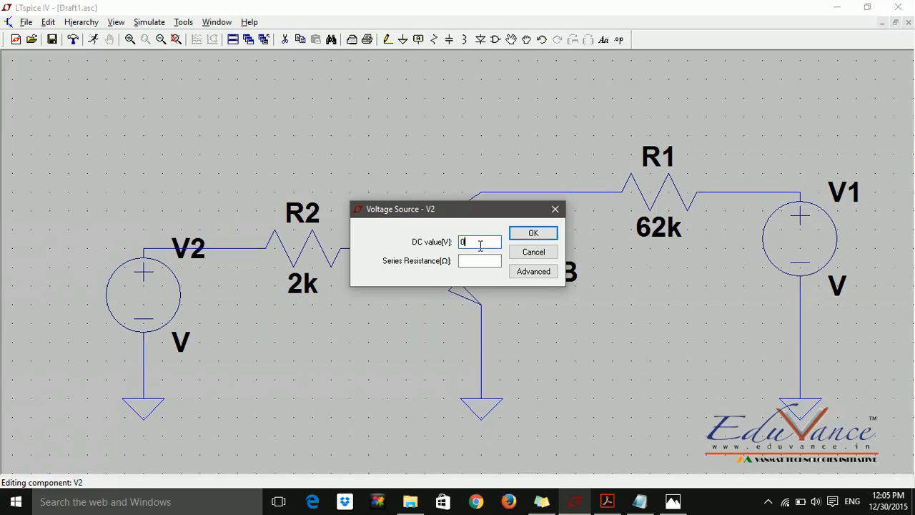
left_click(533, 232)
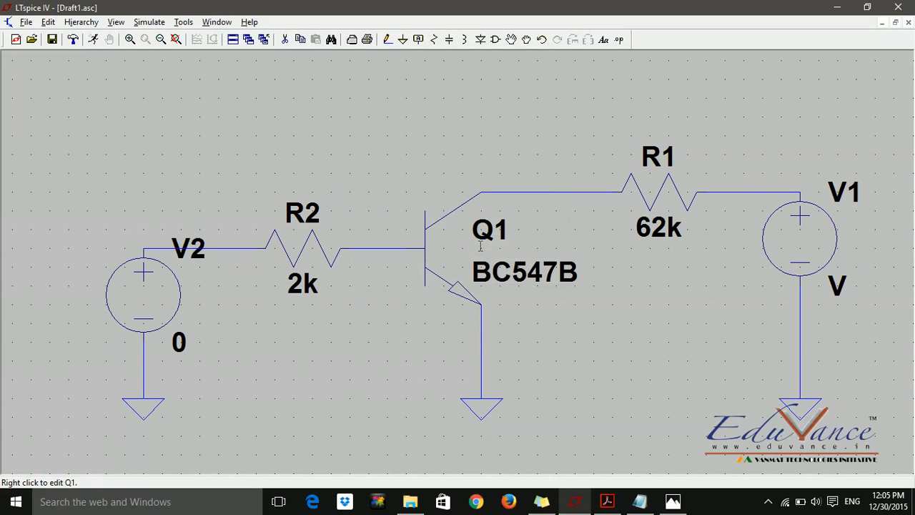
mouse_move(293, 361)
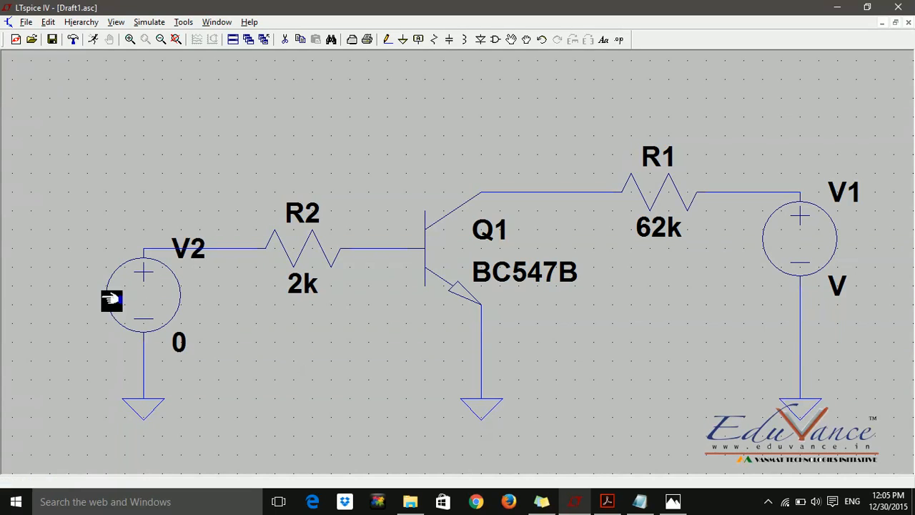
mouse_move(751, 243)
type("V")
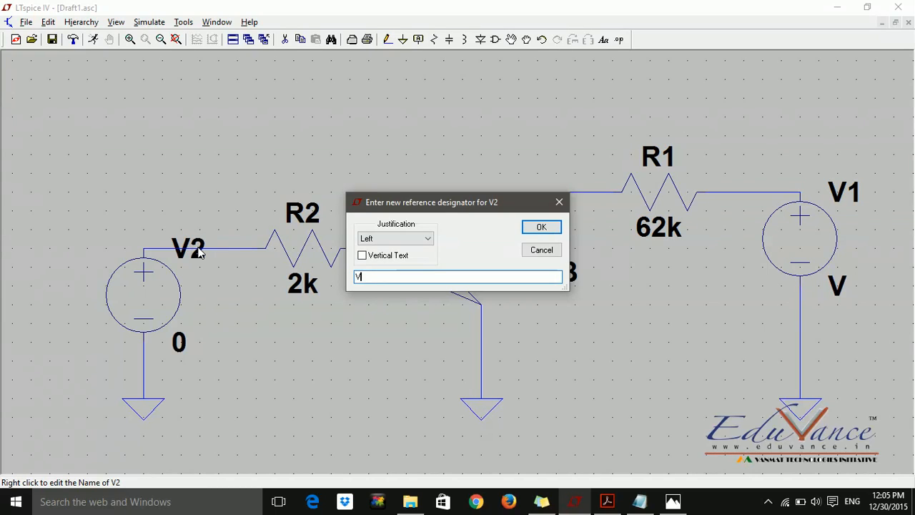
Rename source V2 to Vbe and V1 to Vce
type("be")
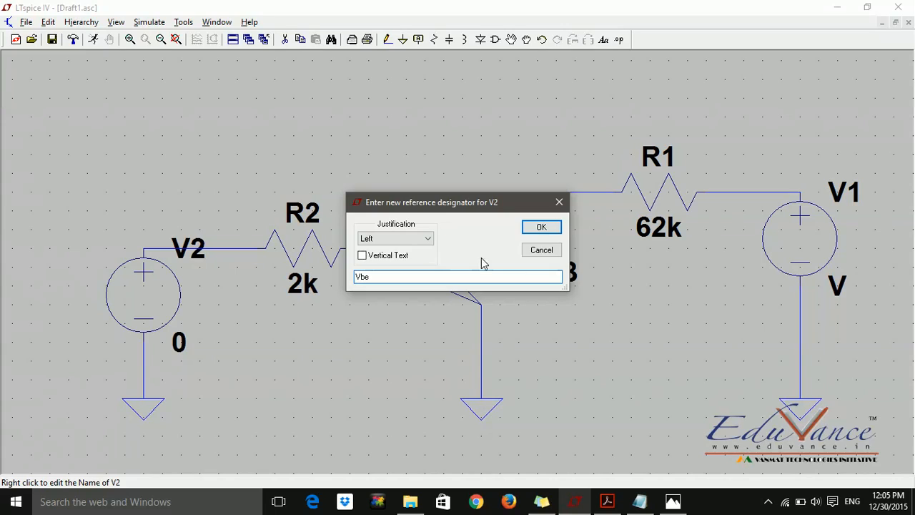
left_click(541, 226)
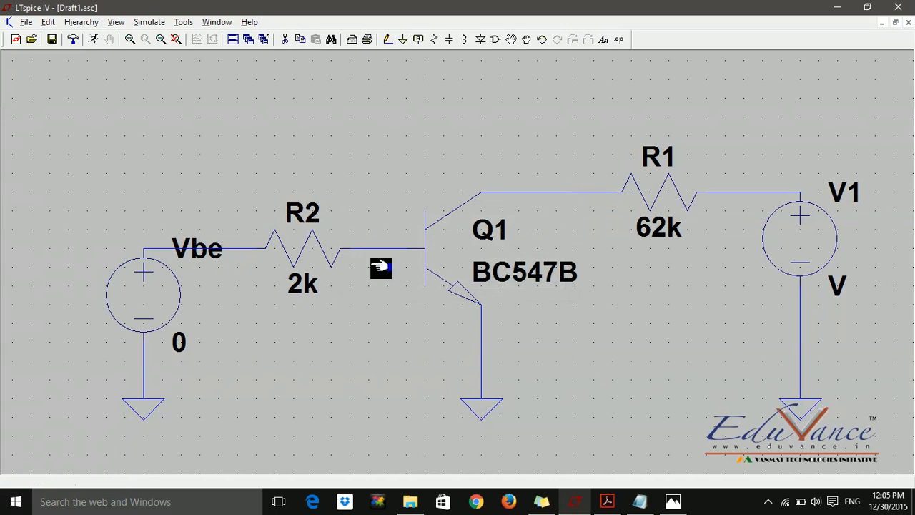
mouse_move(397, 352)
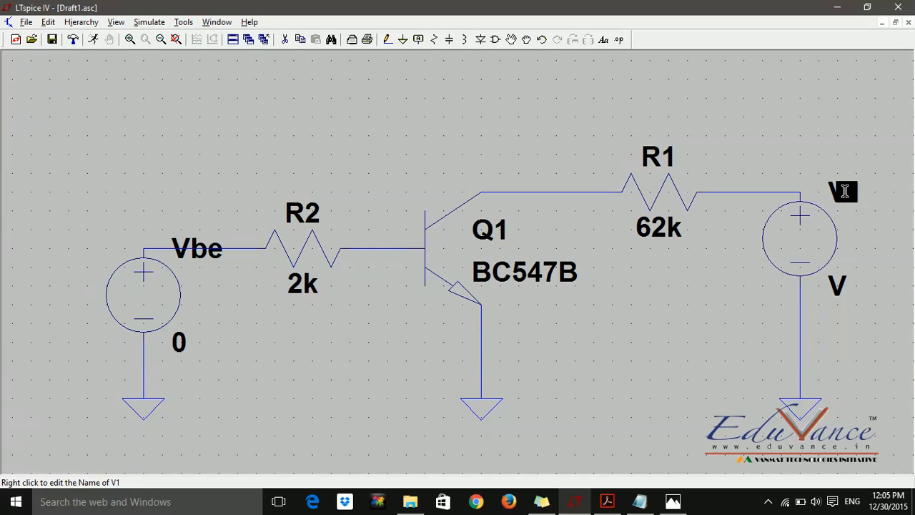
right_click(844, 191)
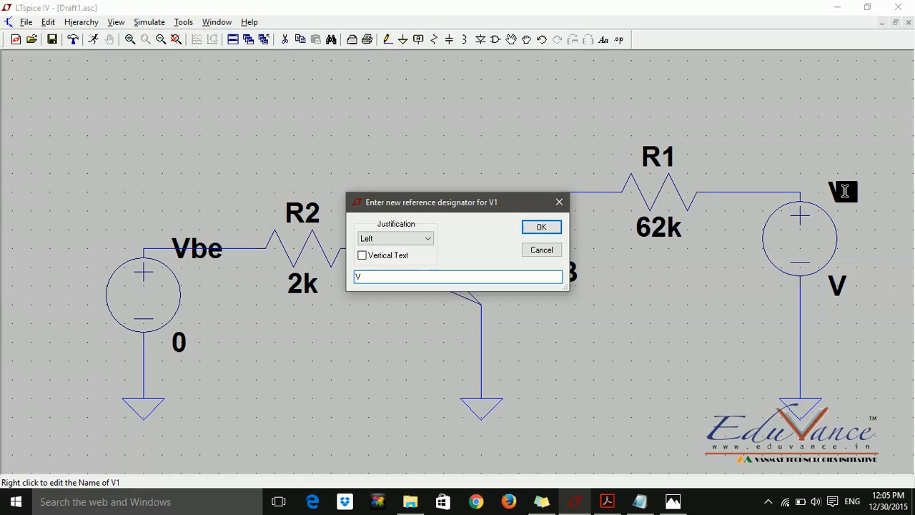
type("ce")
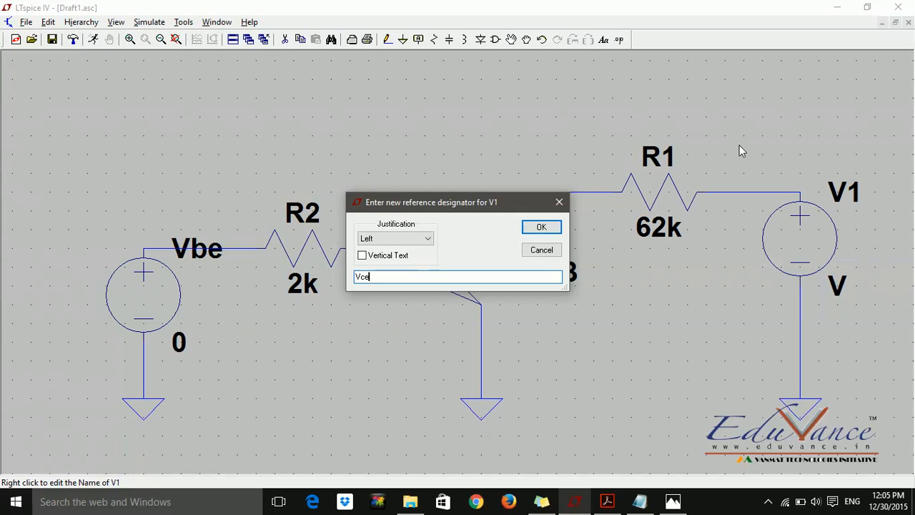
left_click(541, 227)
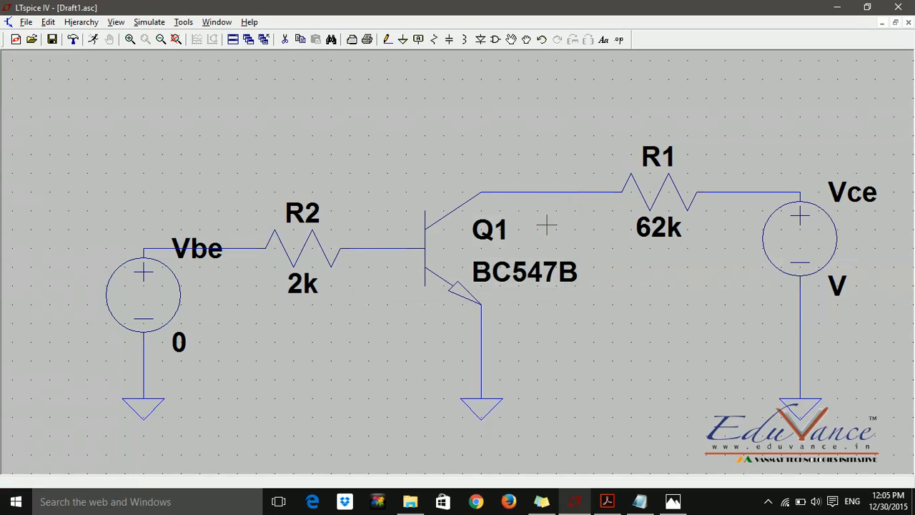
mouse_move(842, 285)
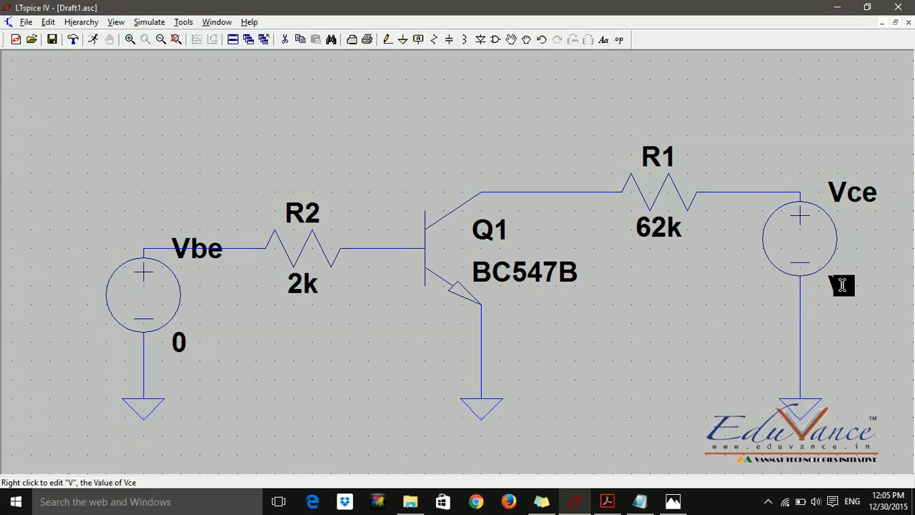
mouse_move(837, 284)
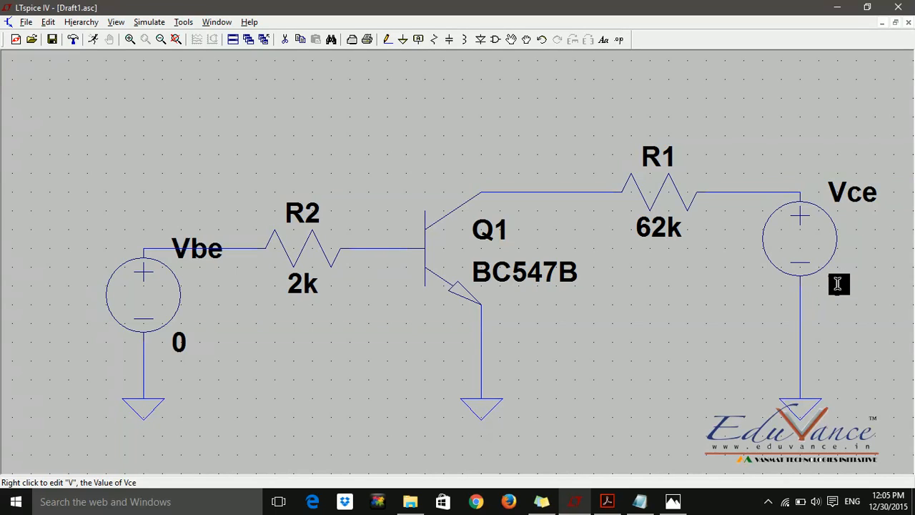
Set source Vce's value to 1
right_click(836, 283)
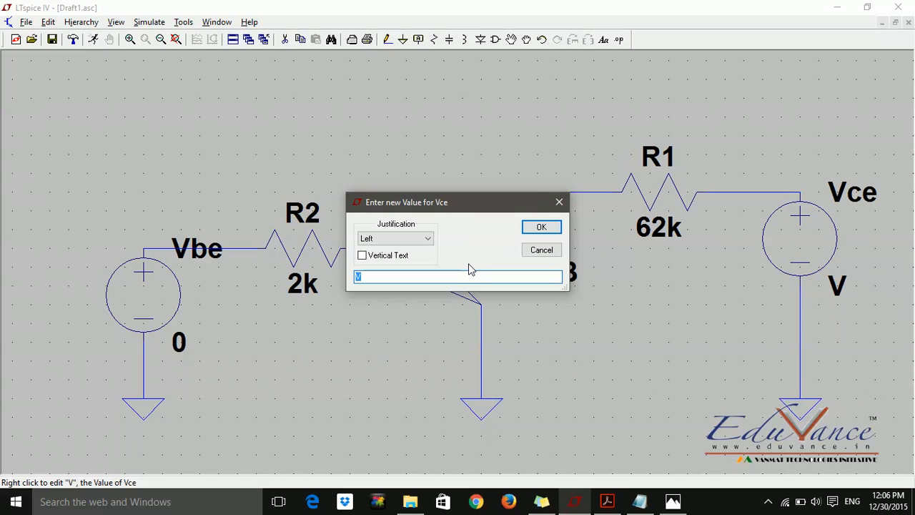
mouse_move(464, 290)
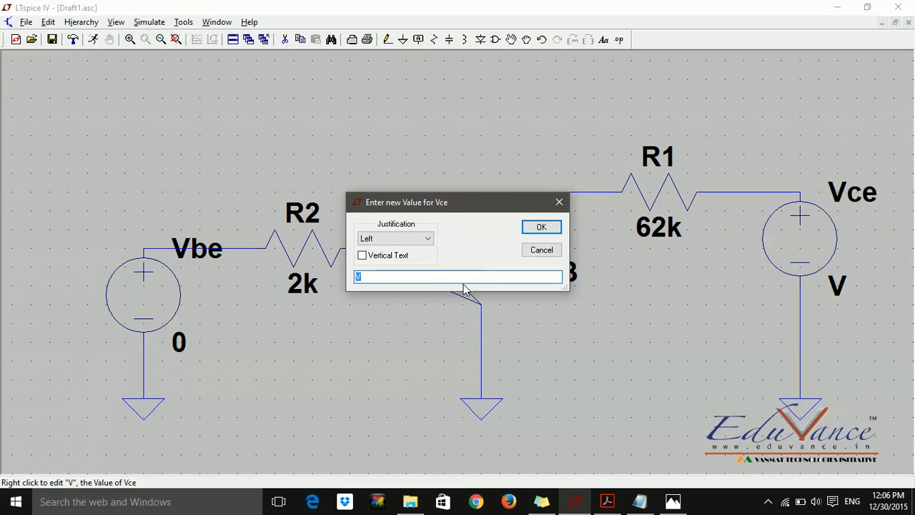
type("1")
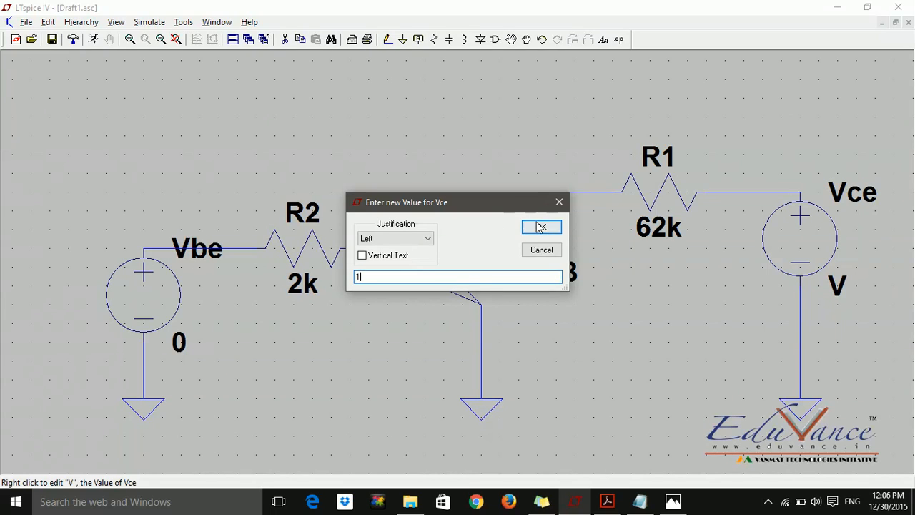
left_click(541, 227)
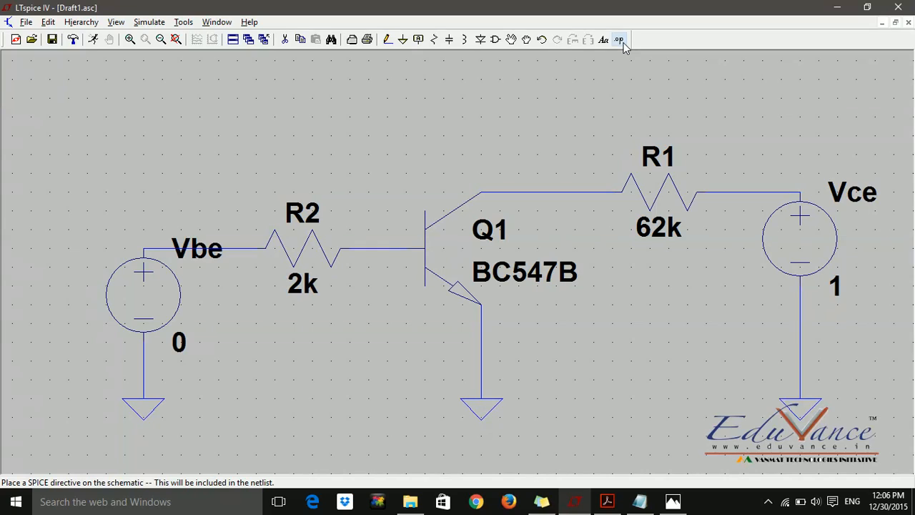
mouse_move(618, 39)
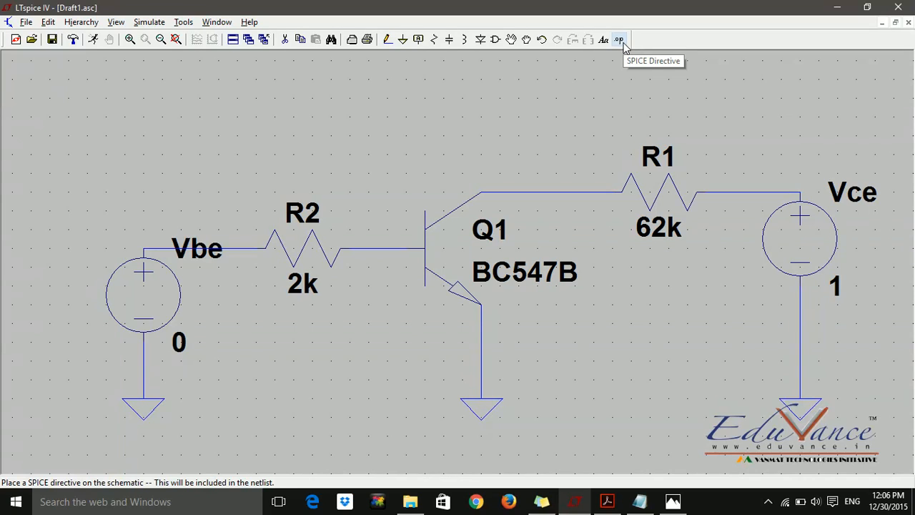
left_click(618, 39)
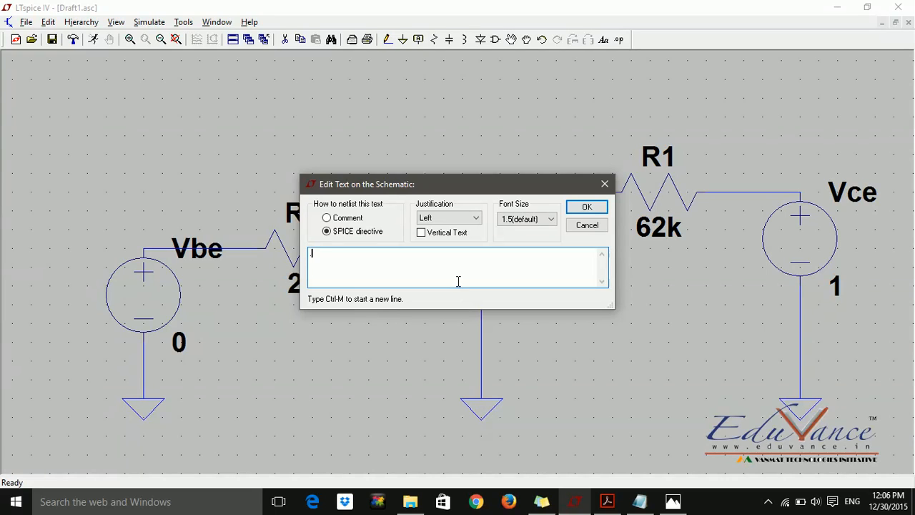
type(".dc")
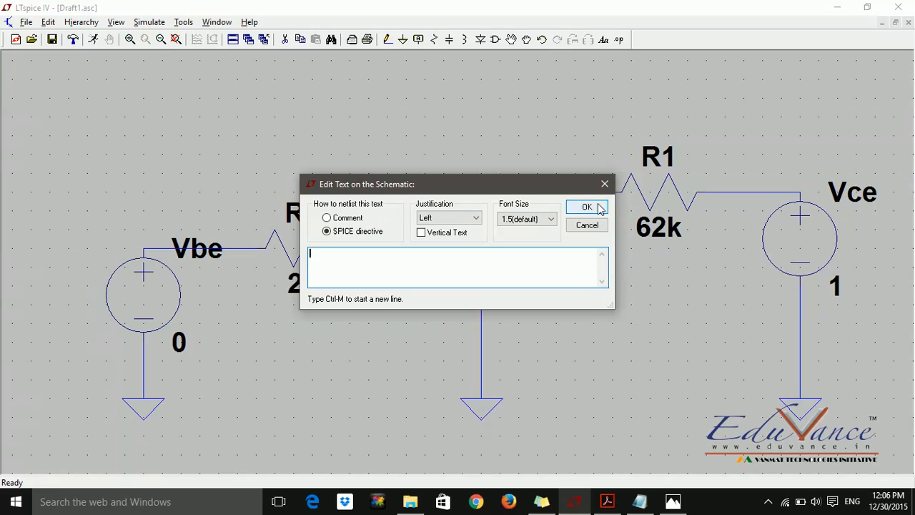
left_click(587, 207)
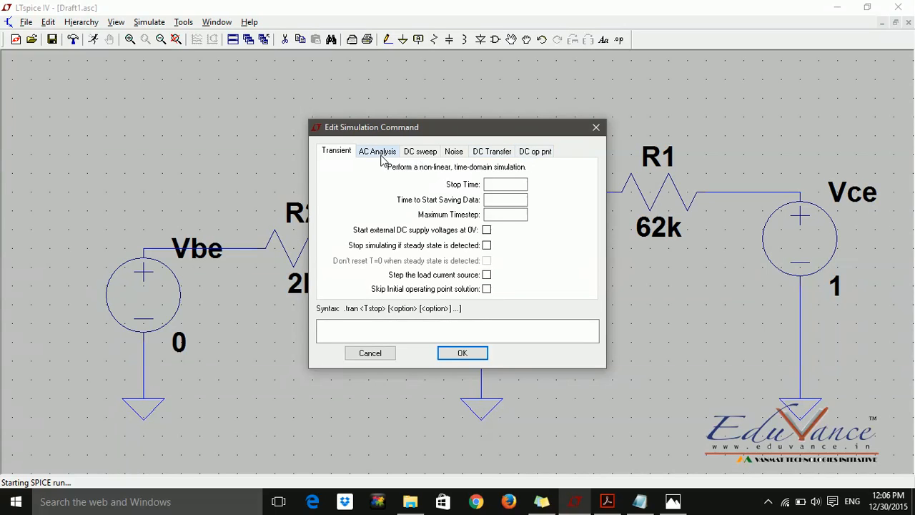
mouse_move(438, 160)
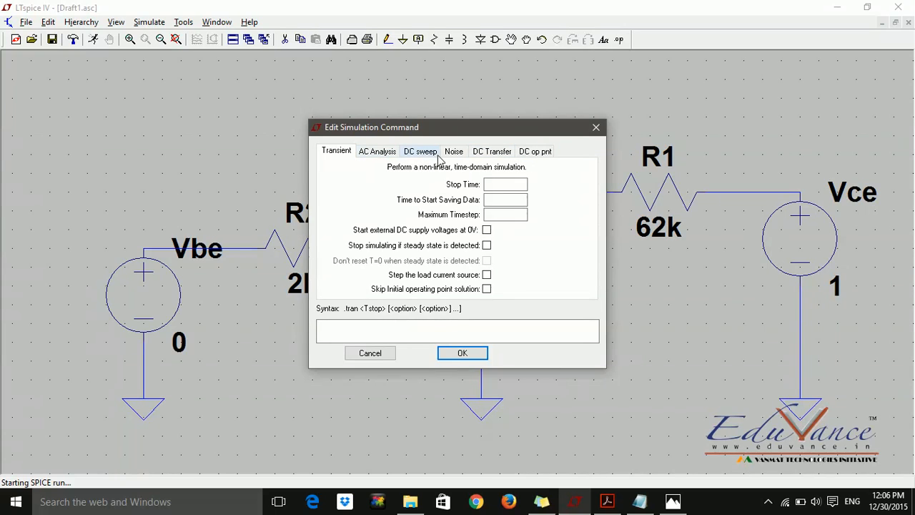
left_click(420, 151)
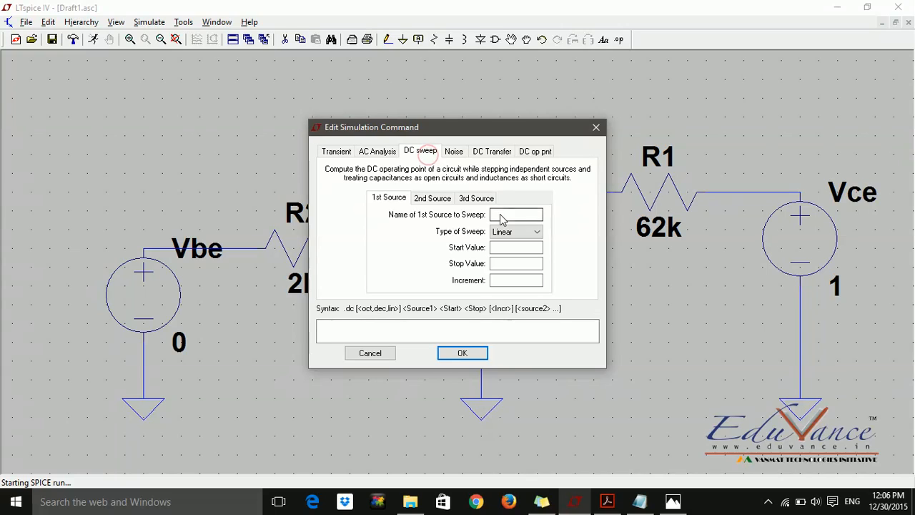
left_click(514, 214)
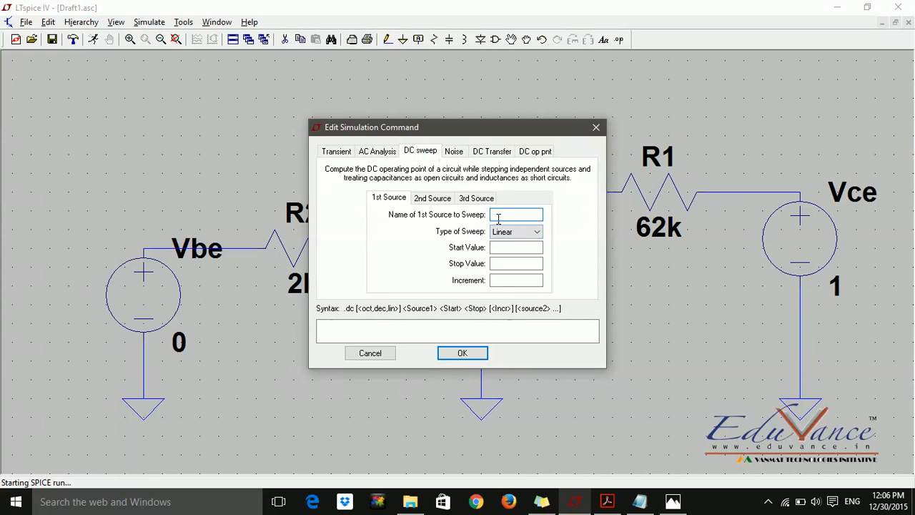
mouse_move(202, 260)
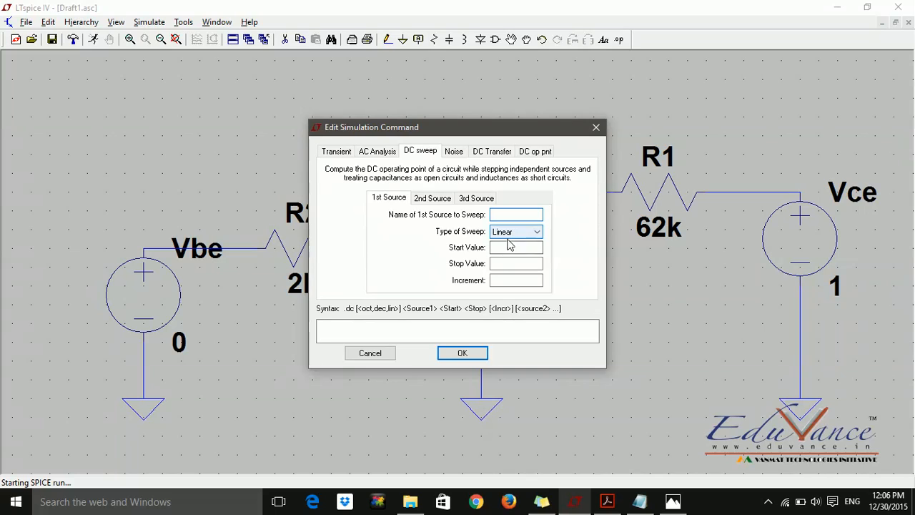
mouse_move(596, 127)
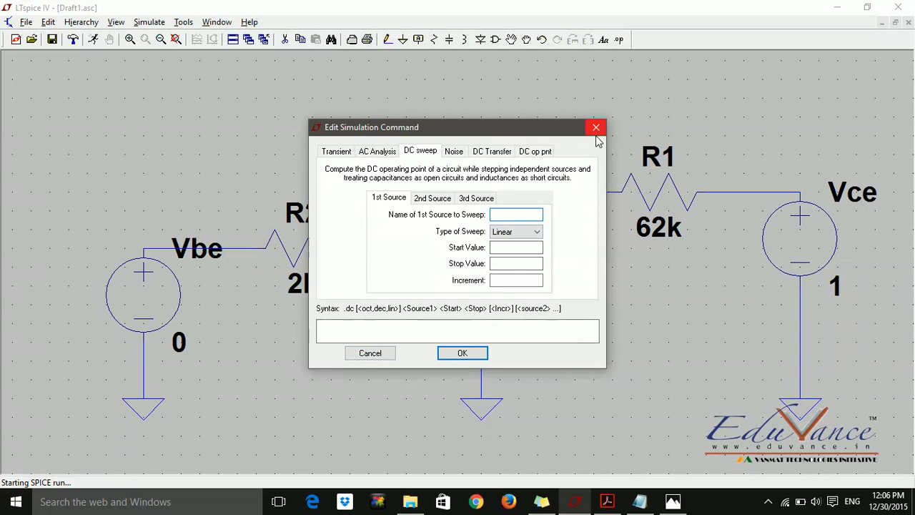
left_click(595, 127)
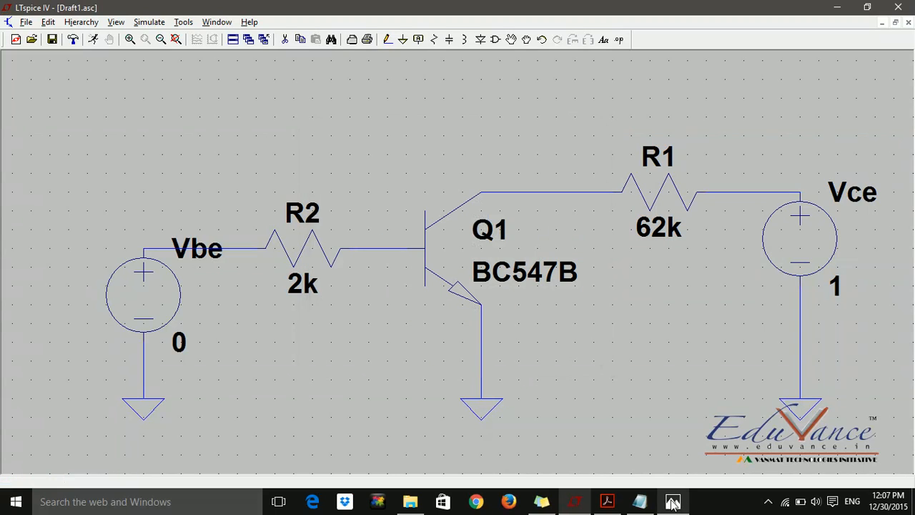
mouse_move(639, 501)
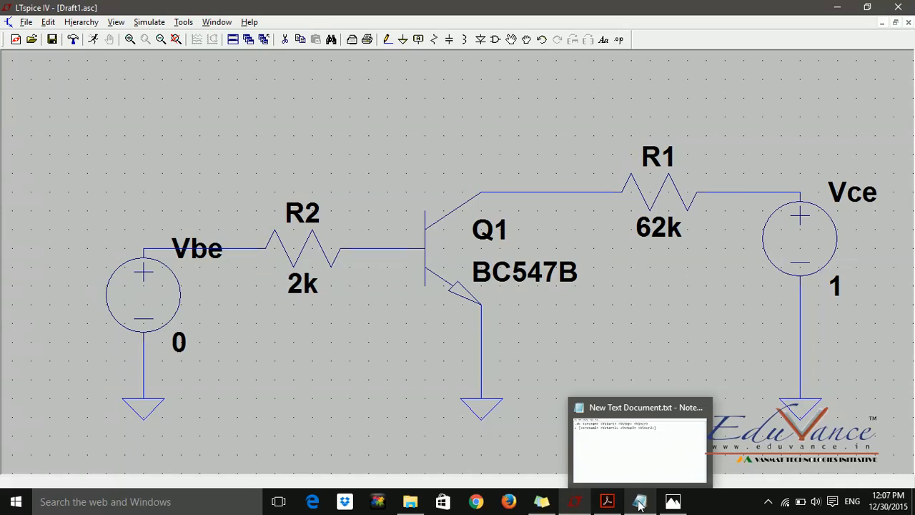
Bring up the Notepad notes and highlight the .dc srcnam Vstart Vstop Vincr syntax
left_click(638, 447)
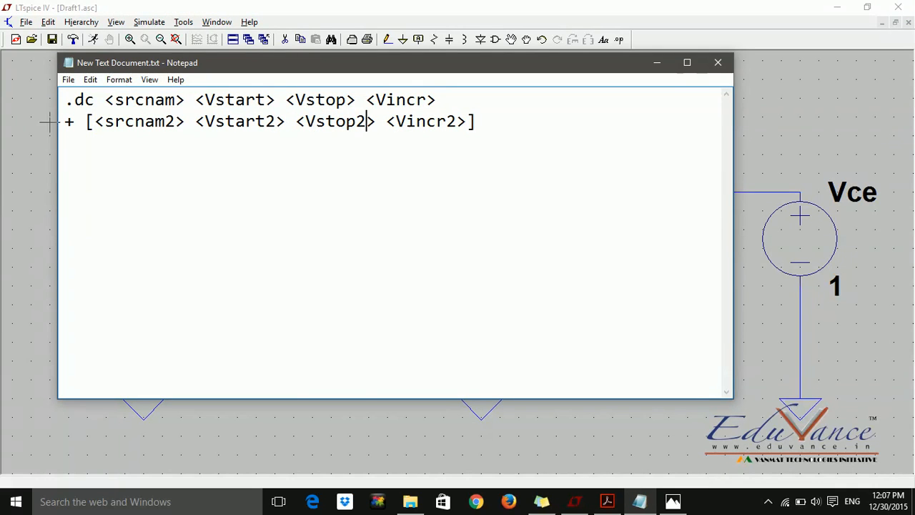
double_click(79, 100)
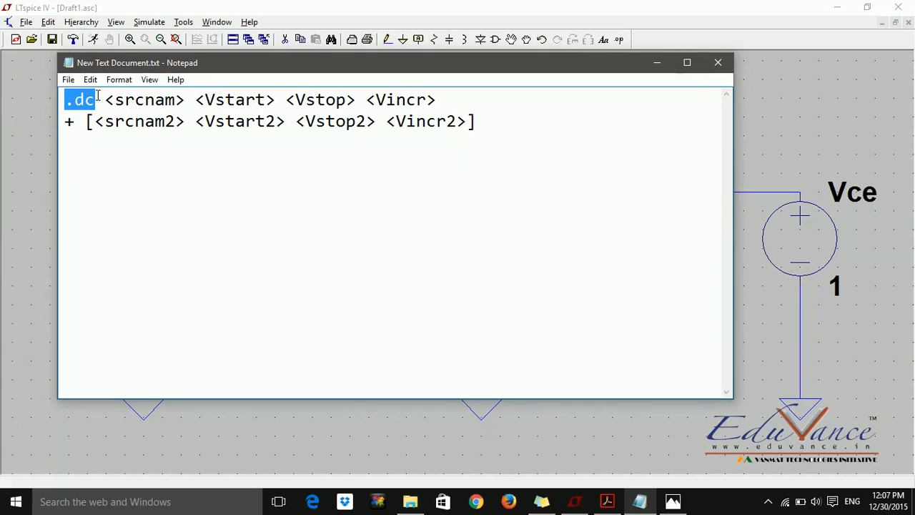
double_click(140, 99)
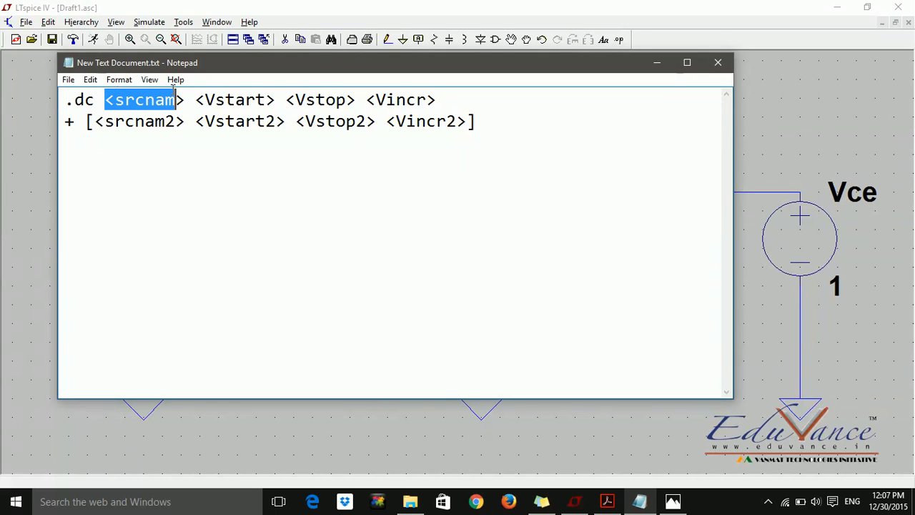
double_click(233, 99)
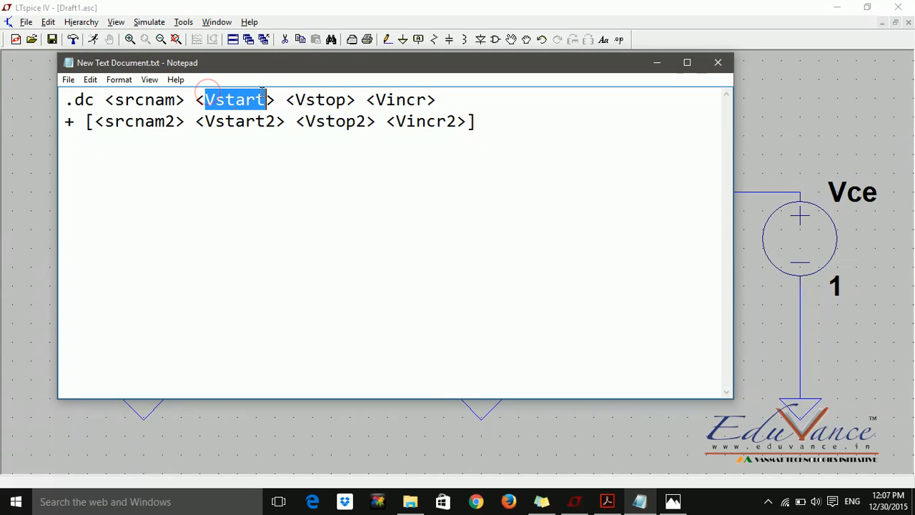
double_click(318, 100)
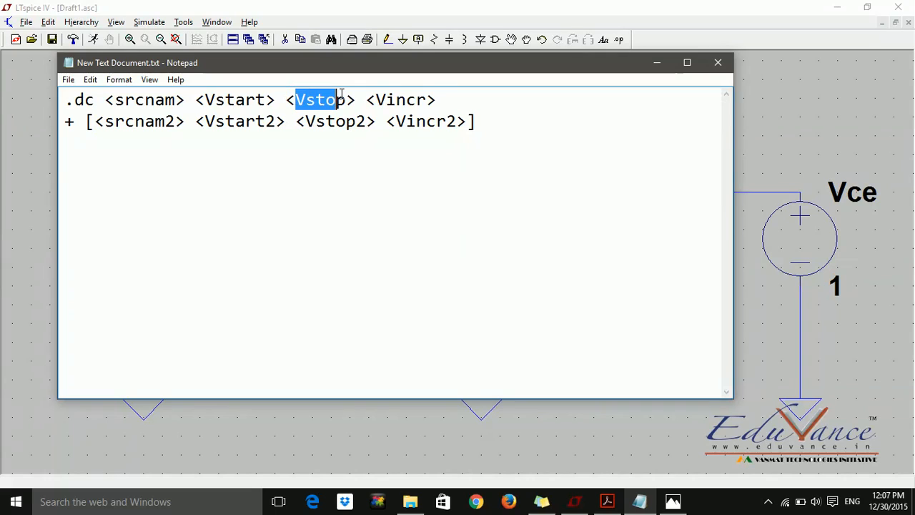
double_click(405, 100)
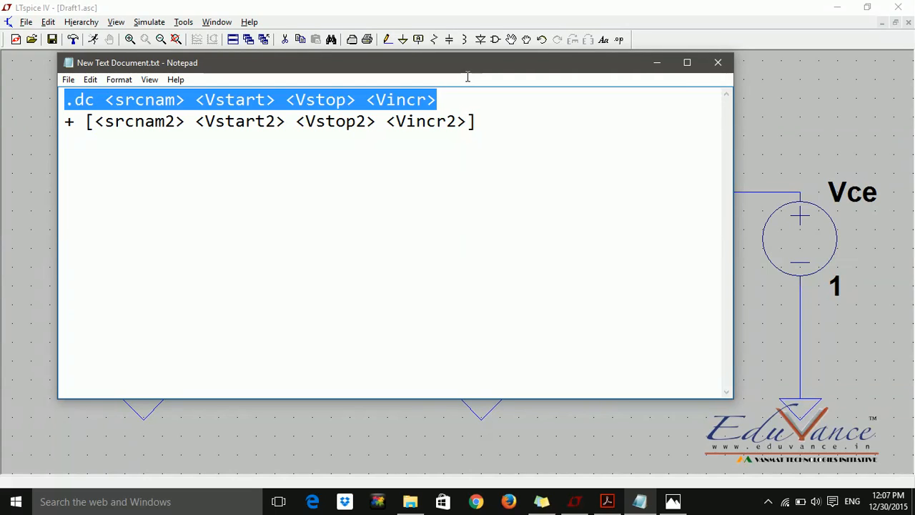
mouse_move(149, 155)
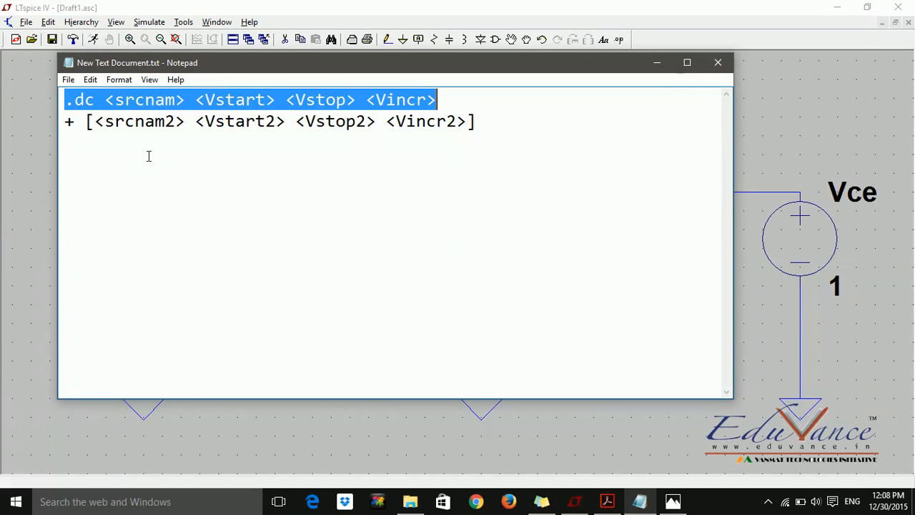
mouse_move(165, 195)
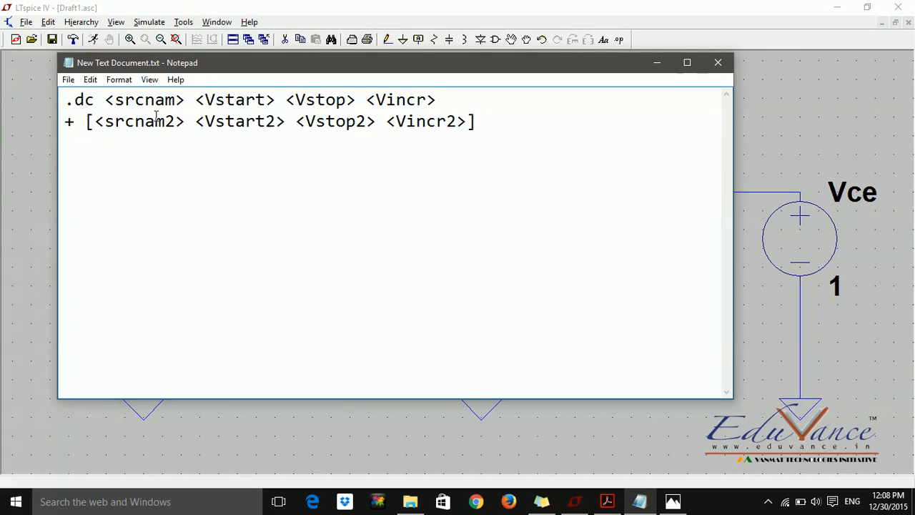
Join the '+' second-source line (srcnam2, Vstart2) onto the .dc line
left_click(84, 121)
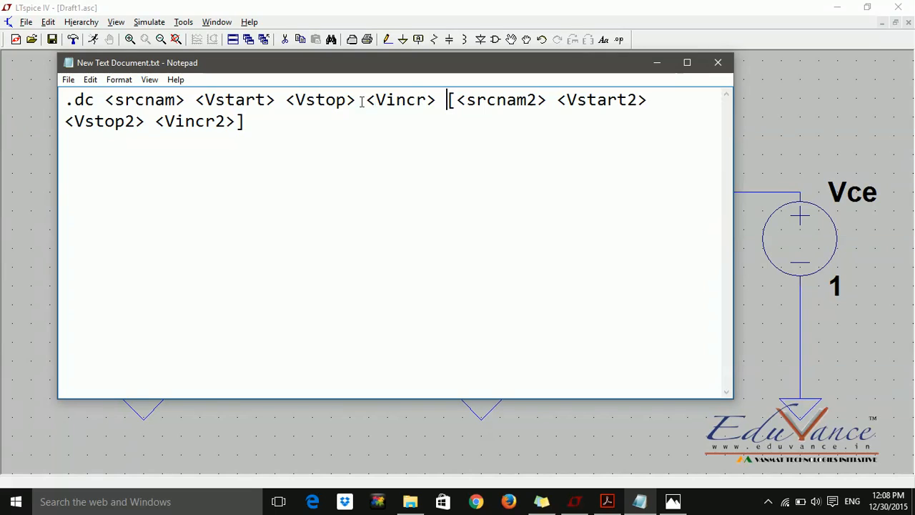
left_click(478, 99)
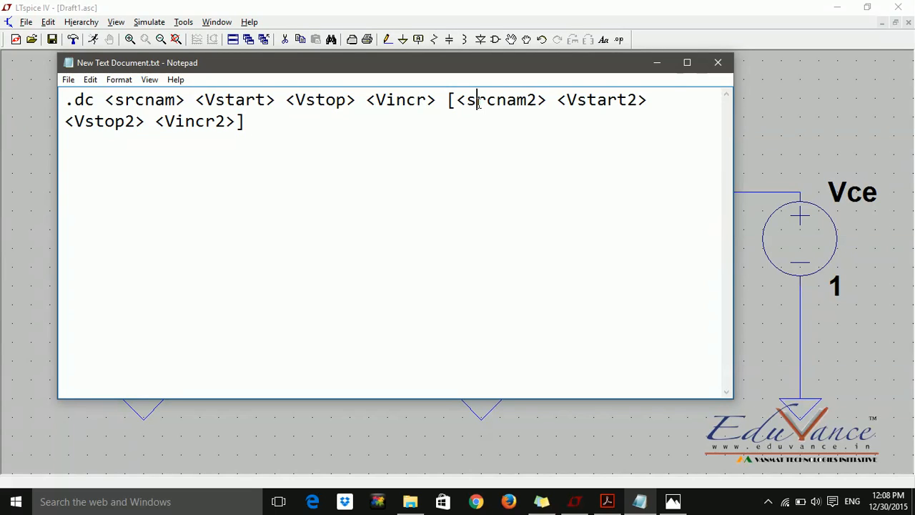
double_click(597, 99)
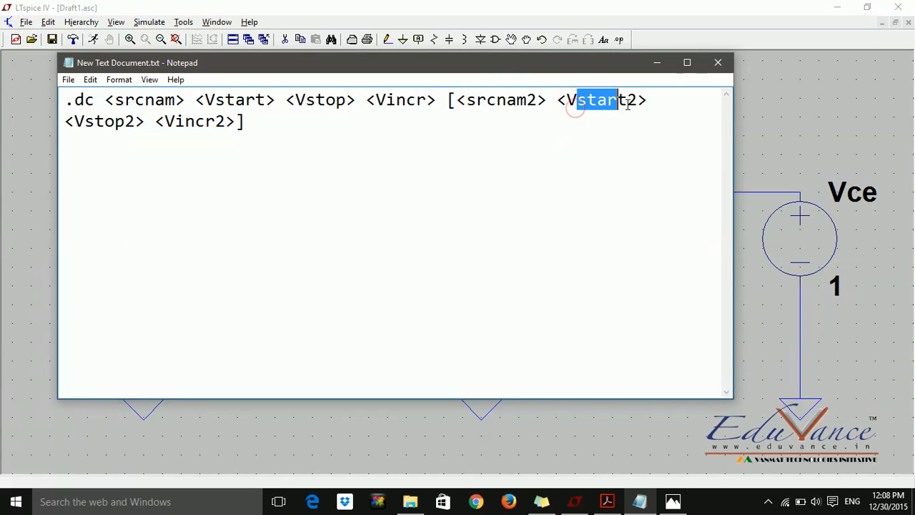
double_click(211, 120)
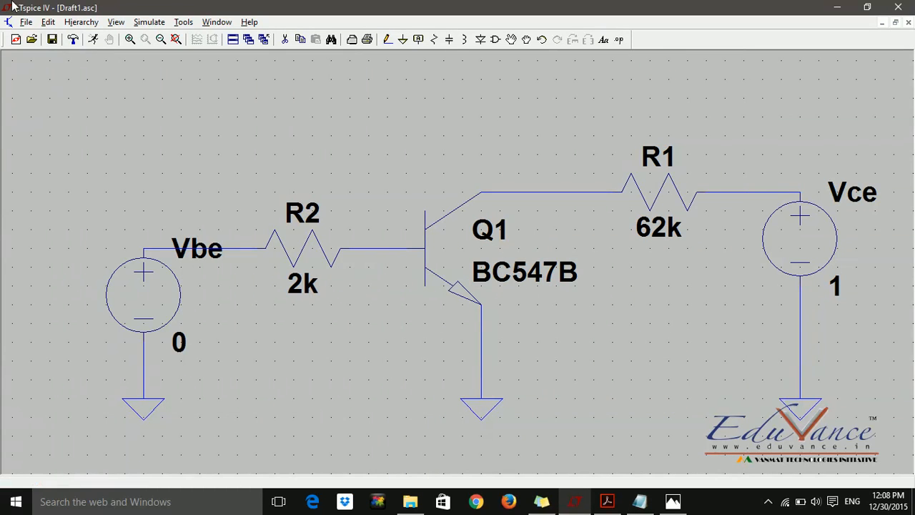
Place a .dc Vbe 0 1 0.1 DC sweep directive and run it
left_click(149, 21)
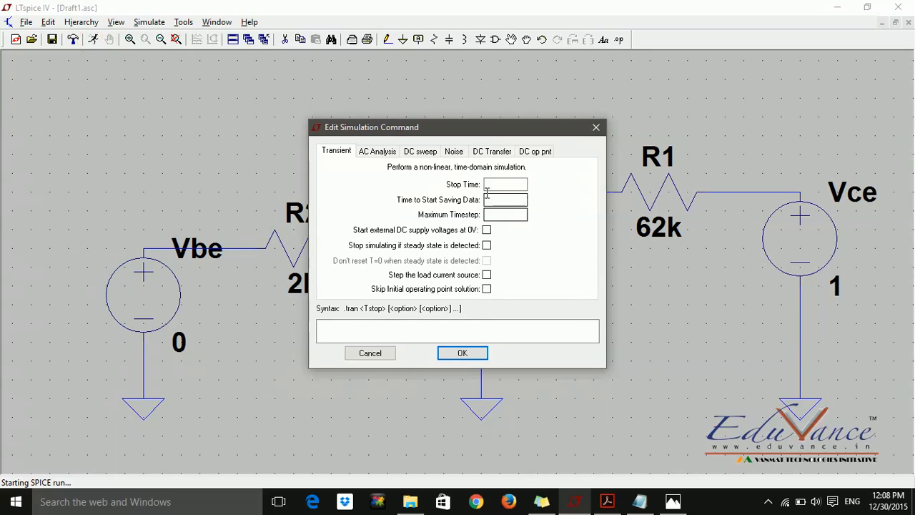
left_click(419, 151)
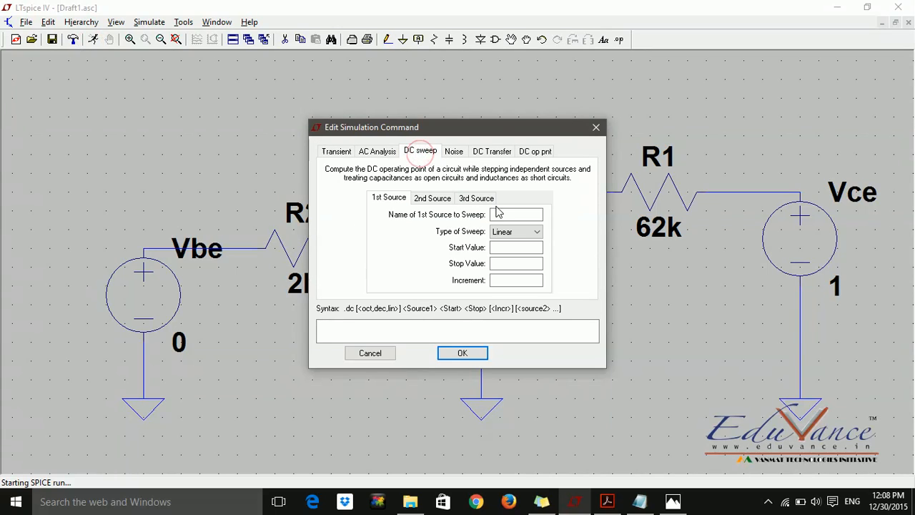
left_click(515, 214)
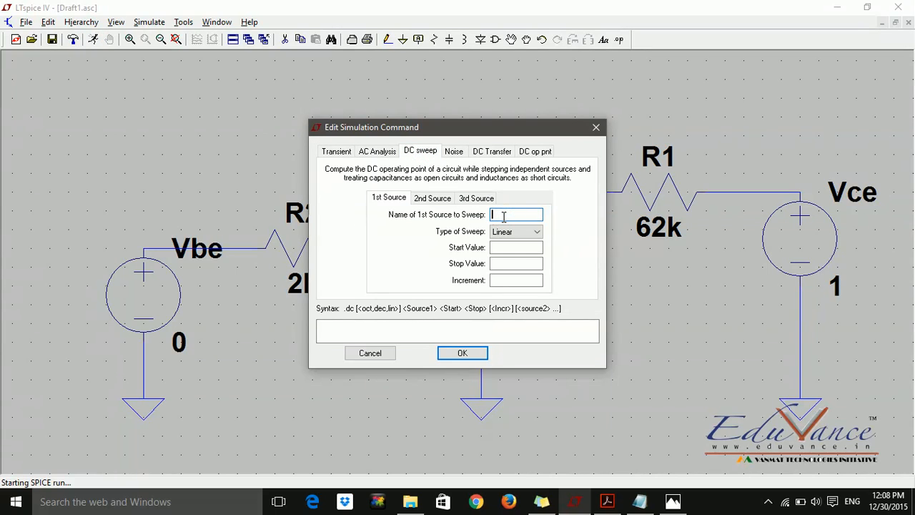
type("Vbe")
left_click(516, 247)
type("0")
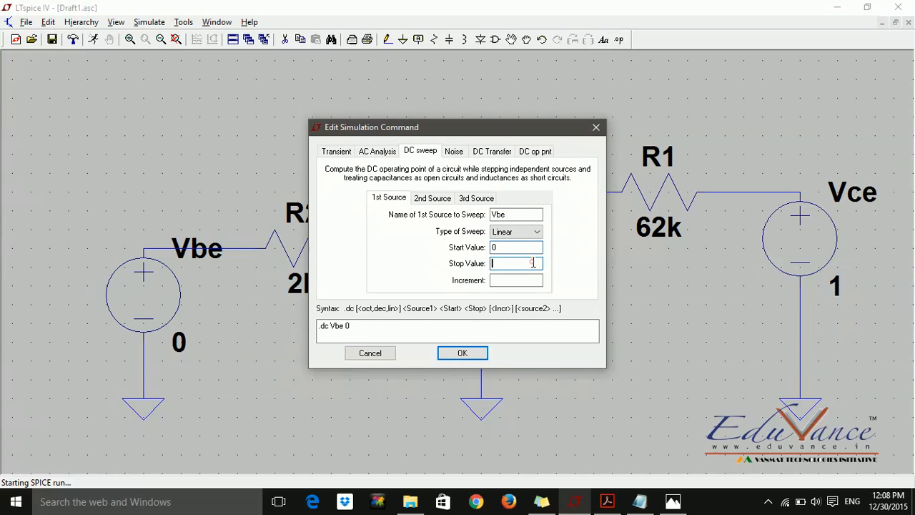
type("1")
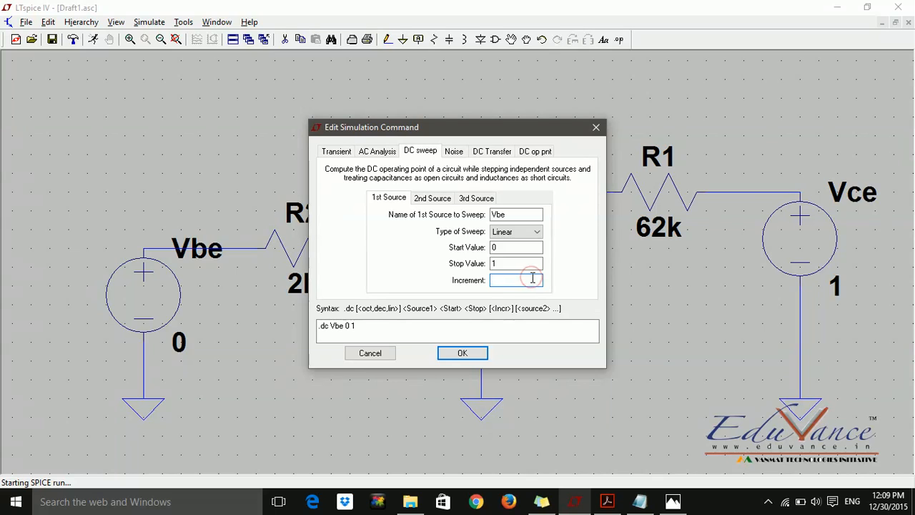
left_click(516, 280)
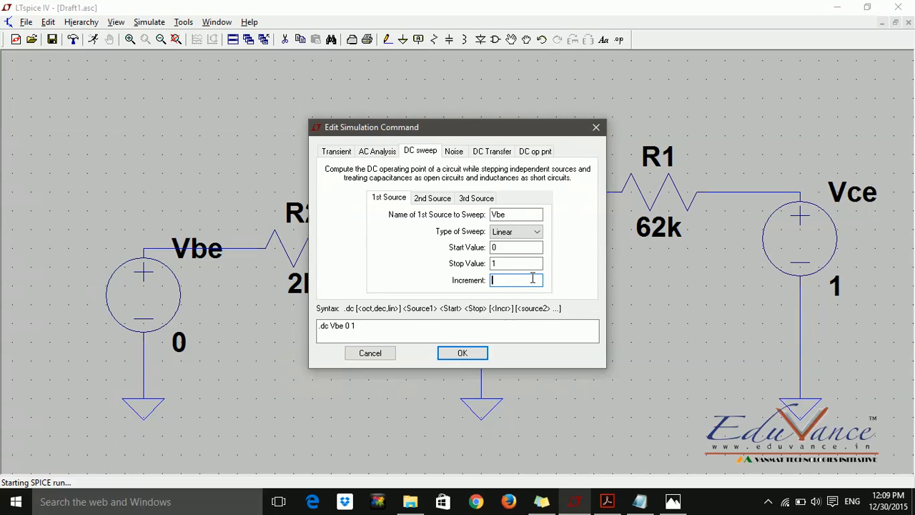
type("0.1")
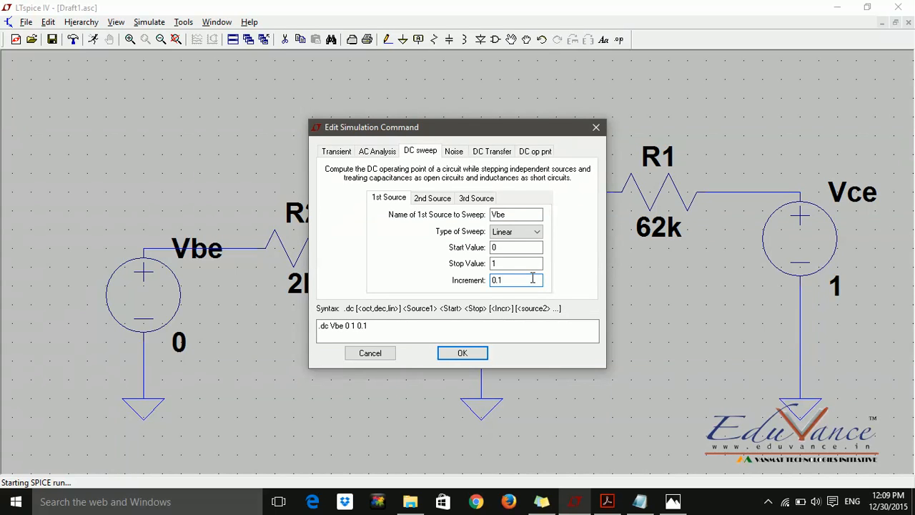
left_click(462, 352)
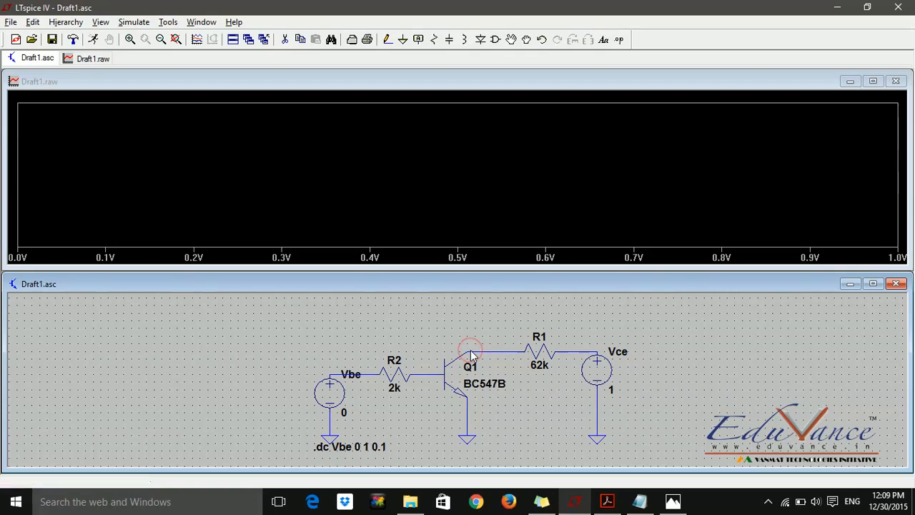
mouse_move(459, 316)
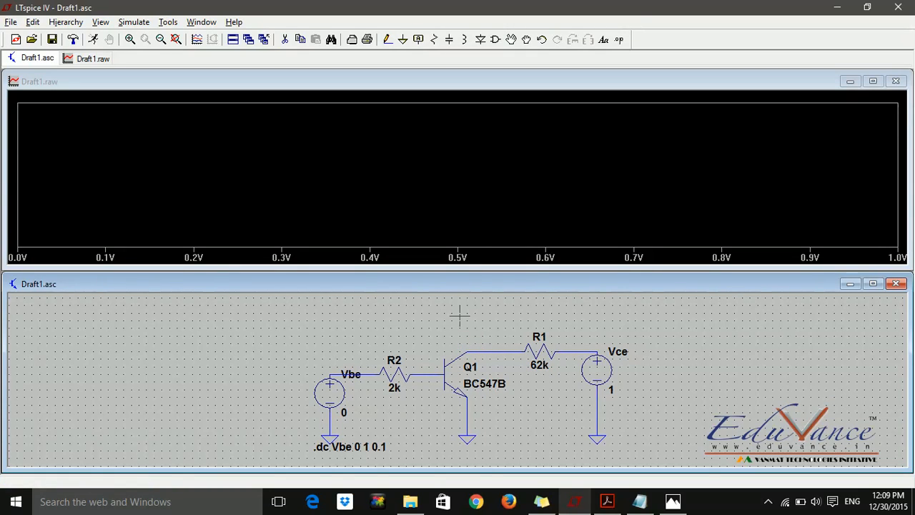
mouse_move(477, 344)
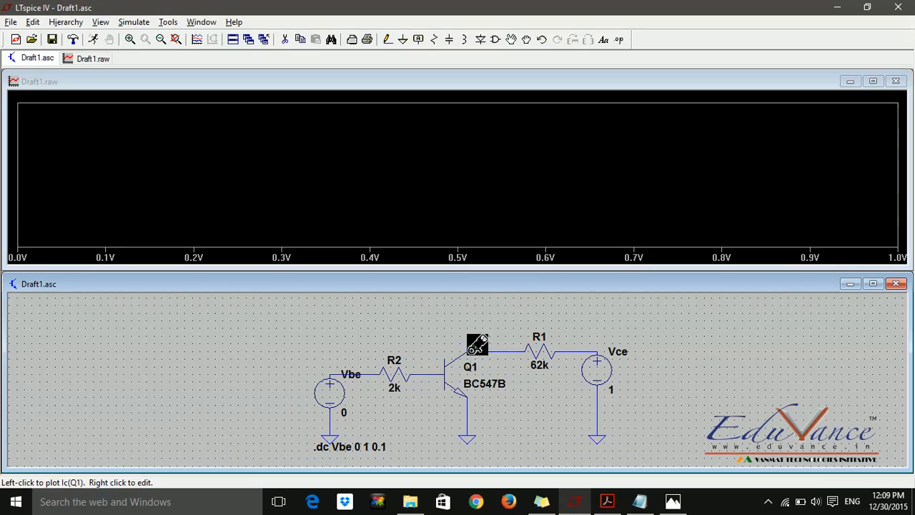
mouse_move(491, 349)
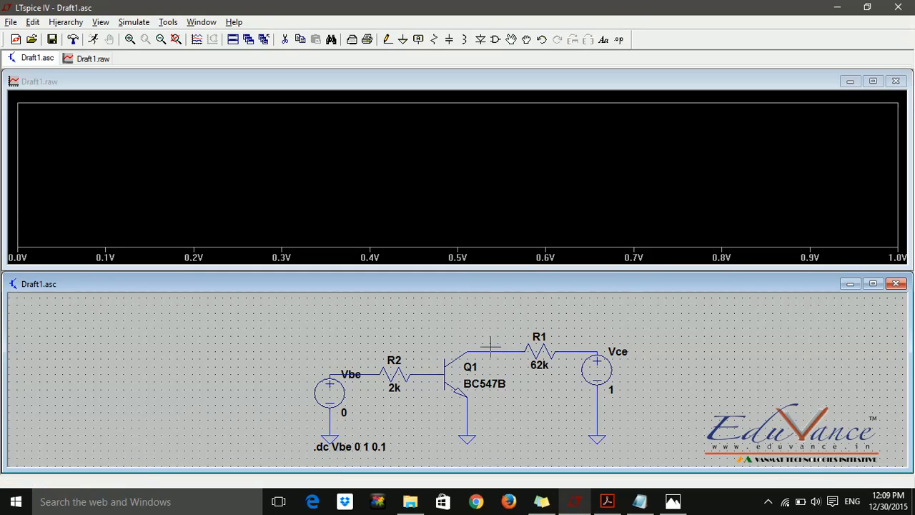
mouse_move(424, 98)
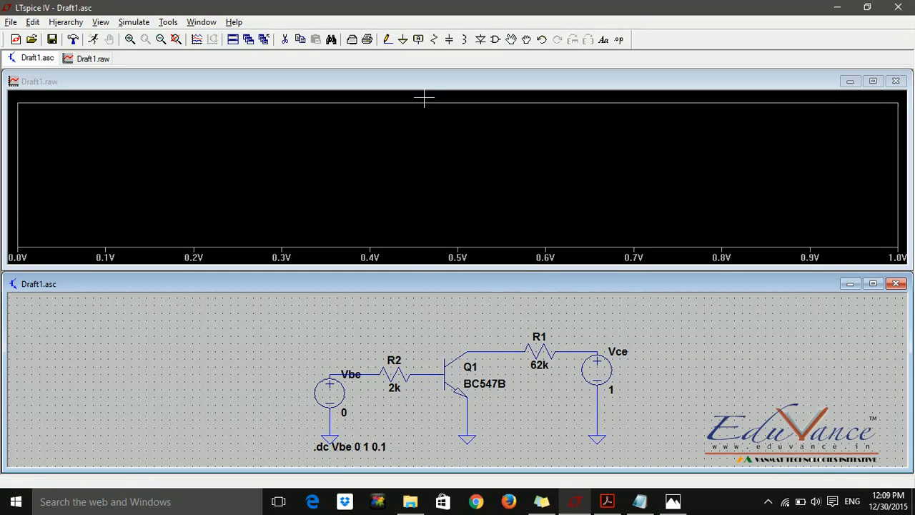
mouse_move(430, 207)
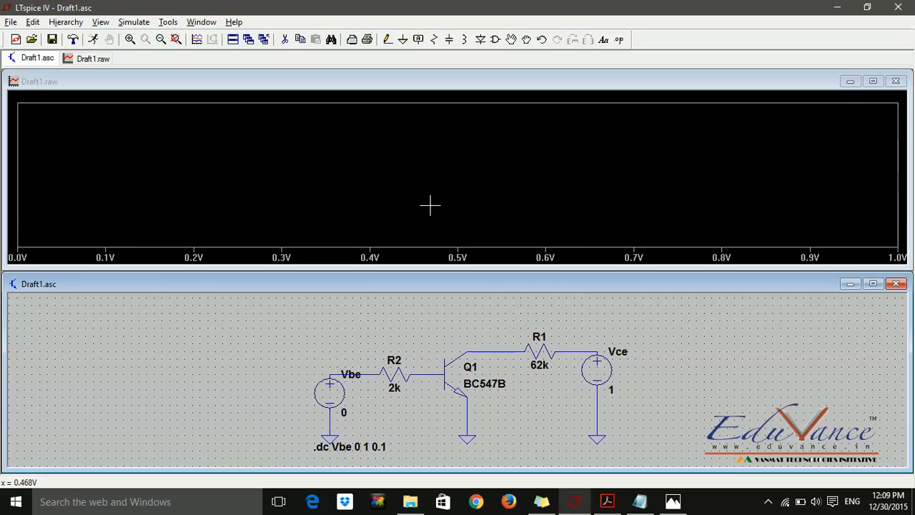
right_click(430, 206)
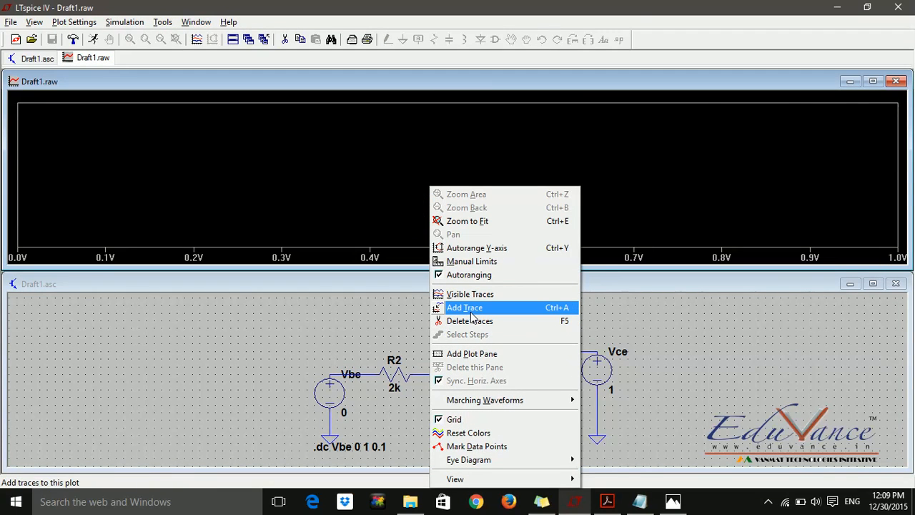
left_click(465, 307)
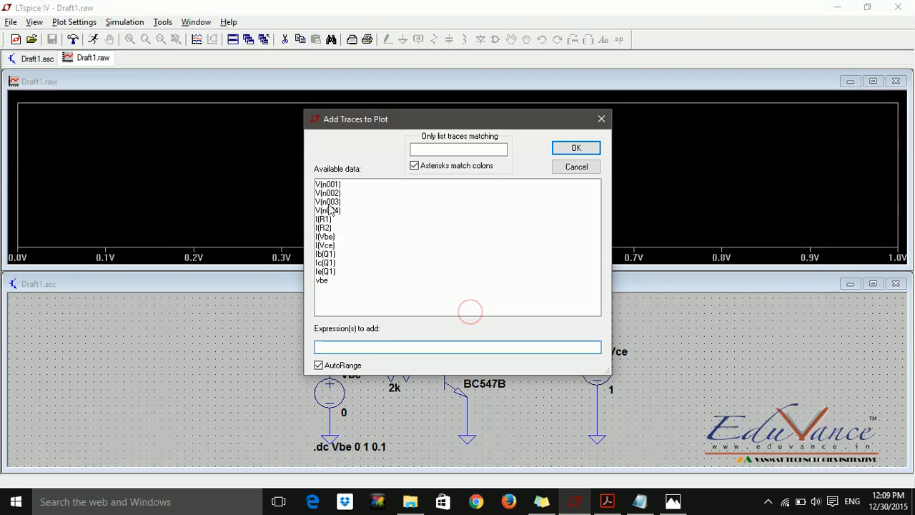
mouse_move(336, 281)
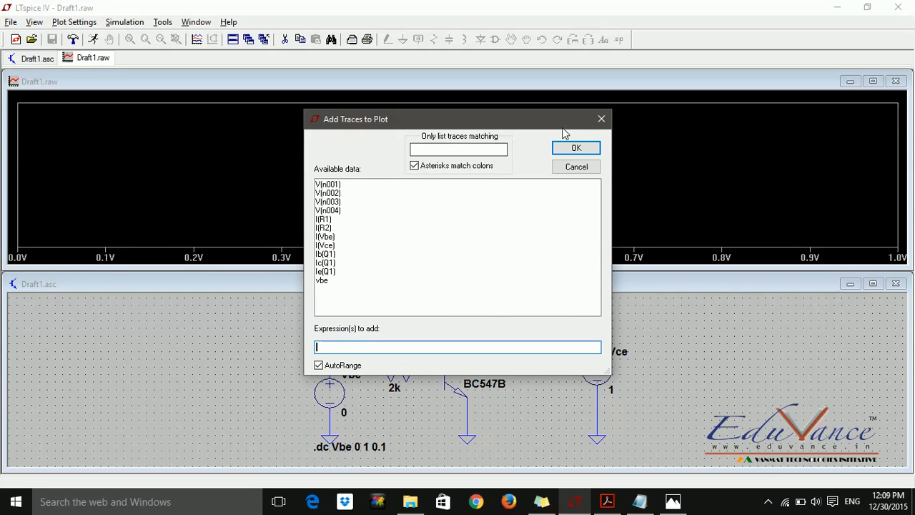
left_click(576, 165)
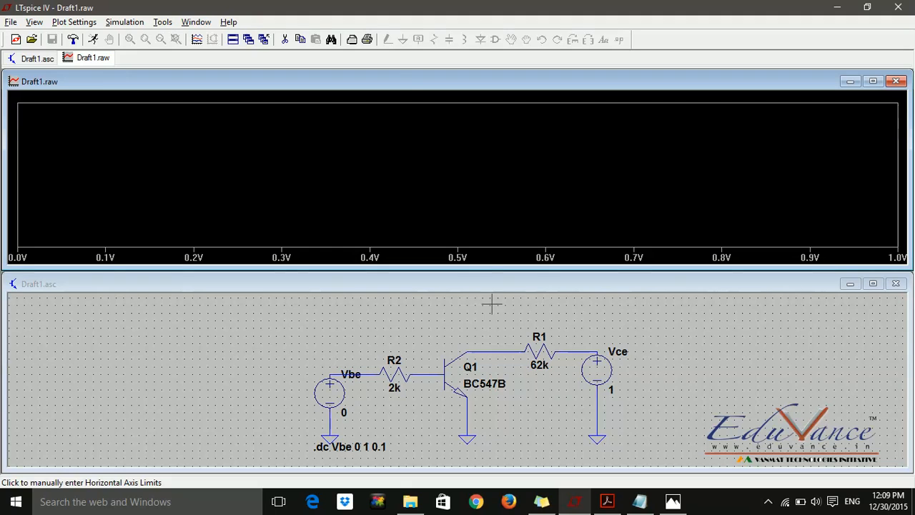
mouse_move(433, 39)
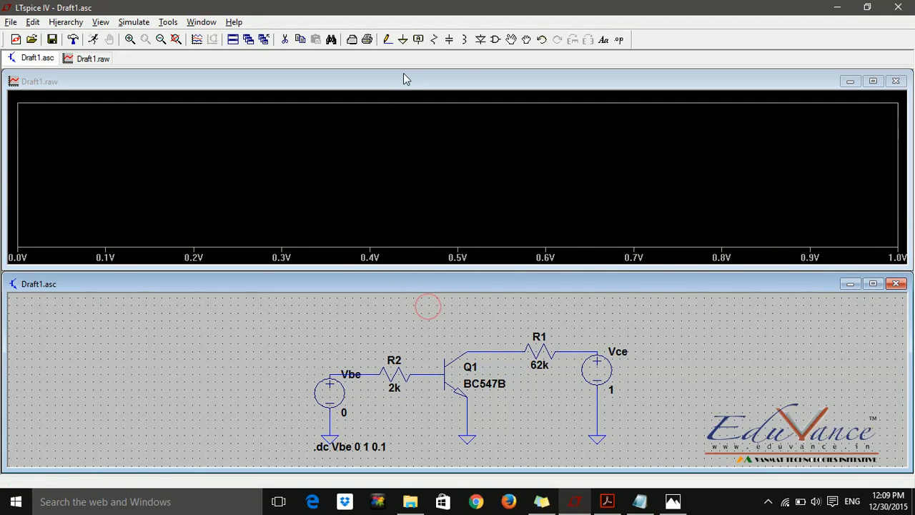
Label the wire between Q1's collector and R1 with net name IC
left_click(418, 40)
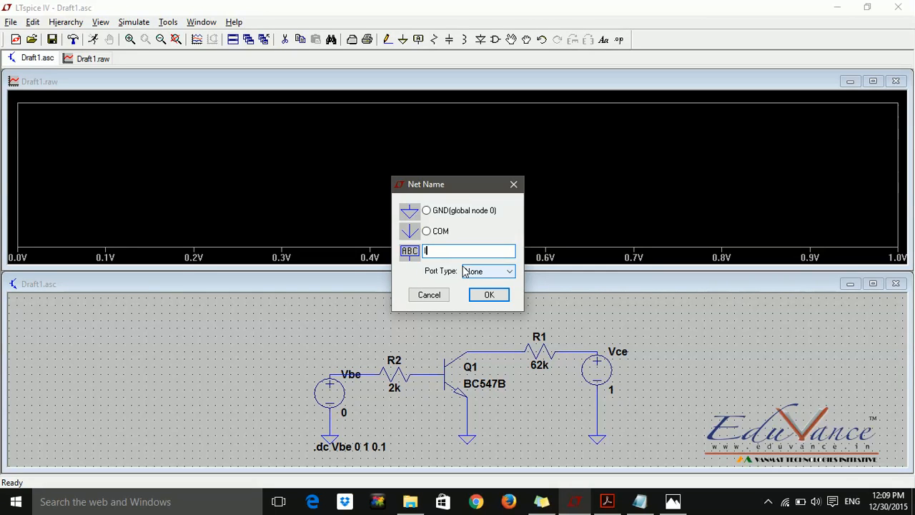
type("IC")
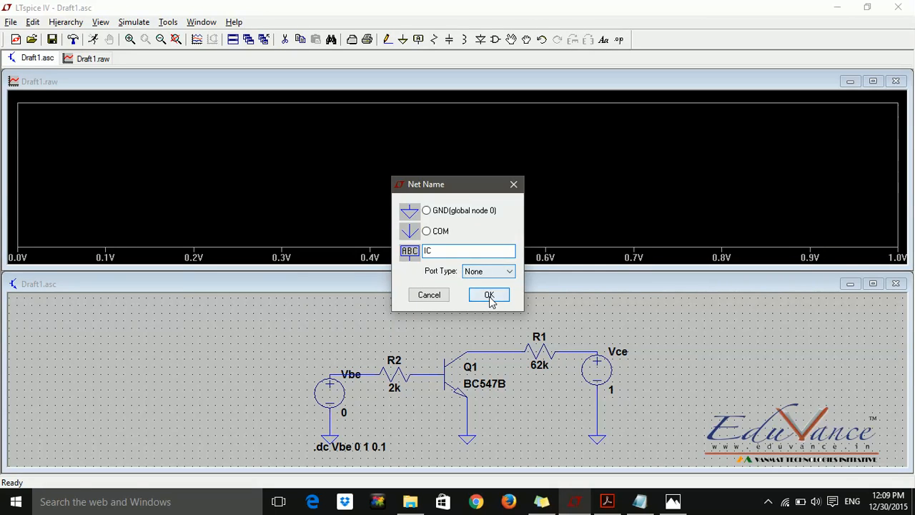
left_click(489, 295)
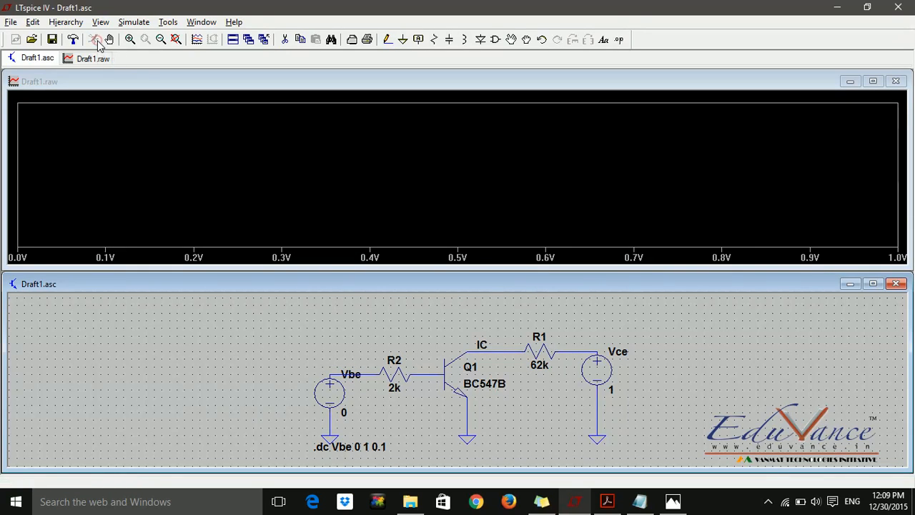
mouse_move(343, 210)
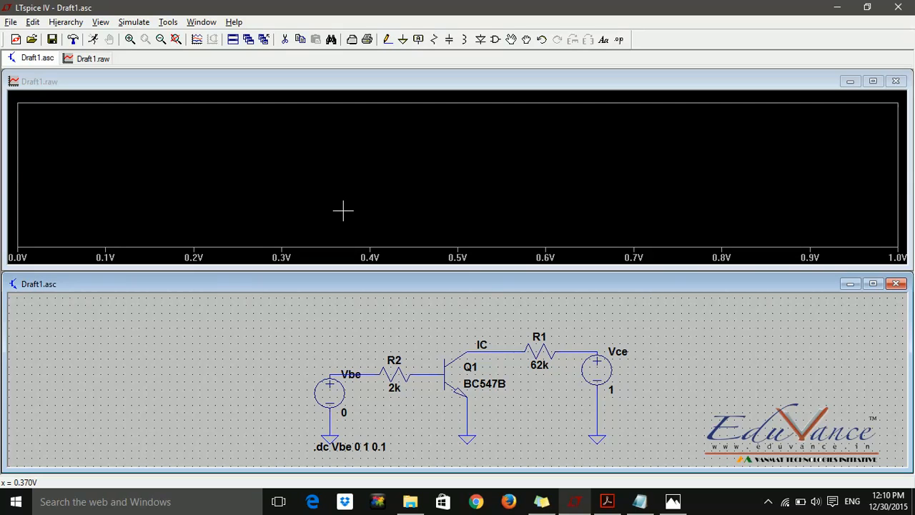
Add the trace expression vbe I(R1) to the waveform plot, using I(R1) instead of V(ic)
right_click(343, 210)
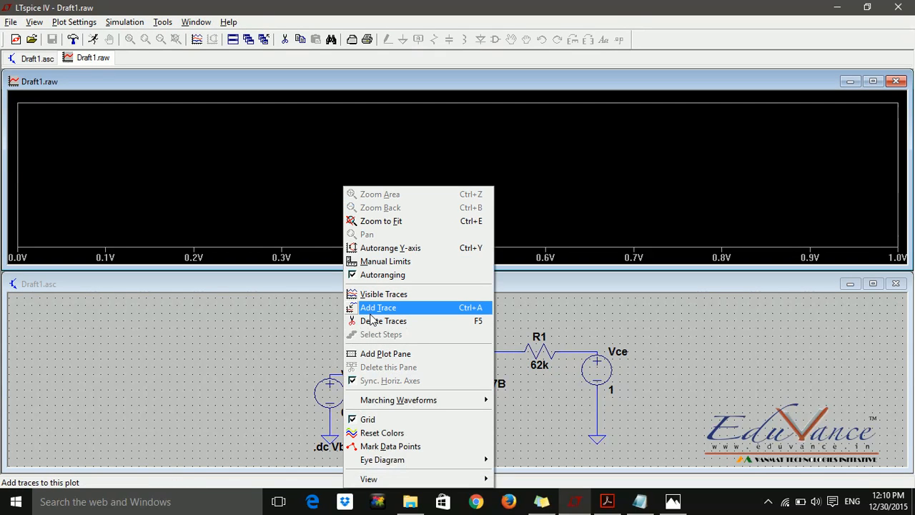
left_click(377, 307)
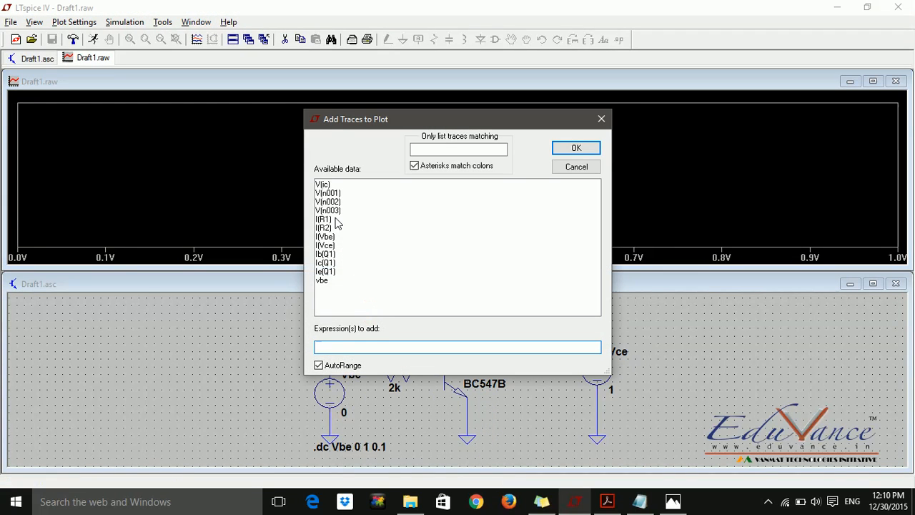
left_click(321, 280)
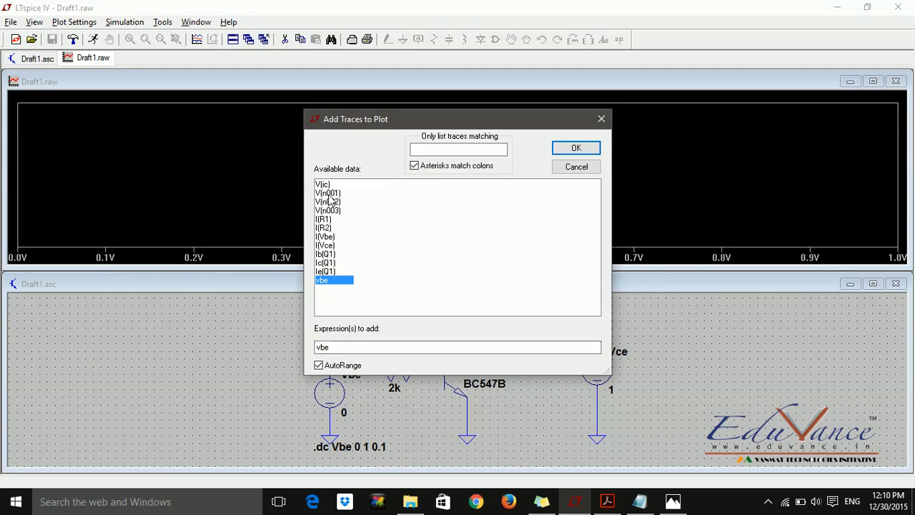
left_click(323, 184)
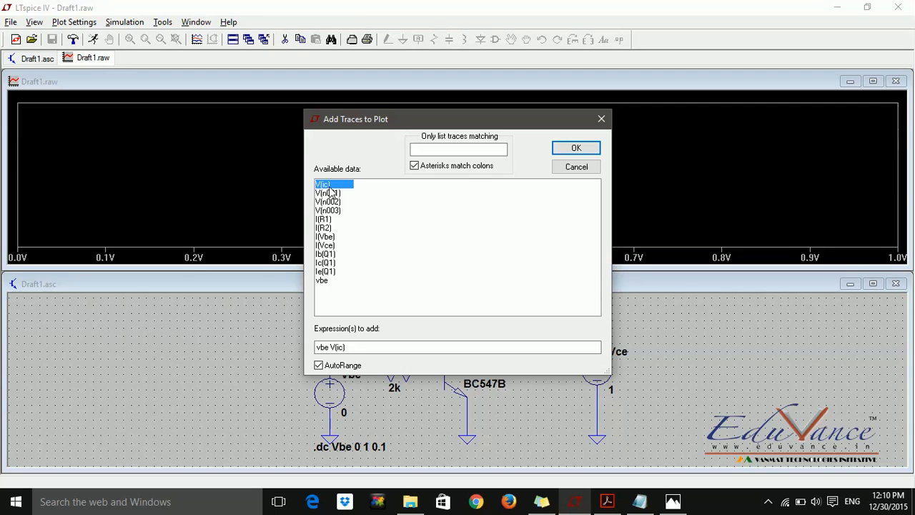
mouse_move(339, 233)
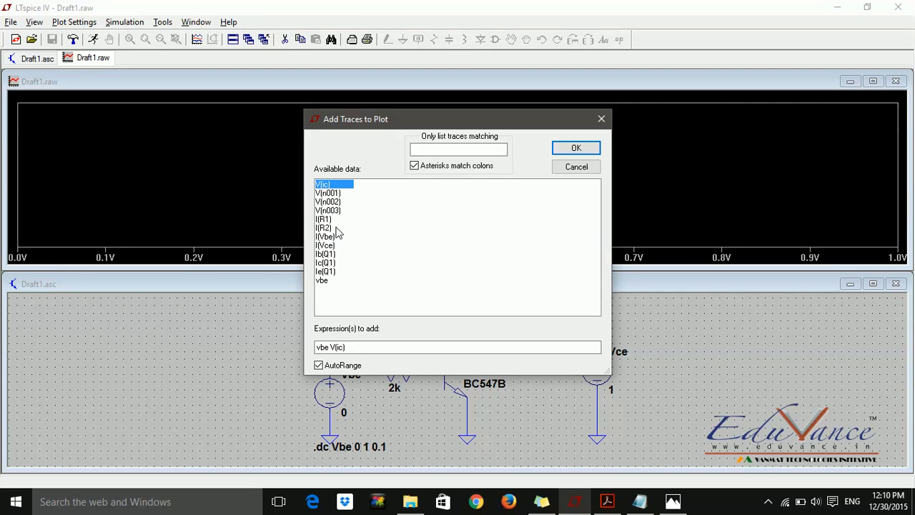
mouse_move(448, 117)
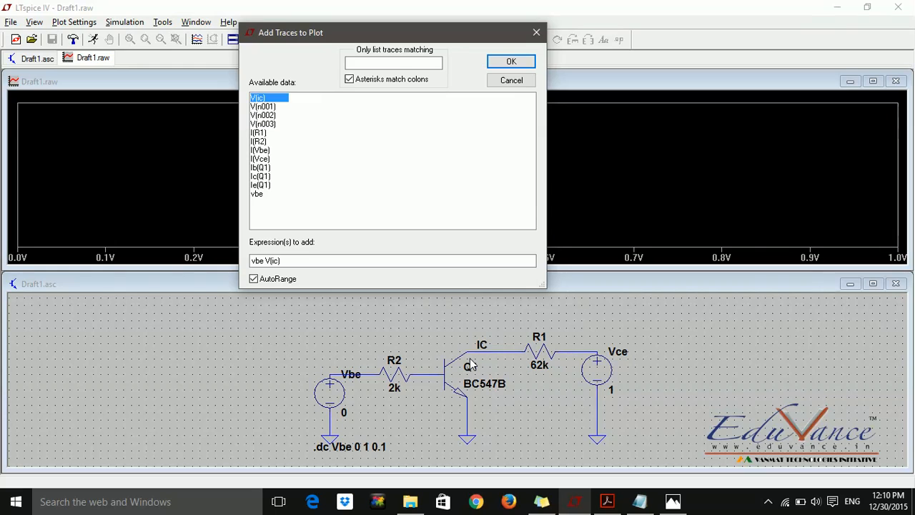
mouse_move(551, 356)
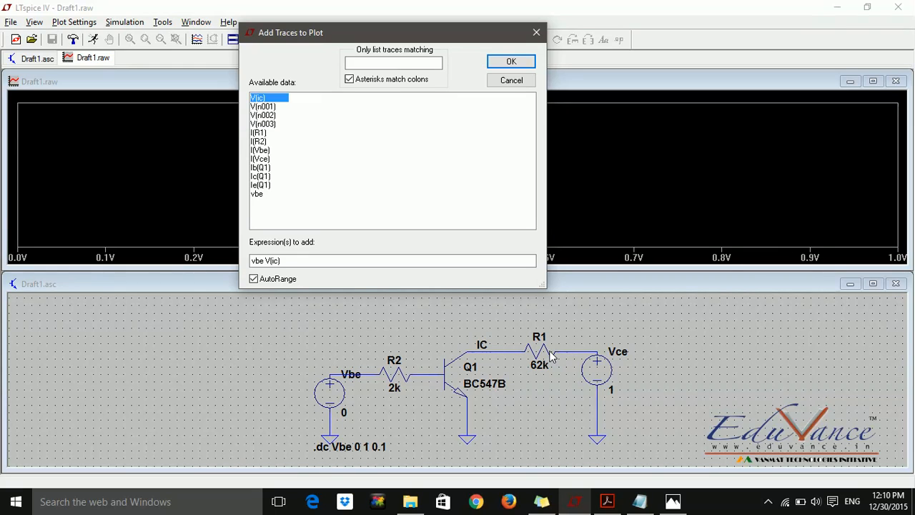
mouse_move(291, 173)
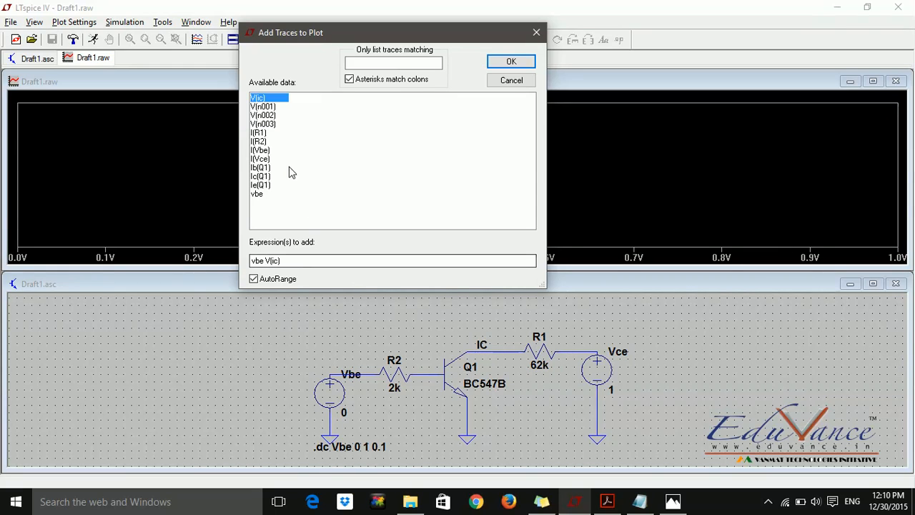
left_click(258, 132)
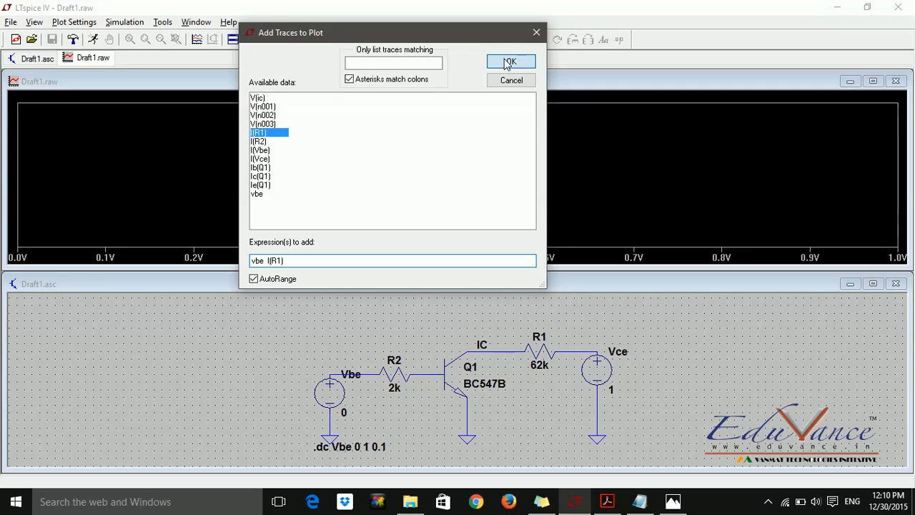
left_click(510, 61)
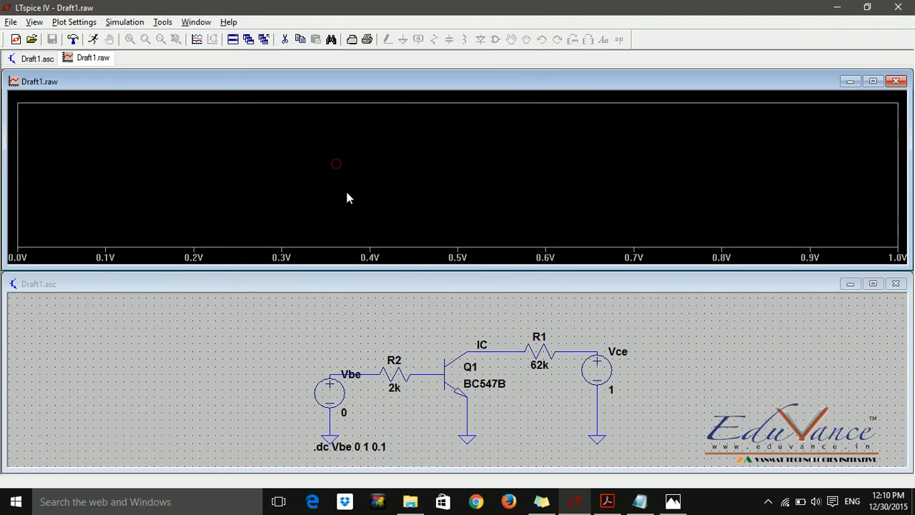
mouse_move(489, 353)
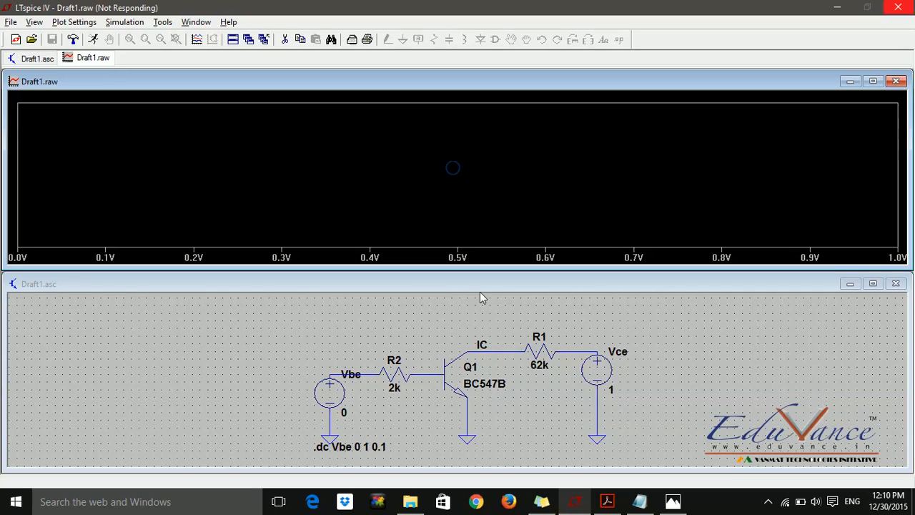
mouse_move(520, 375)
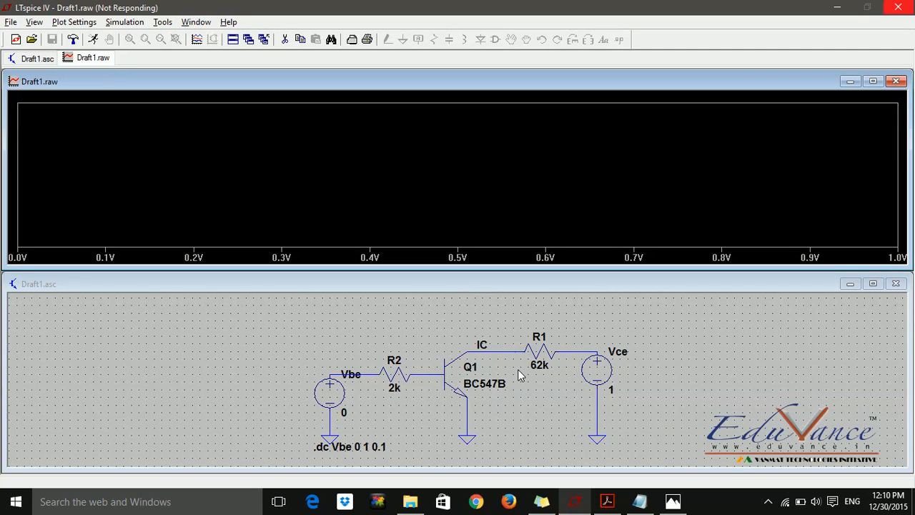
Run the Vbe 0–1 V sweep and probe Q1's collector to plot Ic(Q1)
right_click(519, 375)
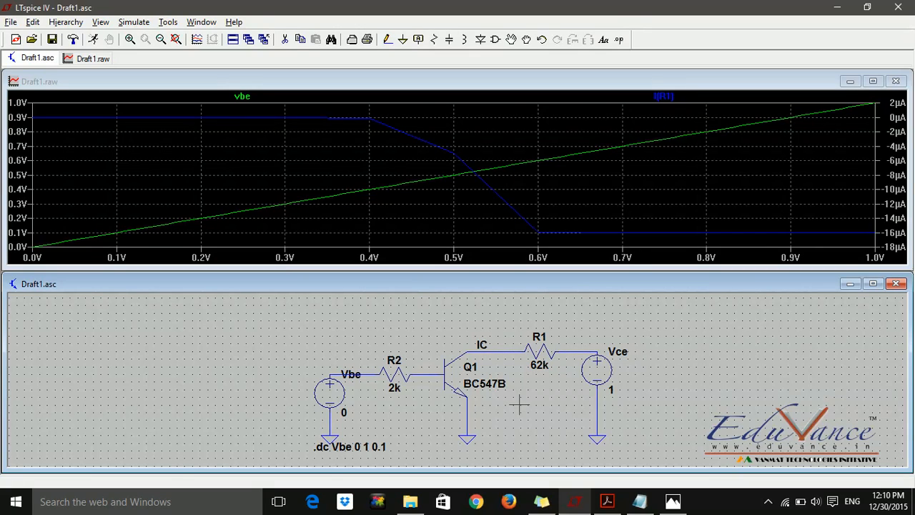
mouse_move(52, 242)
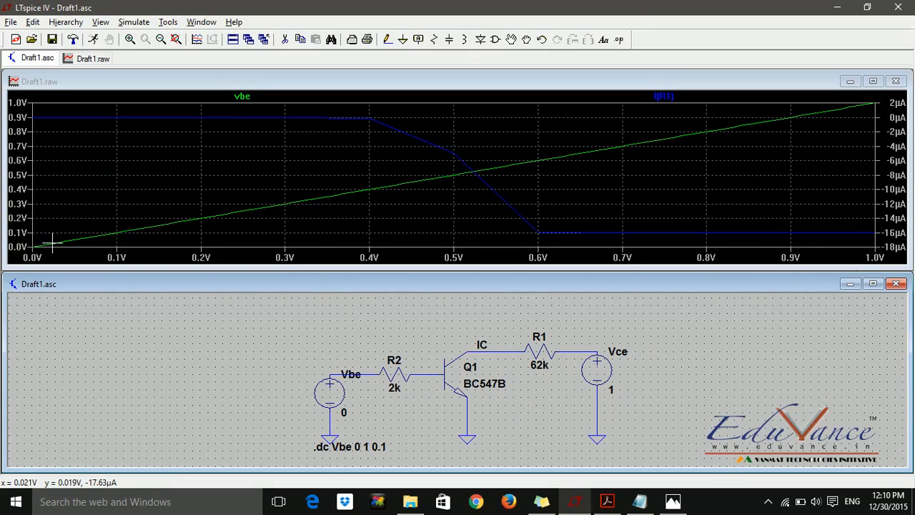
mouse_move(186, 230)
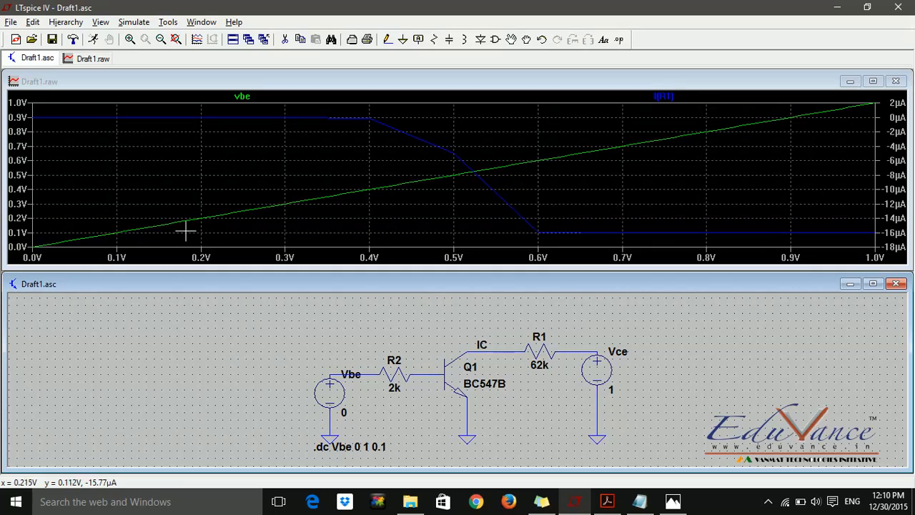
mouse_move(436, 403)
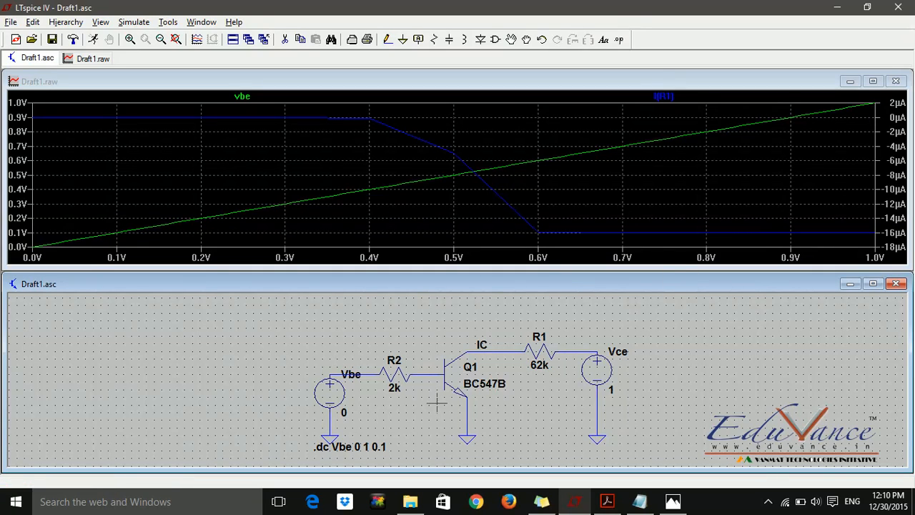
mouse_move(376, 379)
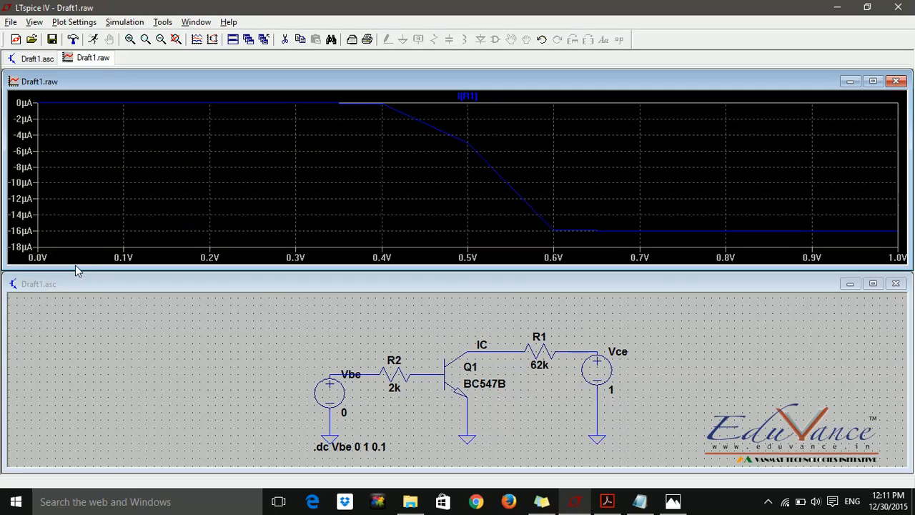
mouse_move(350, 258)
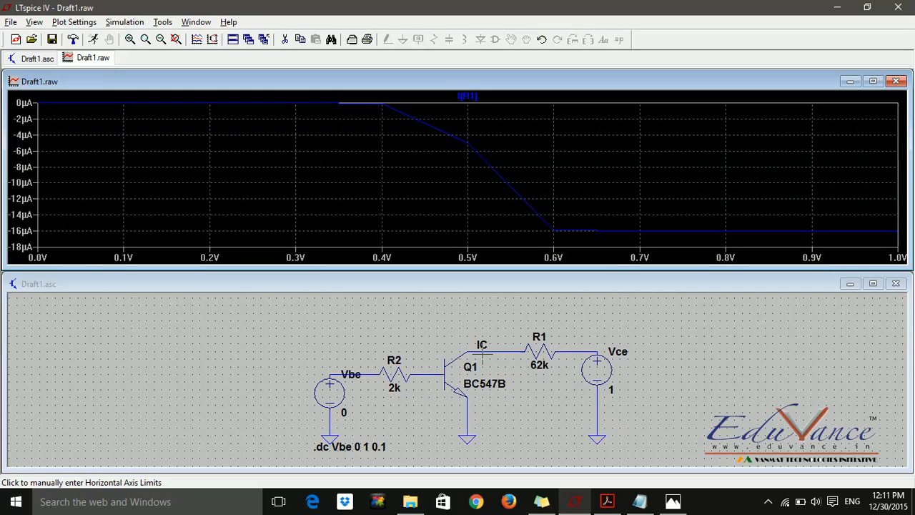
mouse_move(490, 382)
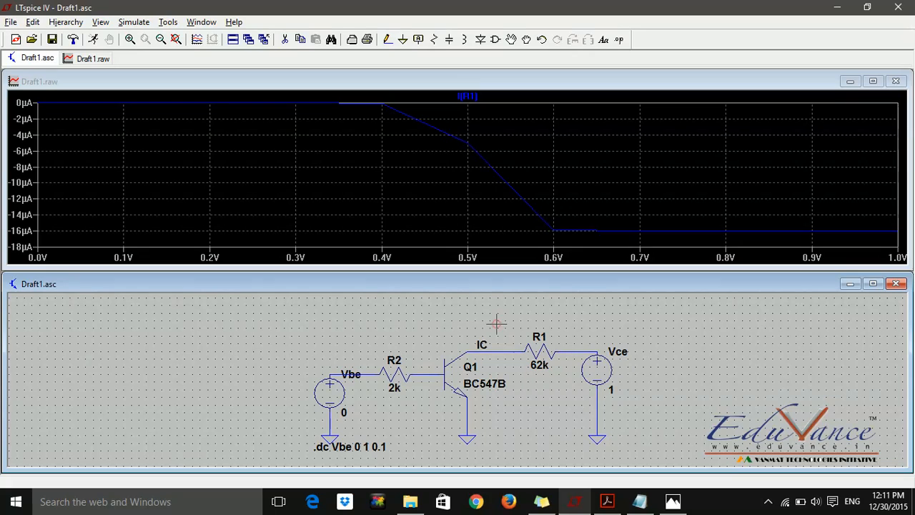
mouse_move(469, 355)
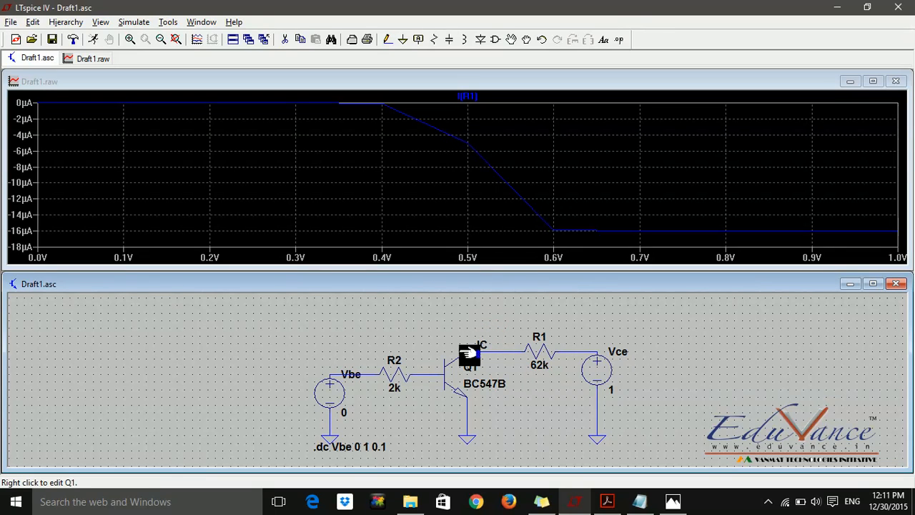
mouse_move(470, 367)
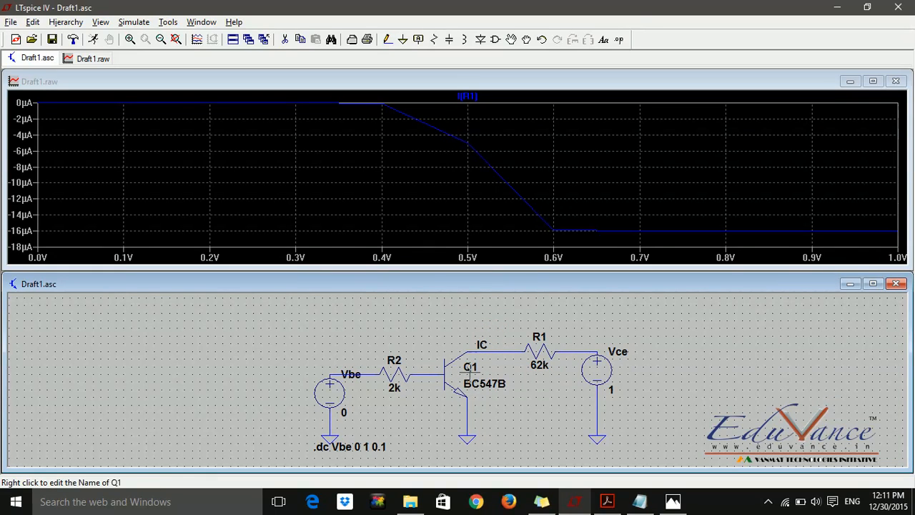
mouse_move(484, 344)
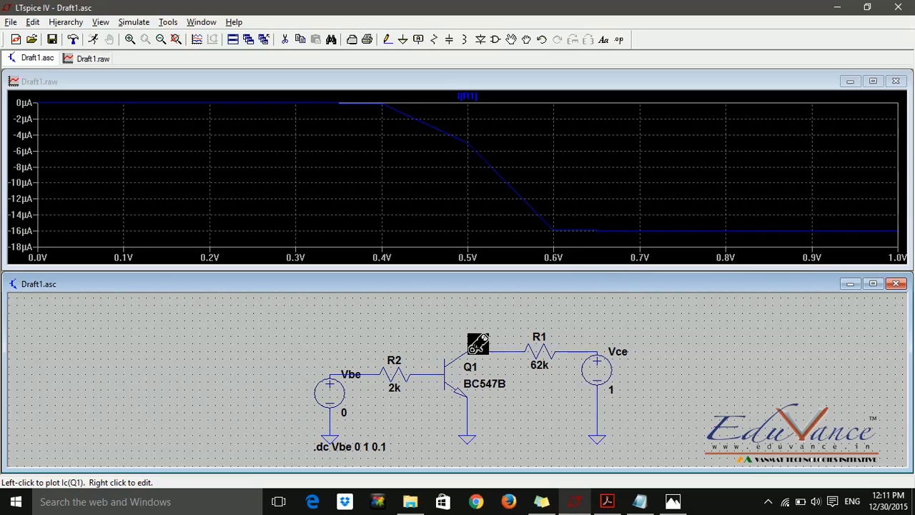
mouse_move(540, 351)
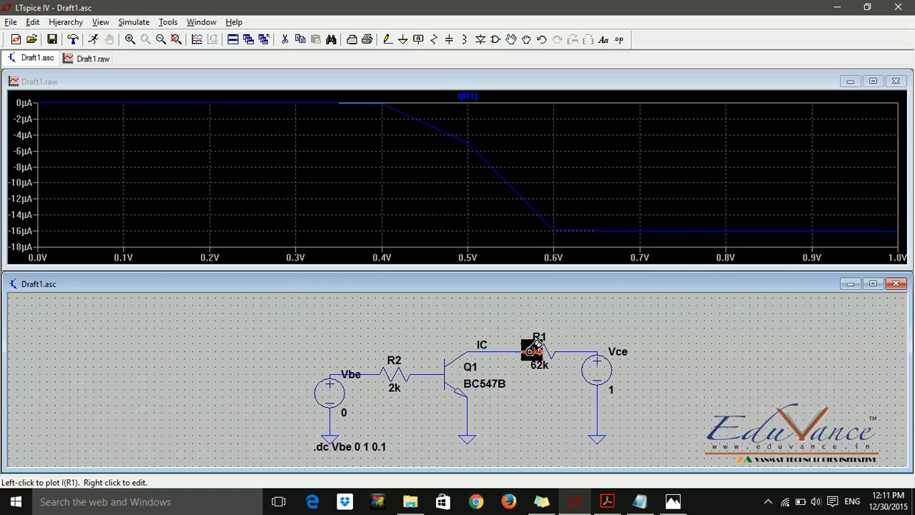
mouse_move(473, 345)
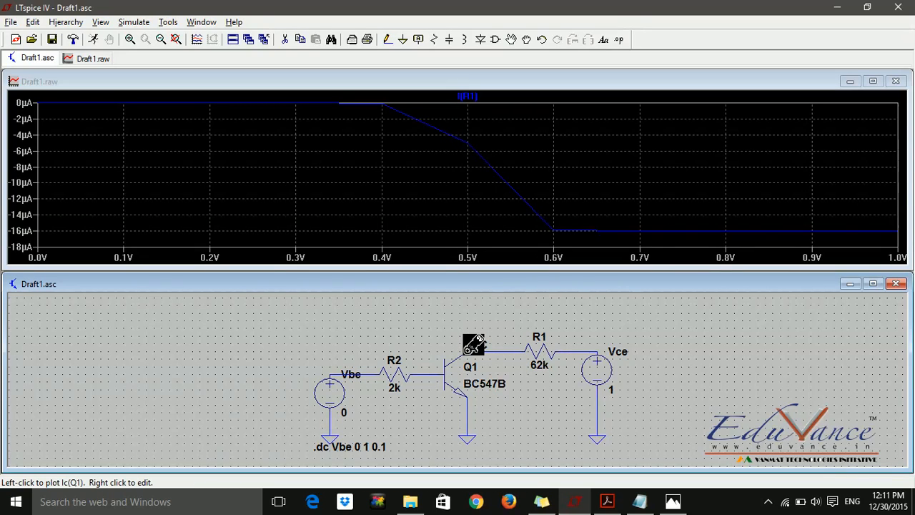
left_click(472, 343)
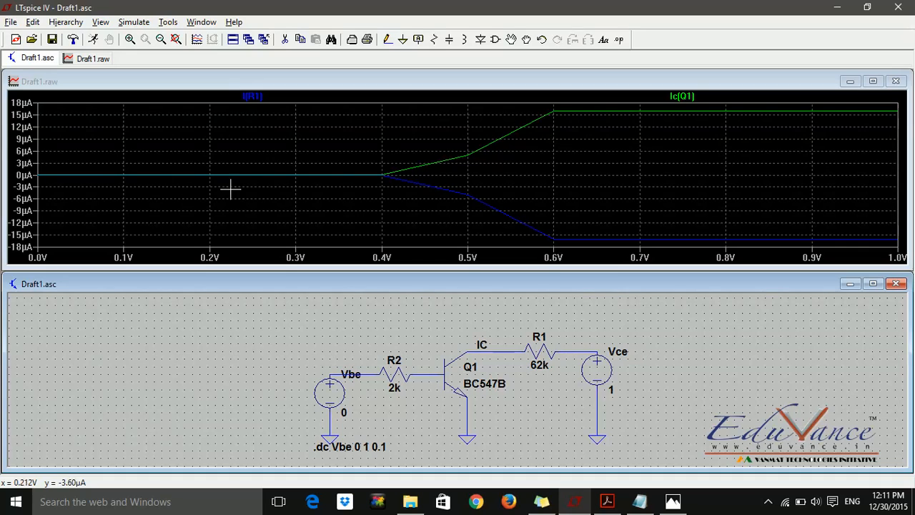
mouse_move(692, 102)
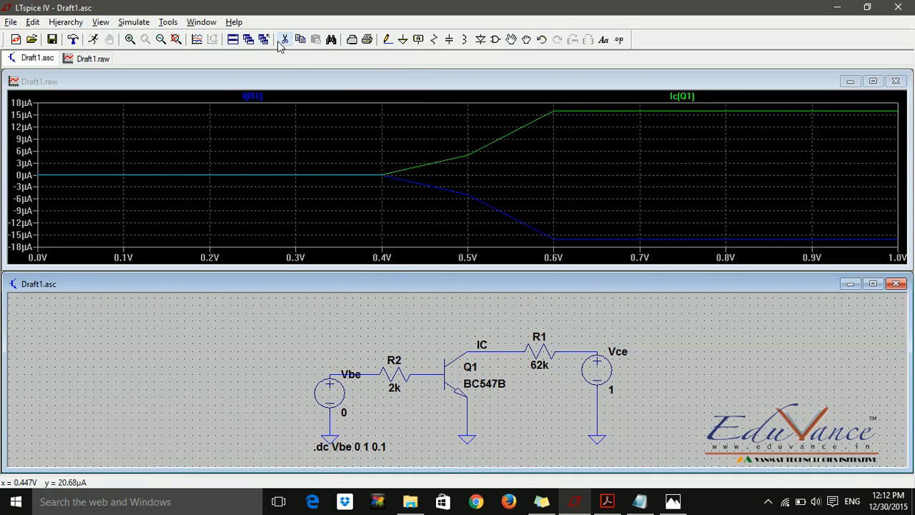
mouse_move(252, 95)
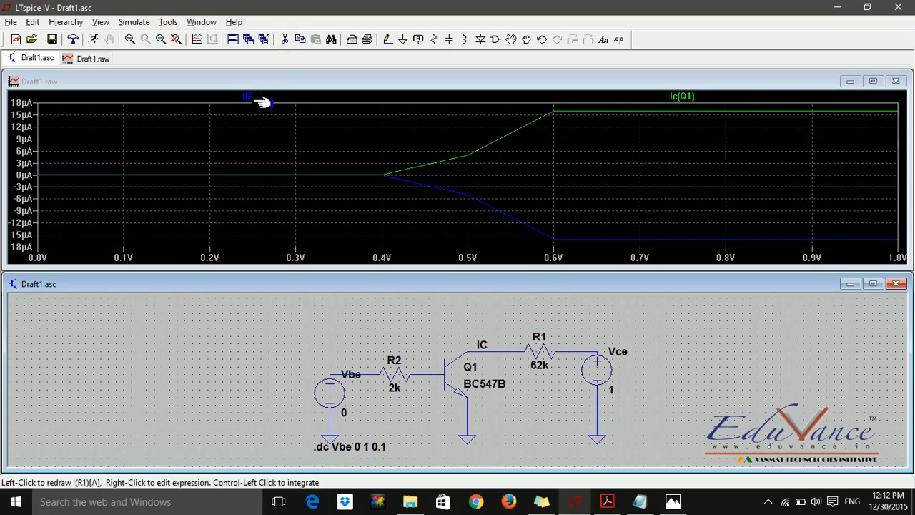
left_click(271, 81)
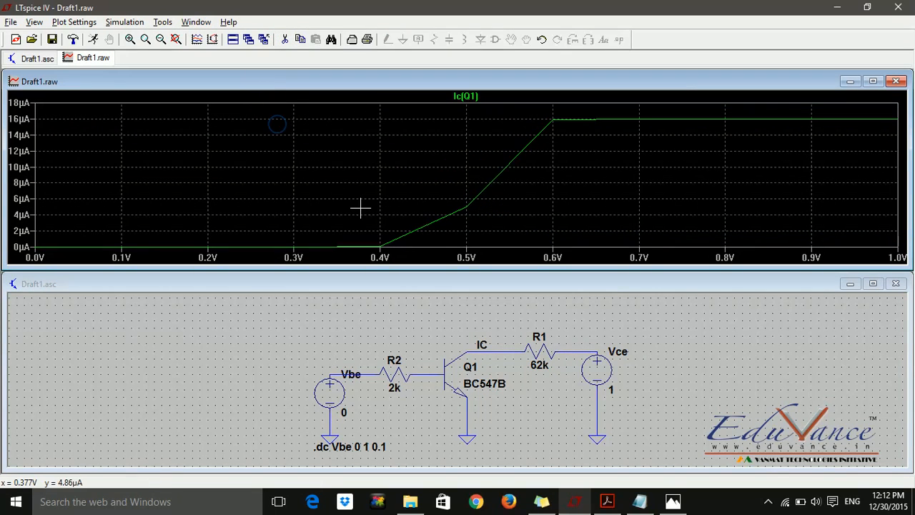
mouse_move(591, 122)
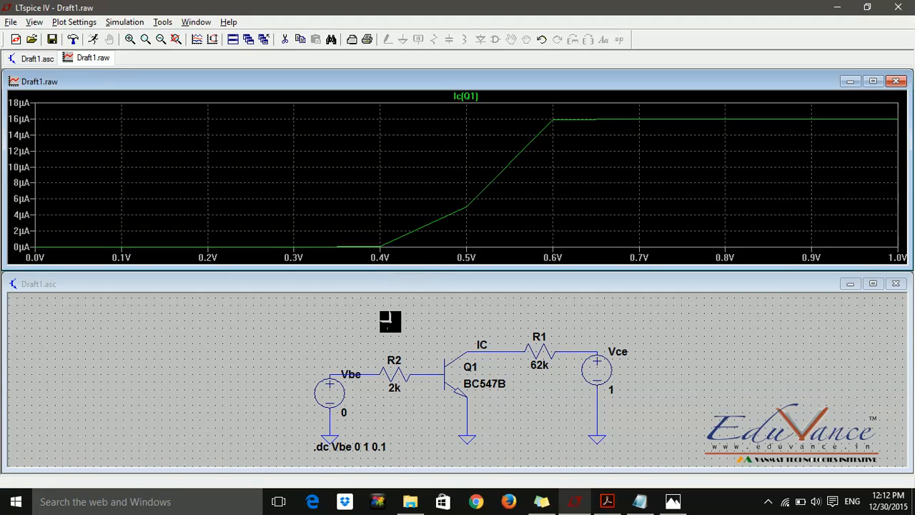
mouse_move(401, 413)
type("0.01")
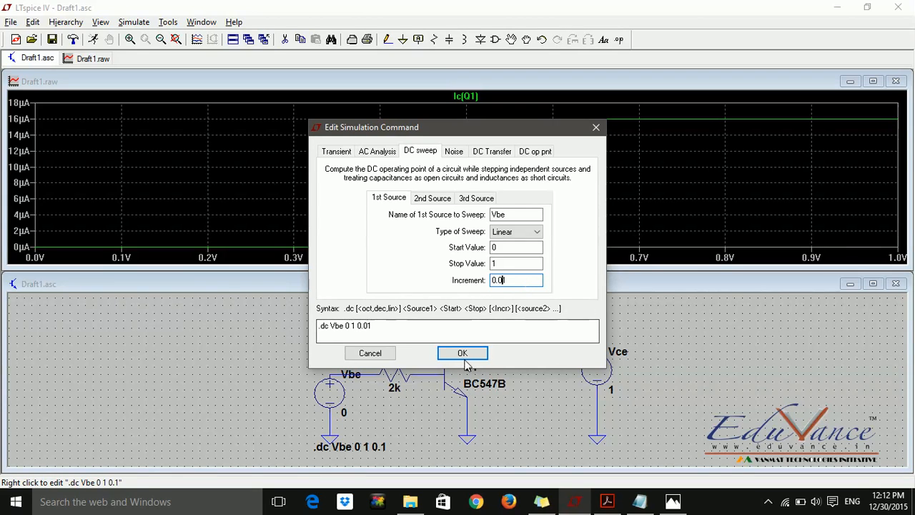
Set the Vbe sweep increment to 0.01 and rerun
left_click(461, 352)
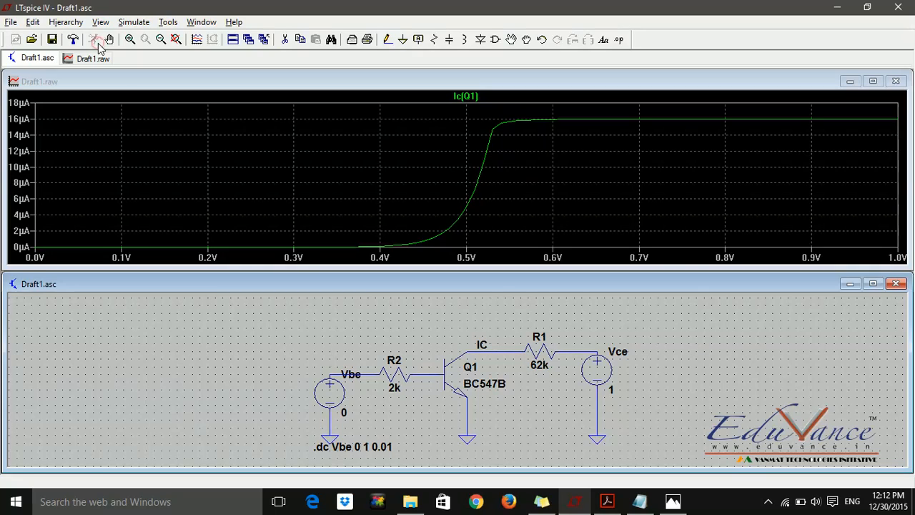
mouse_move(578, 120)
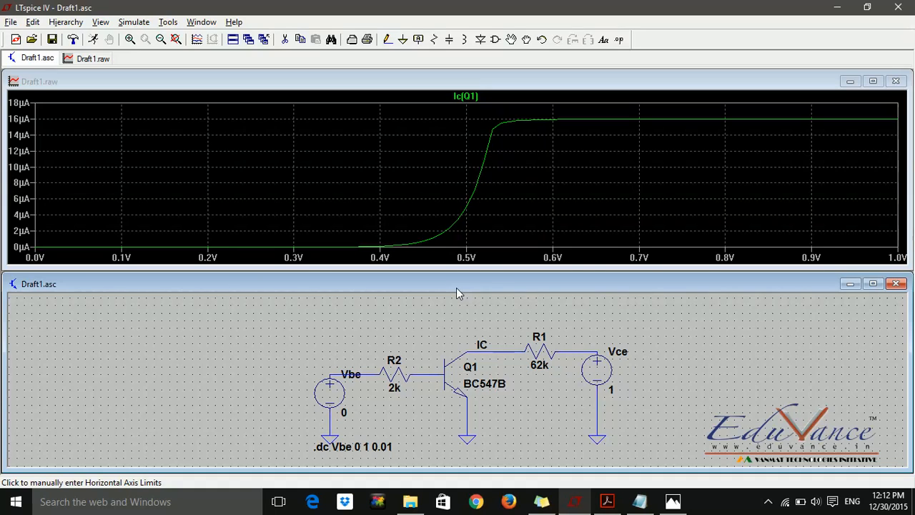
mouse_move(502, 293)
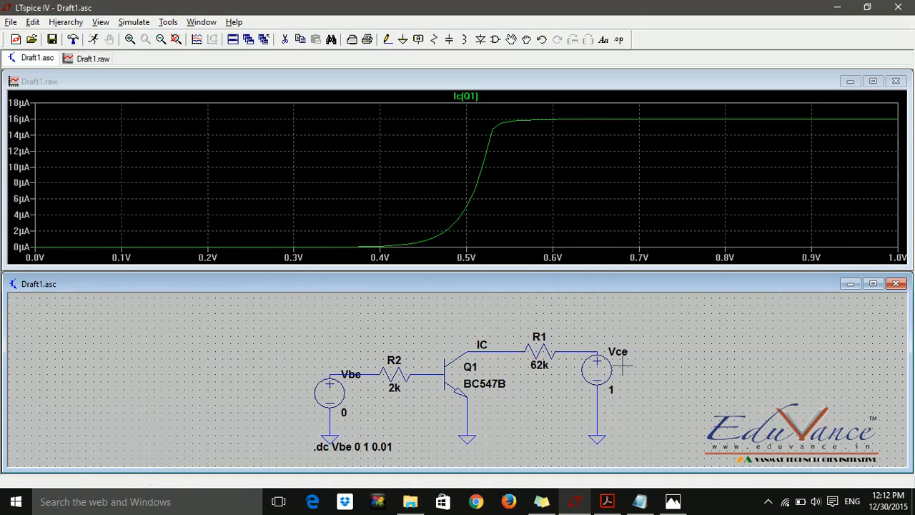
mouse_move(602, 367)
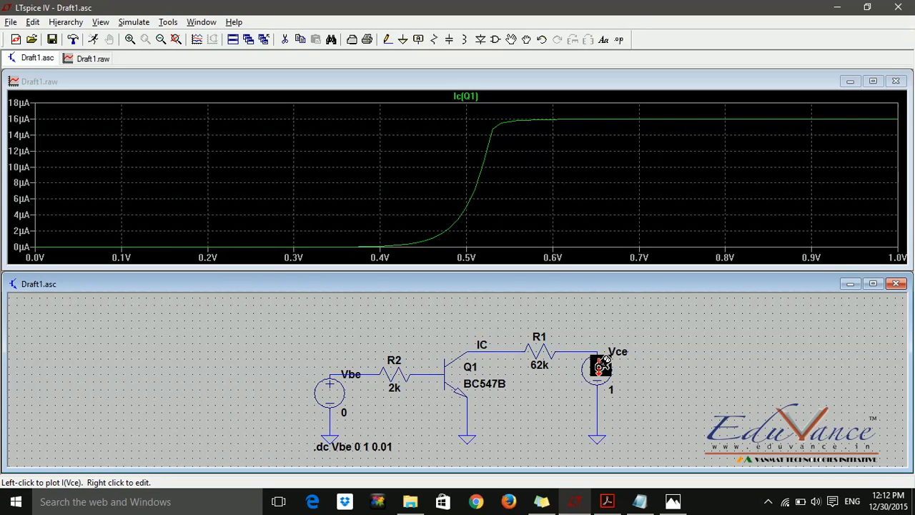
Set the Vce source DC value to 12 V and rerun the simulation
right_click(597, 366)
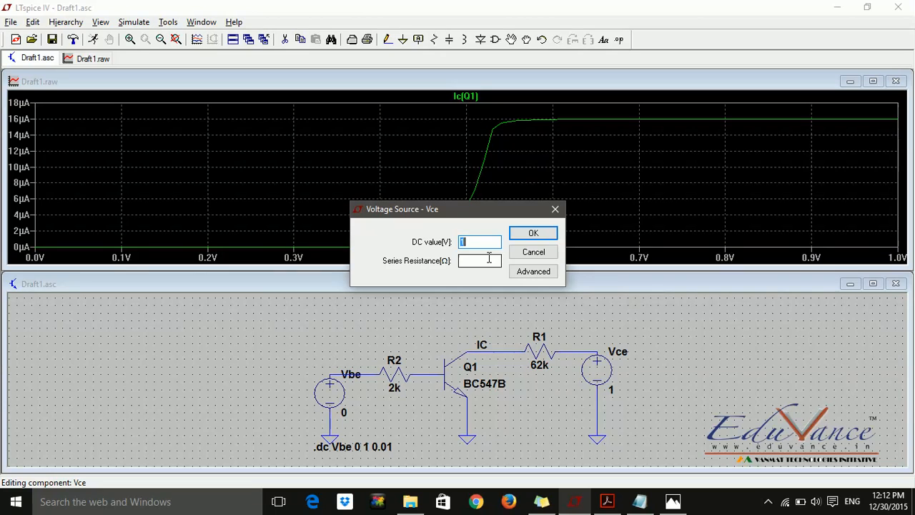
type("12")
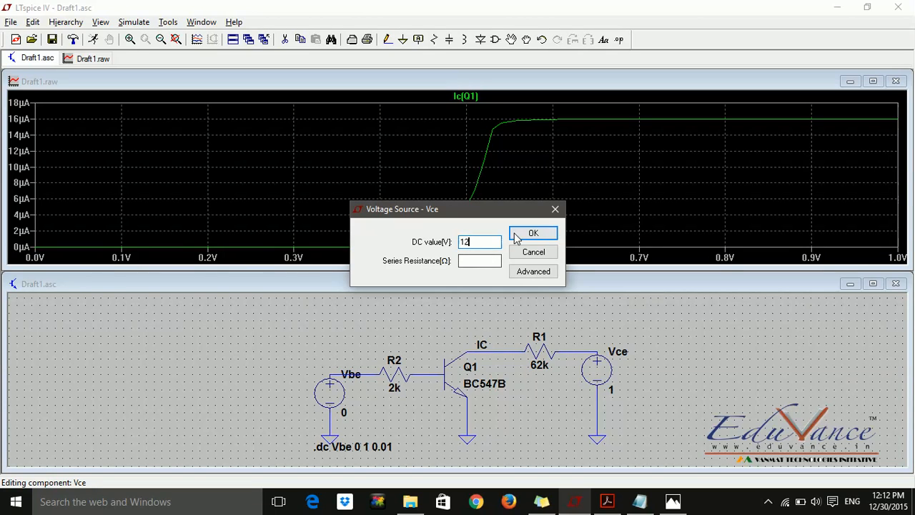
left_click(532, 233)
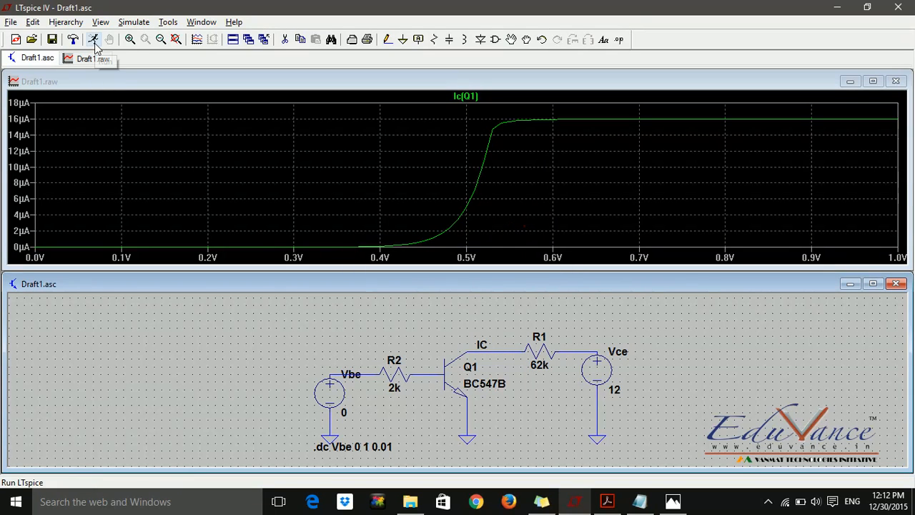
left_click(93, 39)
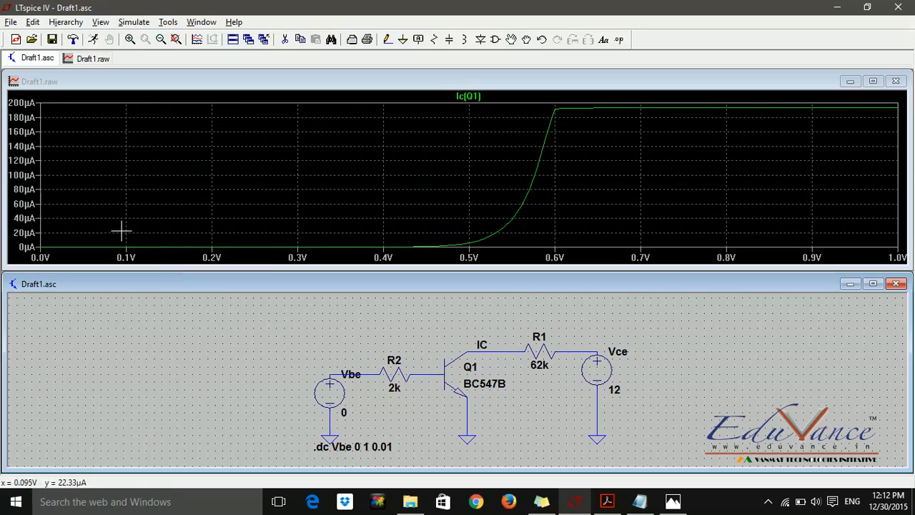
mouse_move(485, 229)
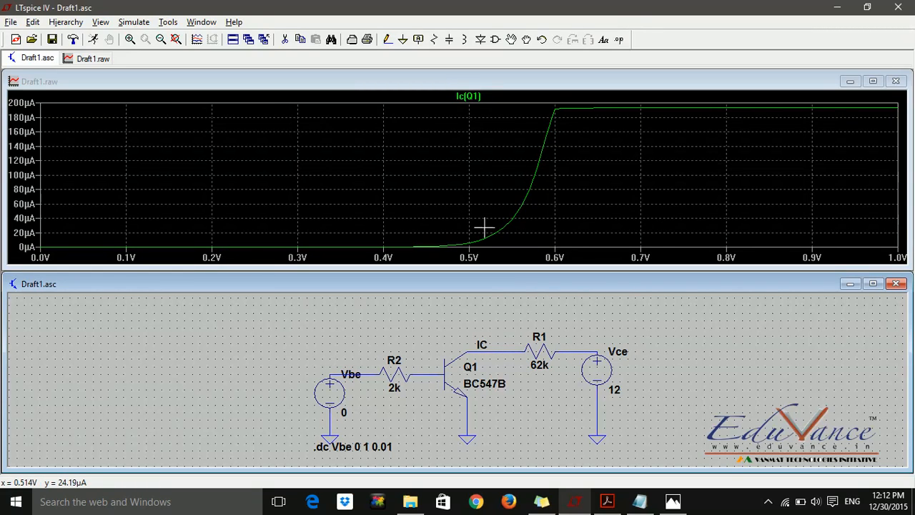
mouse_move(706, 256)
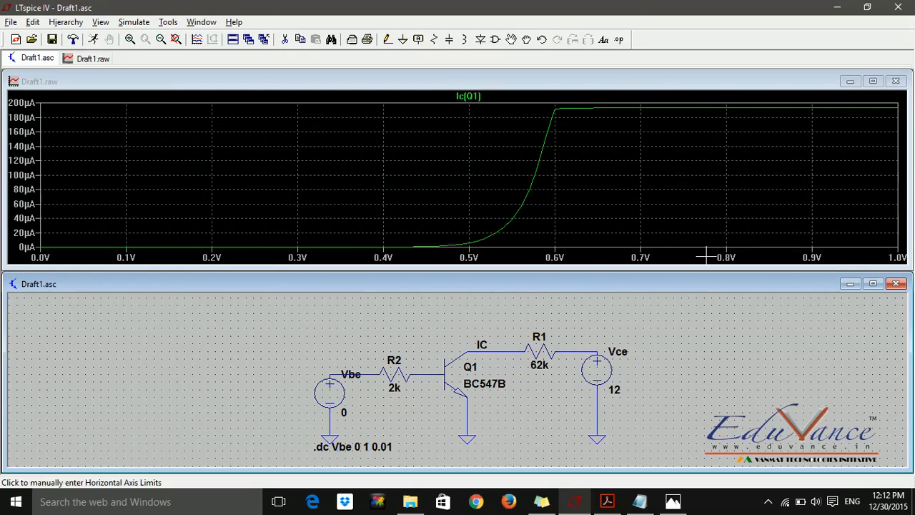
mouse_move(672, 370)
type("5")
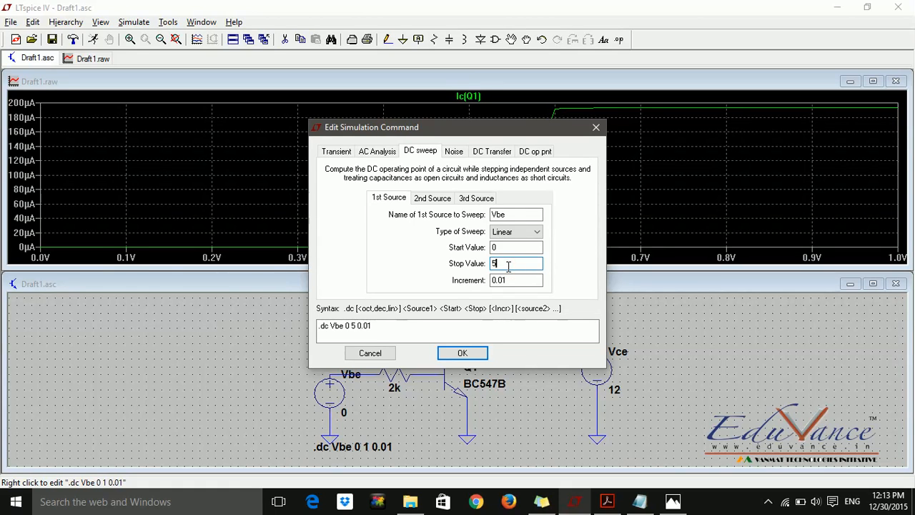
Change the Vbe sweep stop value to 5 V and rerun
left_click(461, 353)
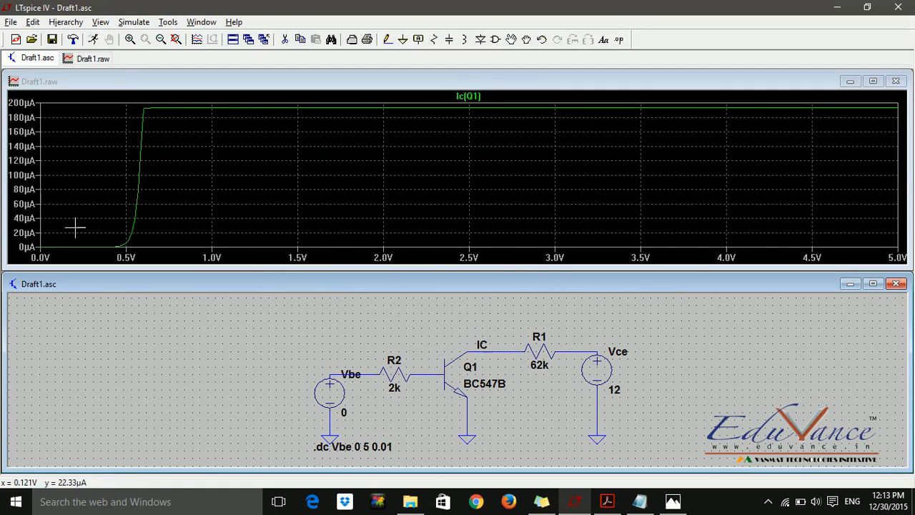
mouse_move(136, 119)
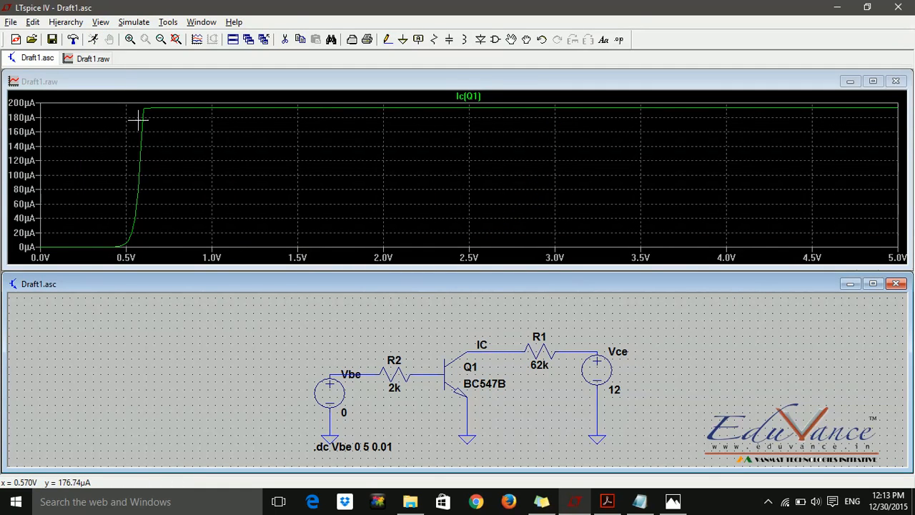
mouse_move(682, 387)
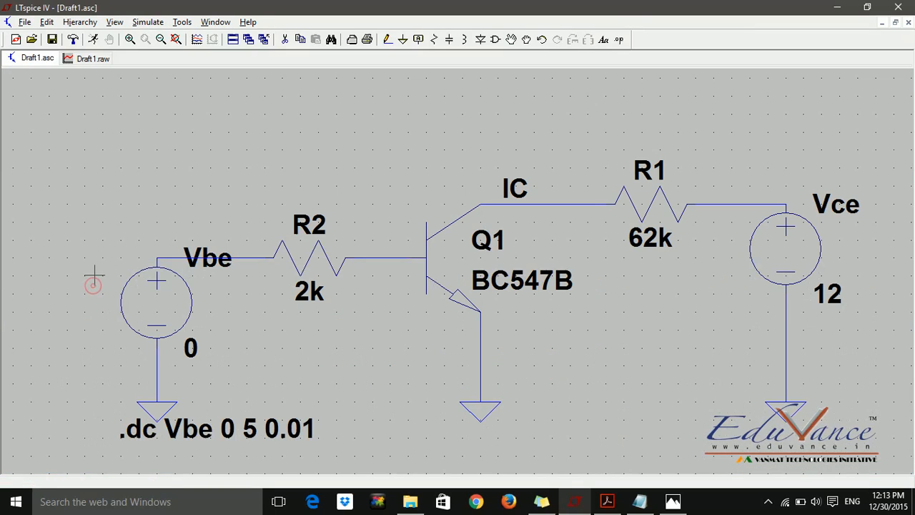
mouse_move(557, 336)
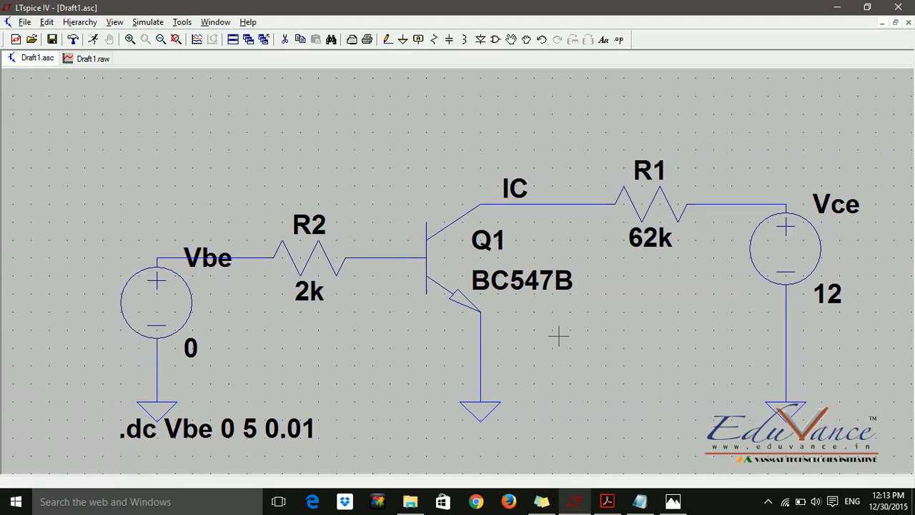
mouse_move(520, 350)
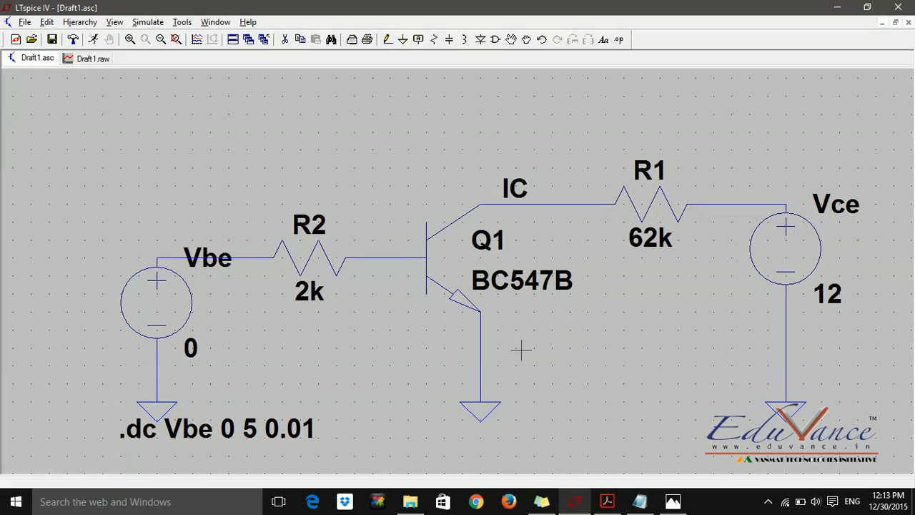
mouse_move(447, 381)
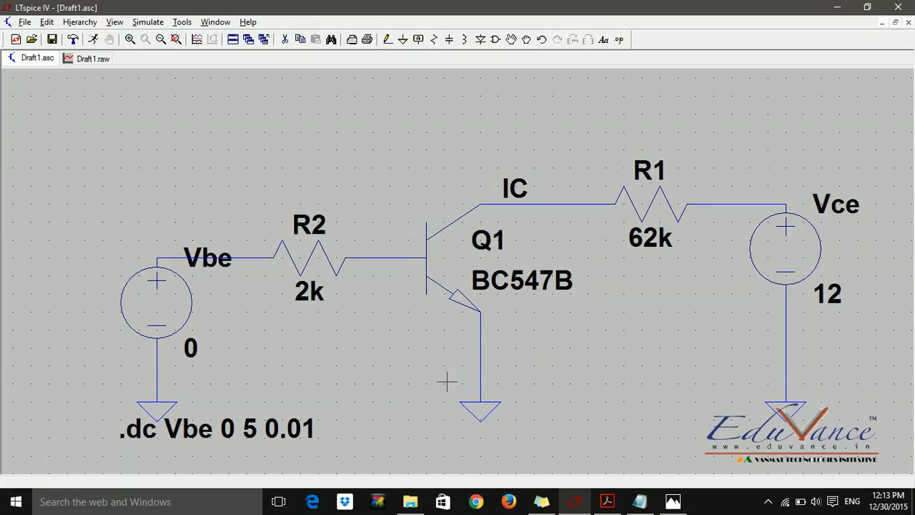
mouse_move(326, 422)
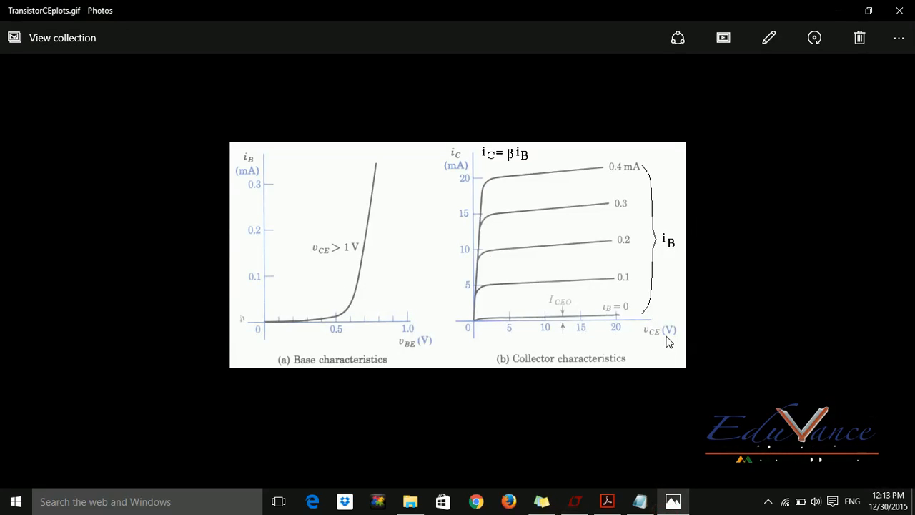
mouse_move(592, 325)
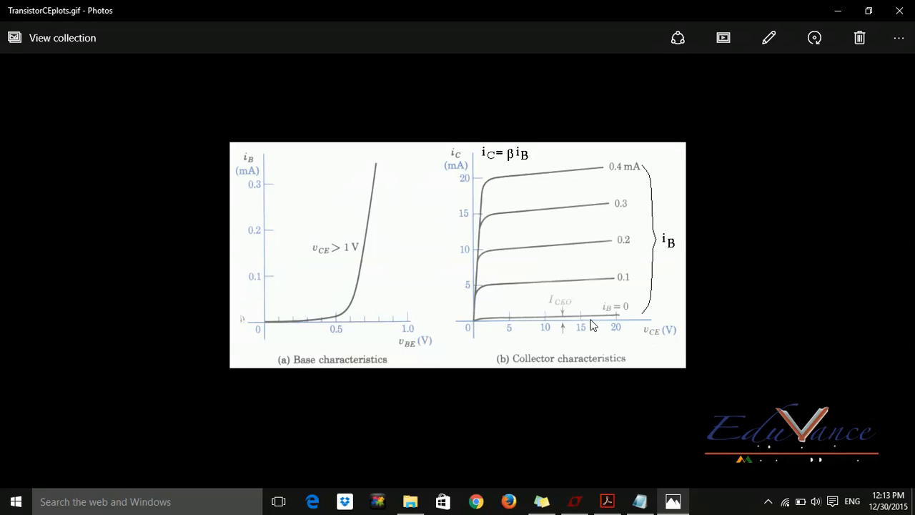
mouse_move(620, 274)
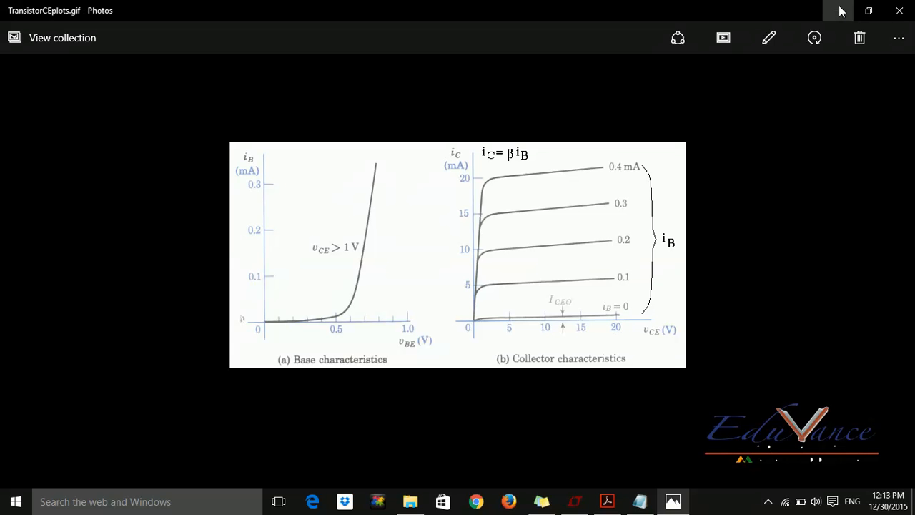
left_click(839, 10)
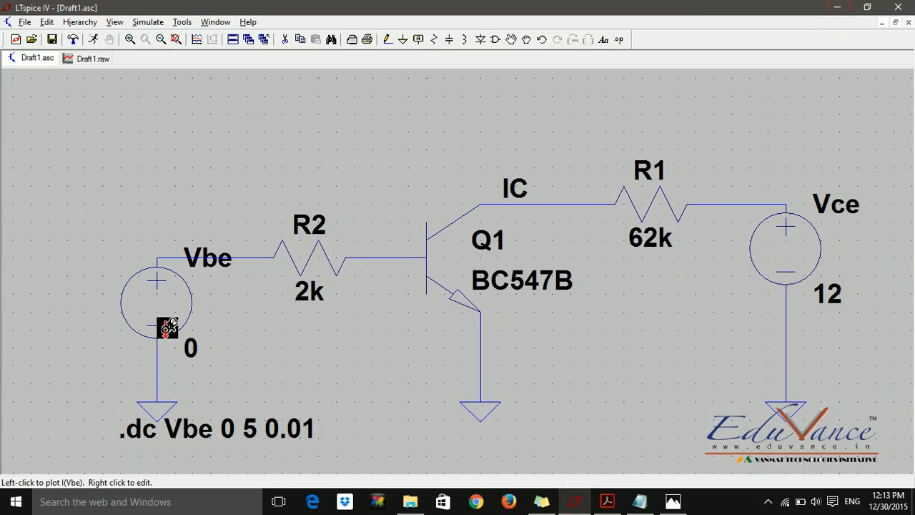
mouse_move(400, 256)
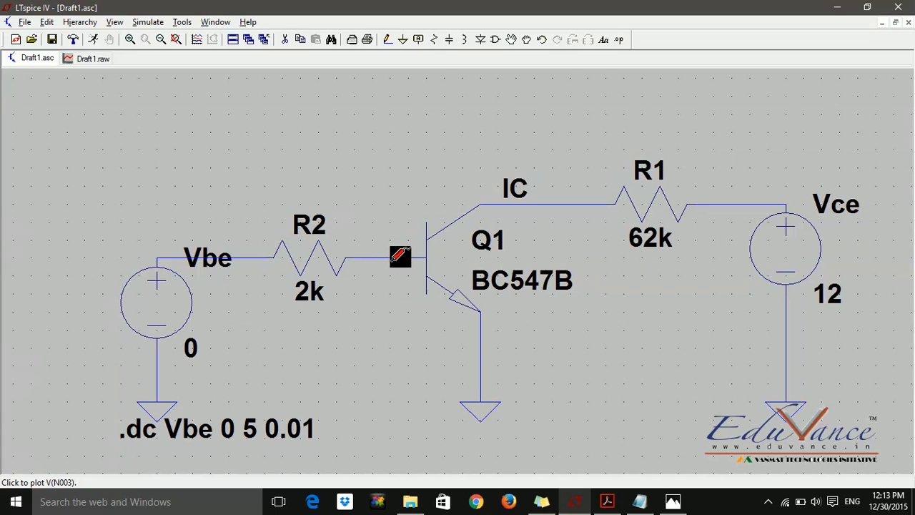
mouse_move(411, 251)
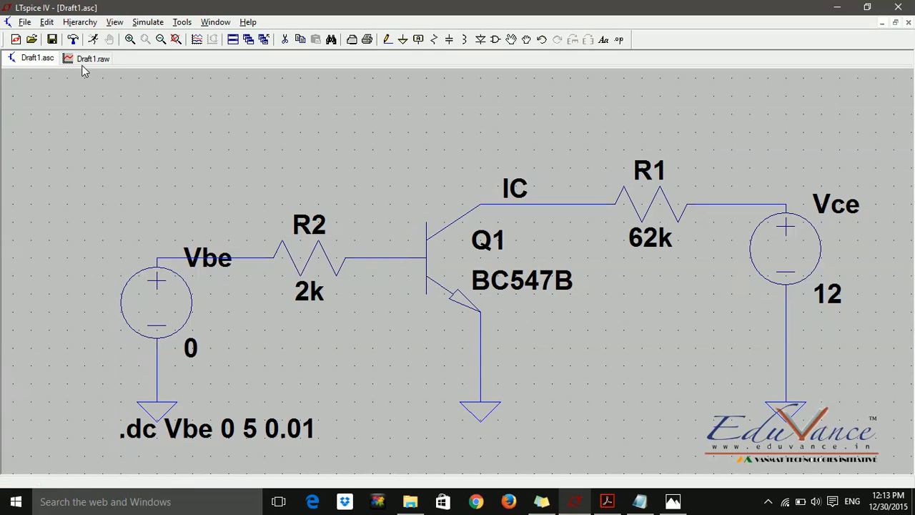
left_click(93, 58)
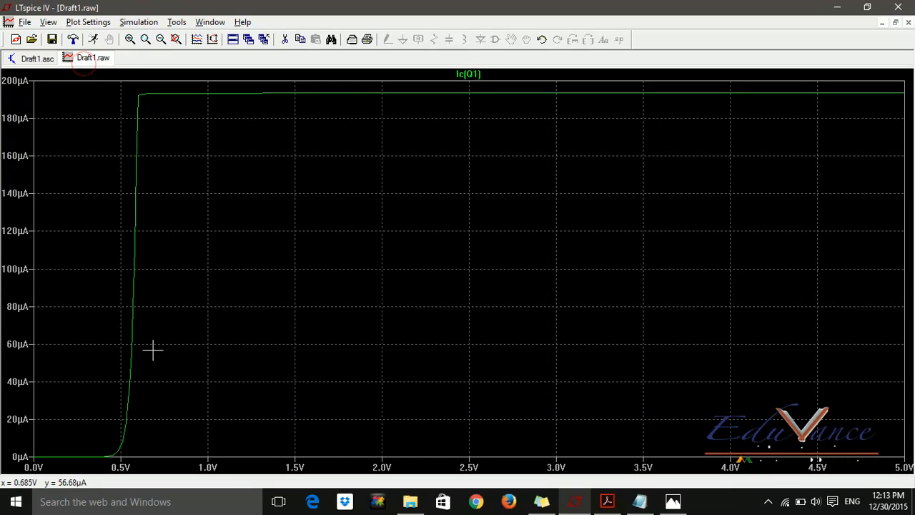
mouse_move(176, 241)
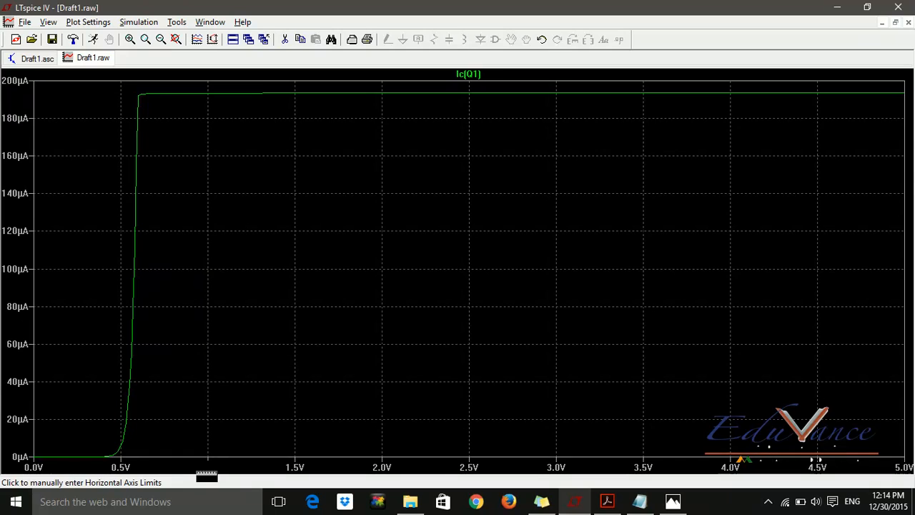
mouse_move(48, 339)
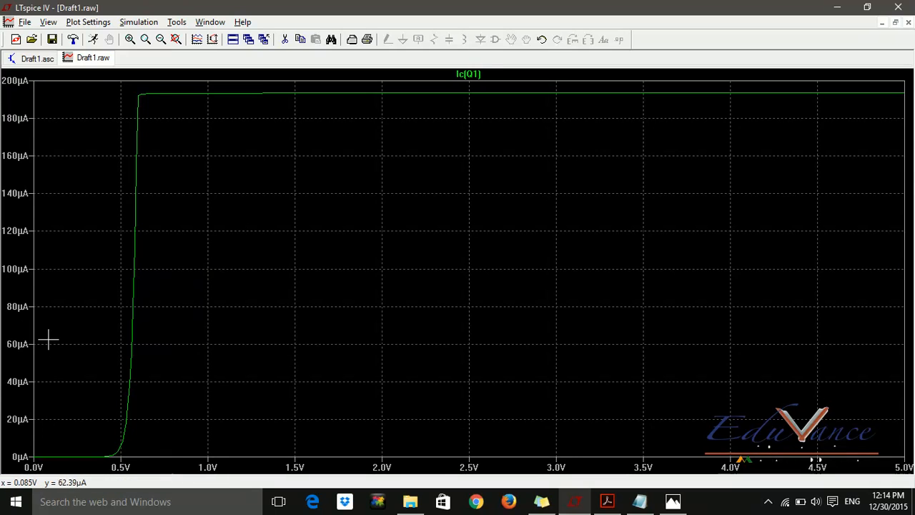
mouse_move(89, 424)
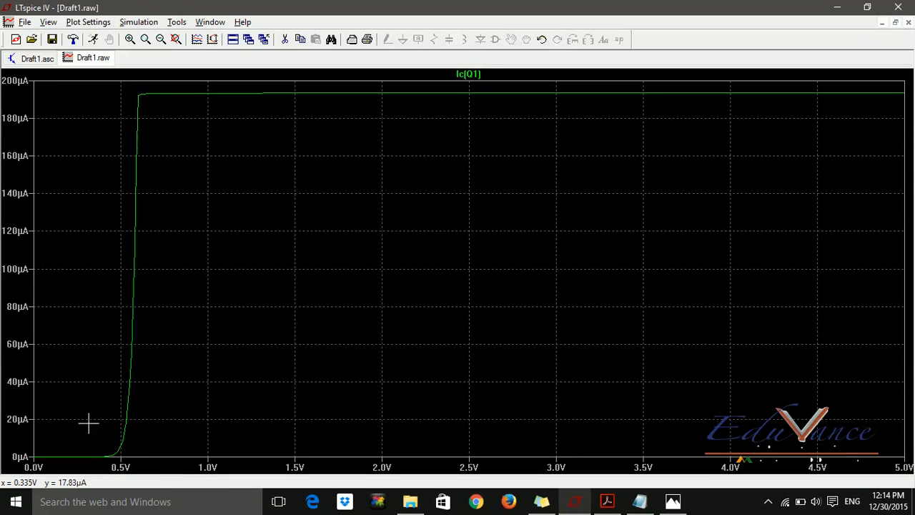
mouse_move(121, 417)
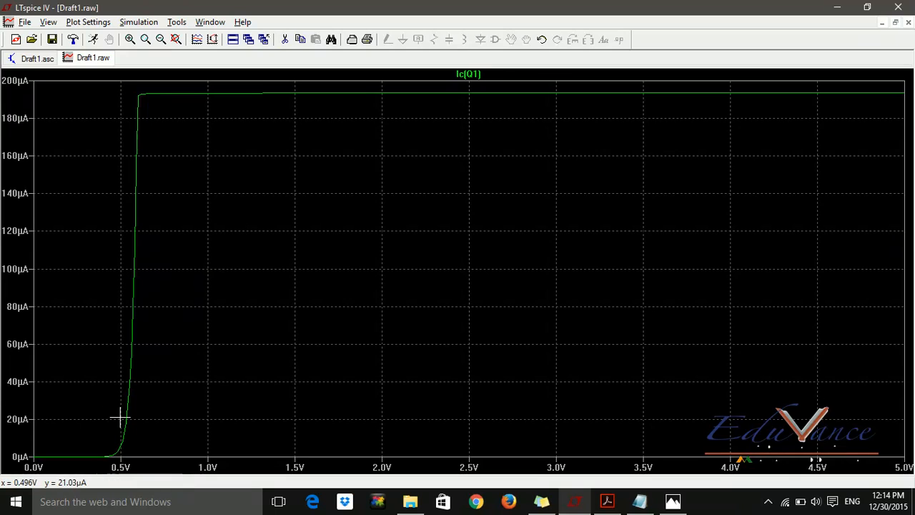
mouse_move(120, 467)
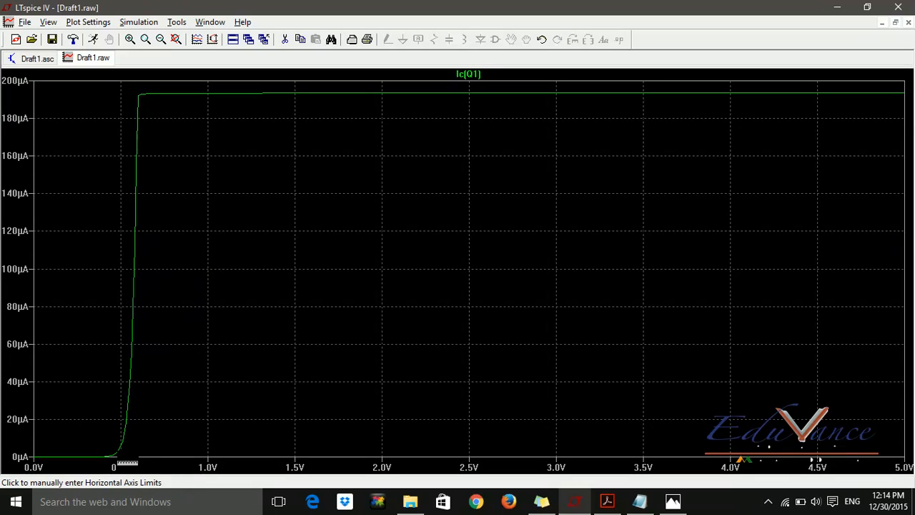
mouse_move(125, 424)
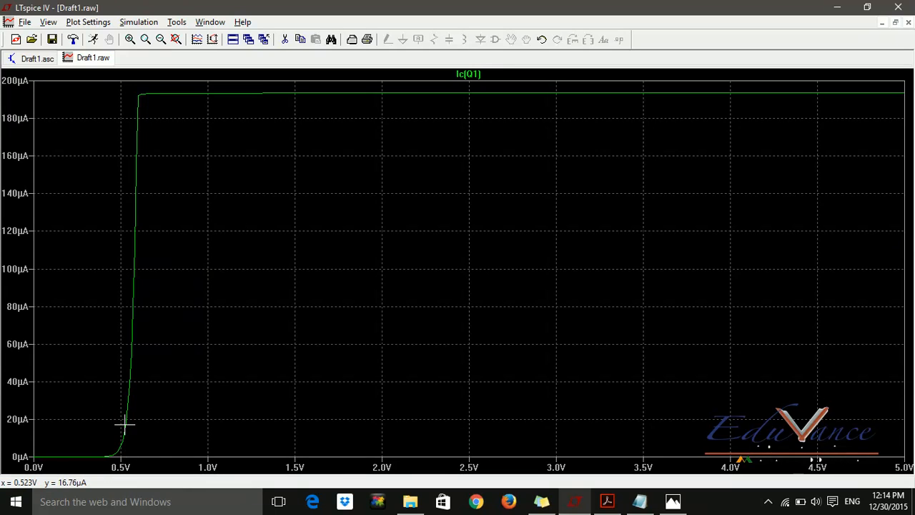
mouse_move(130, 417)
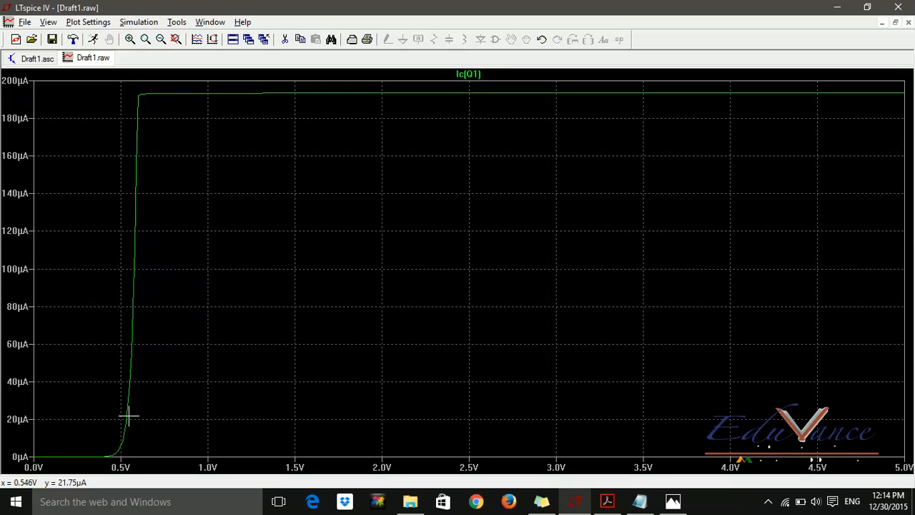
mouse_move(129, 382)
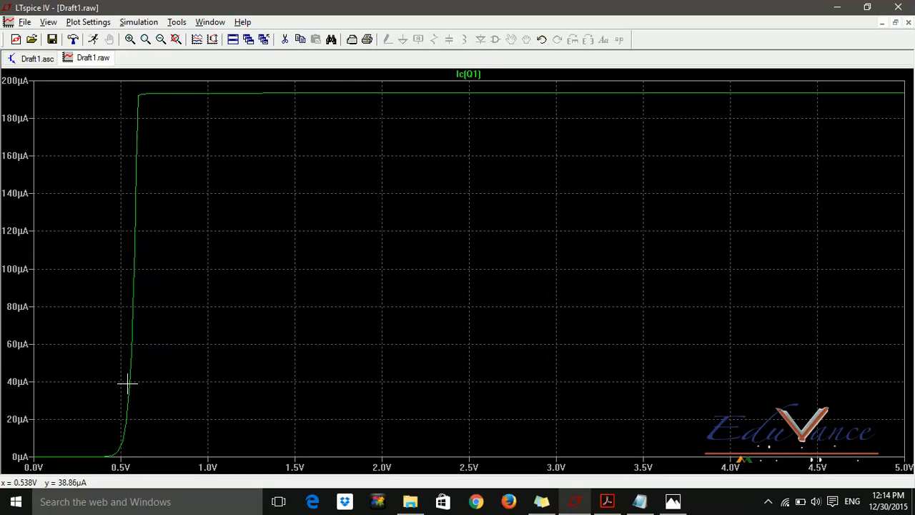
mouse_move(131, 346)
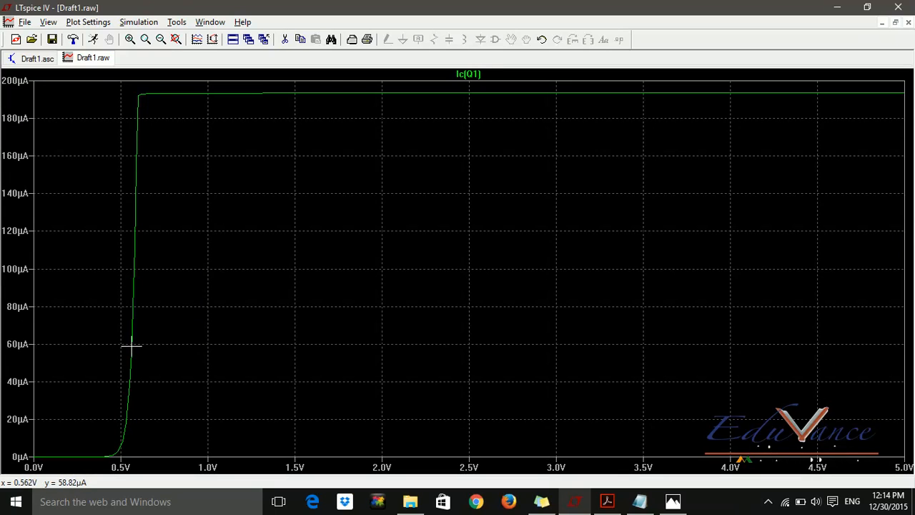
mouse_move(616, 114)
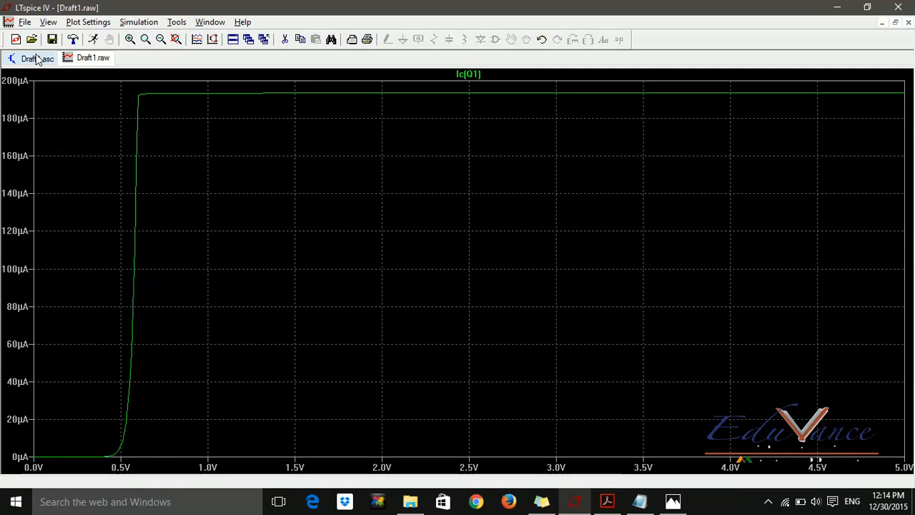
left_click(37, 58)
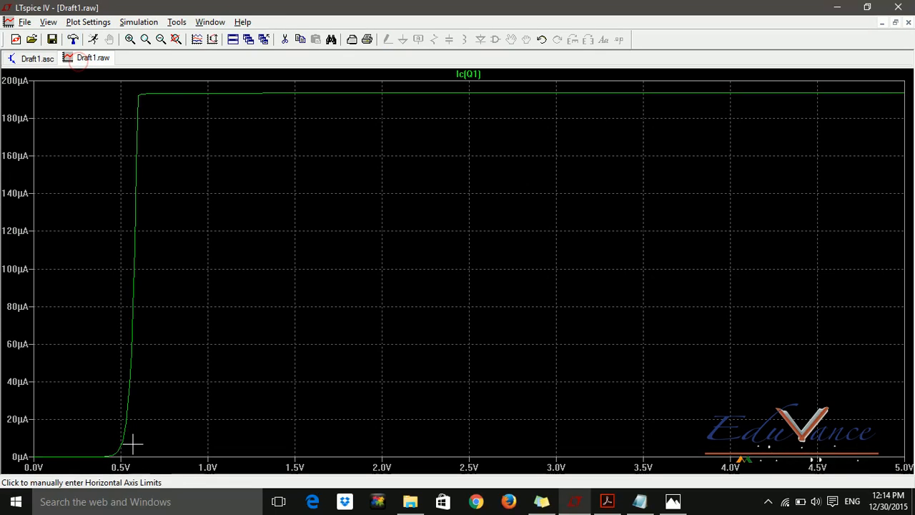
mouse_move(185, 320)
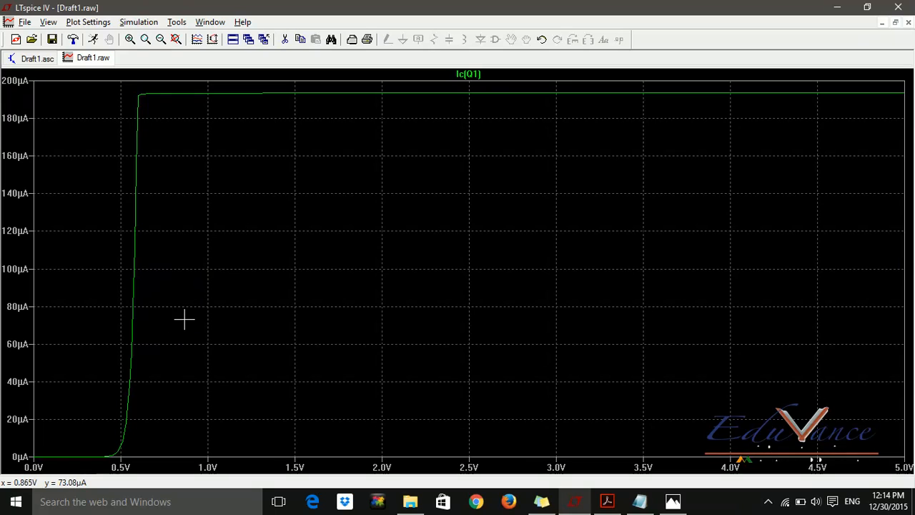
mouse_move(122, 242)
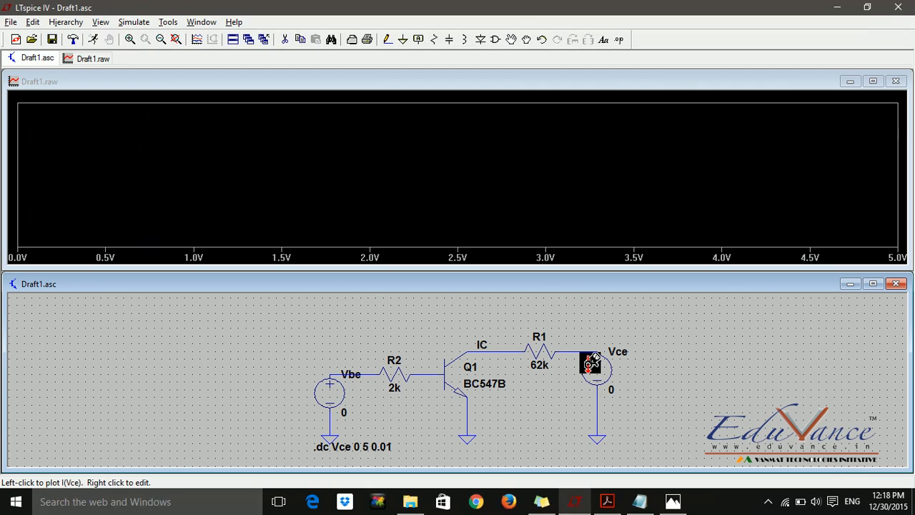
mouse_move(661, 376)
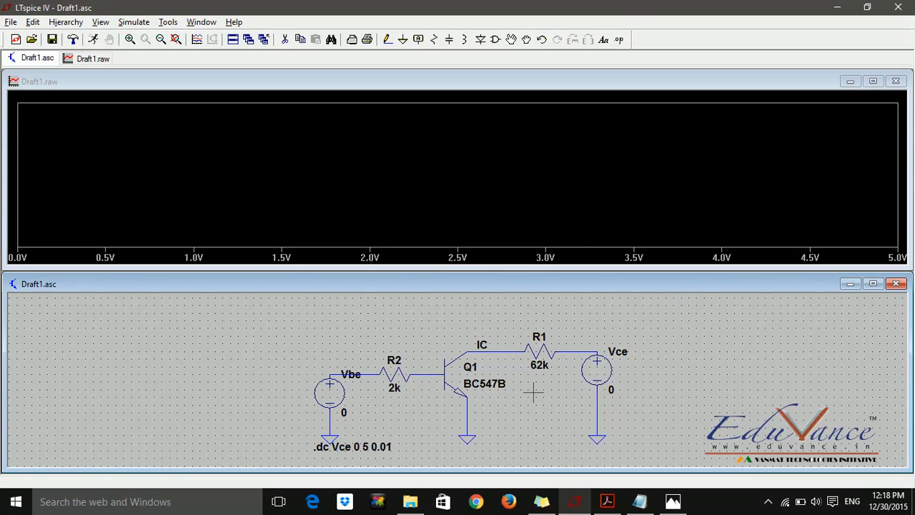
mouse_move(342, 405)
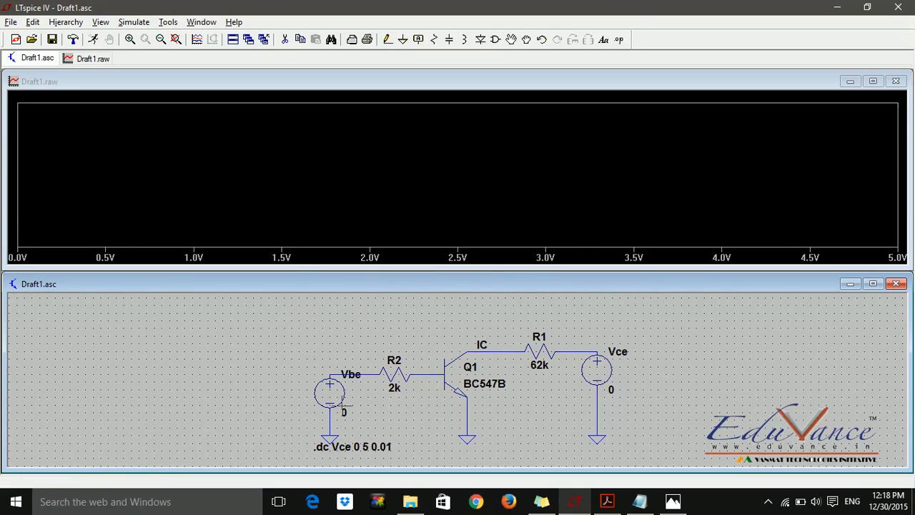
mouse_move(597, 369)
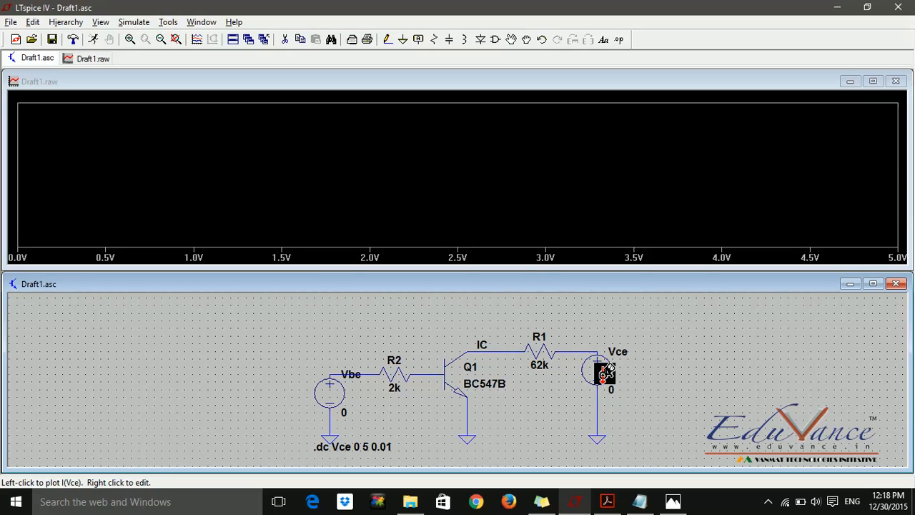
mouse_move(654, 400)
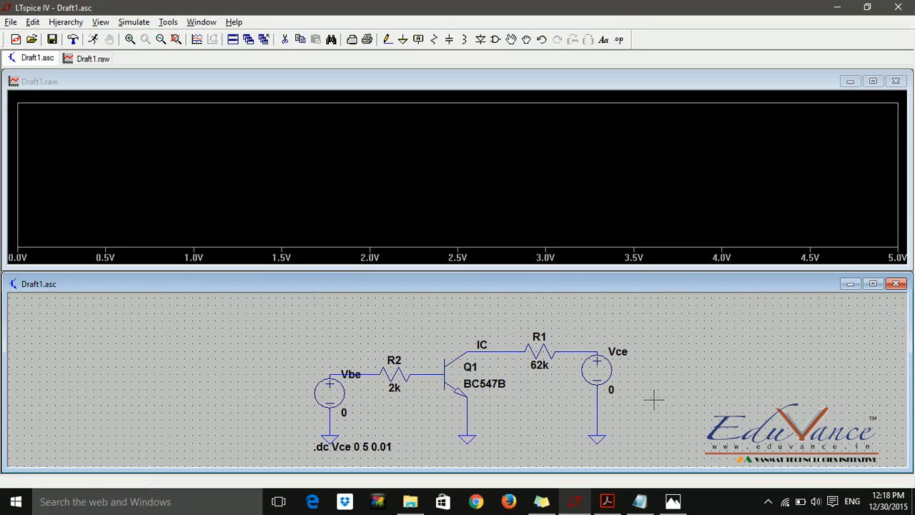
mouse_move(469, 453)
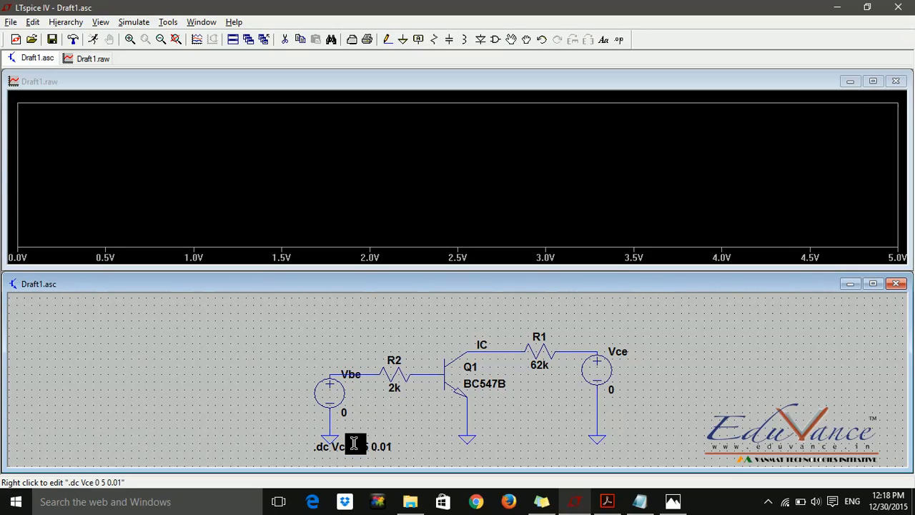
mouse_move(358, 443)
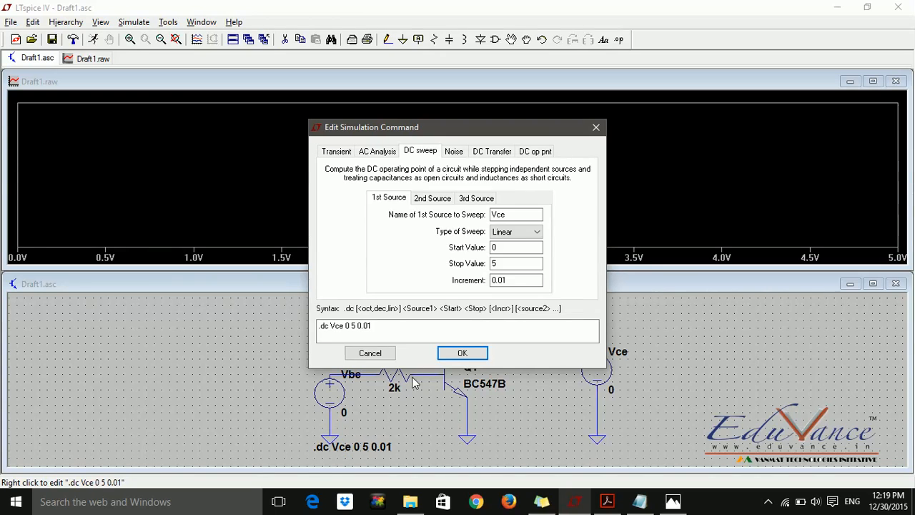
Set the first swept source Vce to stop at 20 with increment 1
triple_click(515, 214)
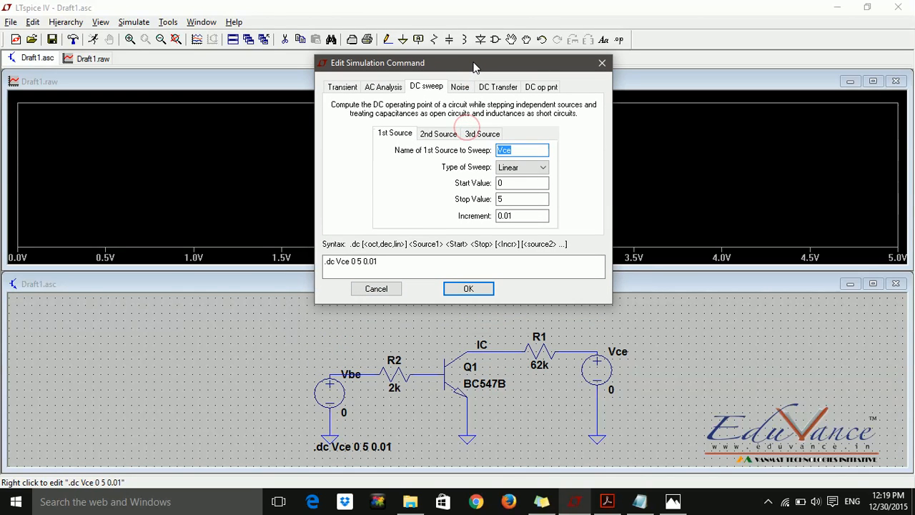
left_click(521, 149)
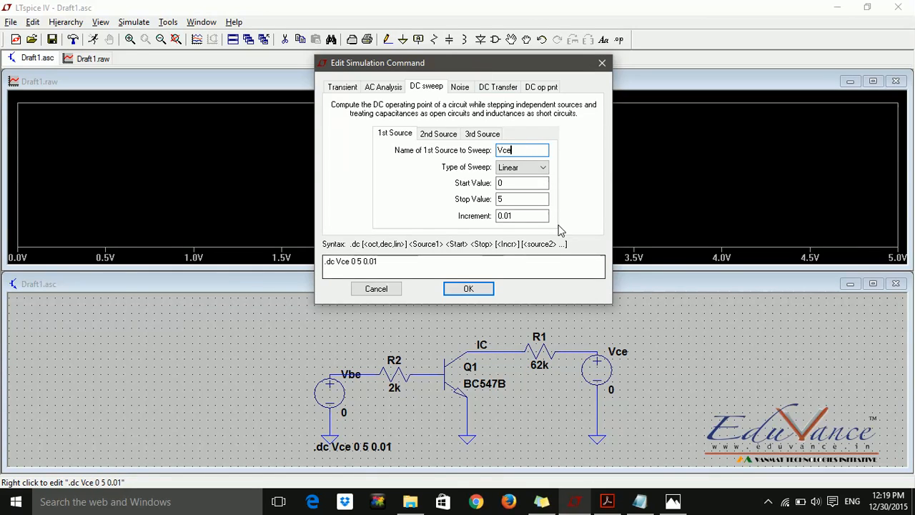
left_click(522, 199)
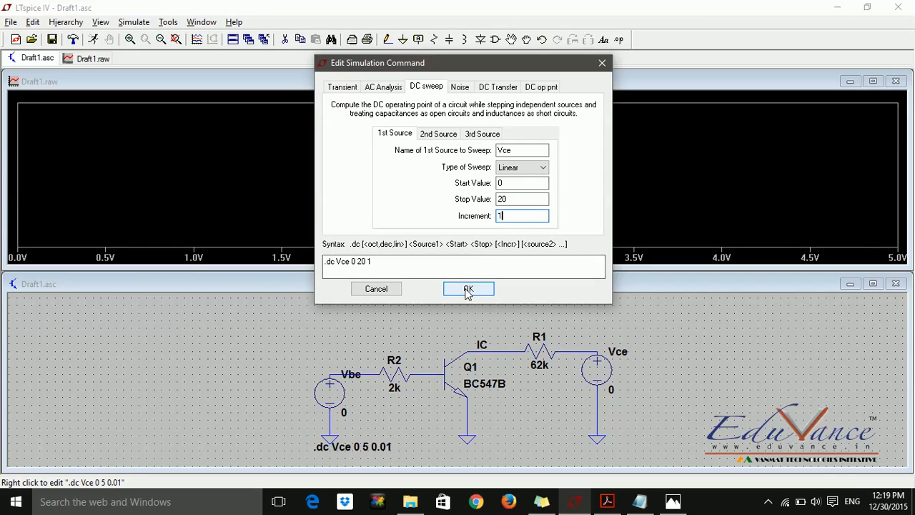
Enter Vbe as the second swept source and begin editing its voltage settings
left_click(438, 134)
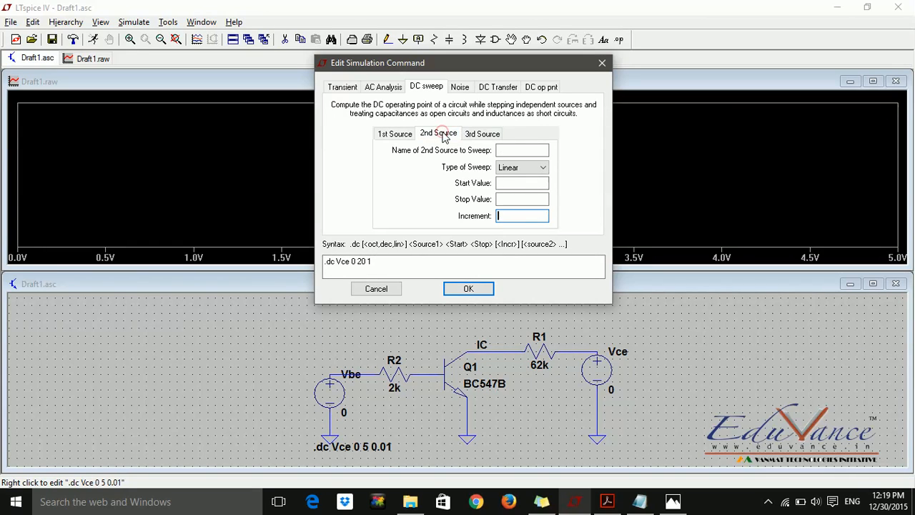
left_click(522, 149)
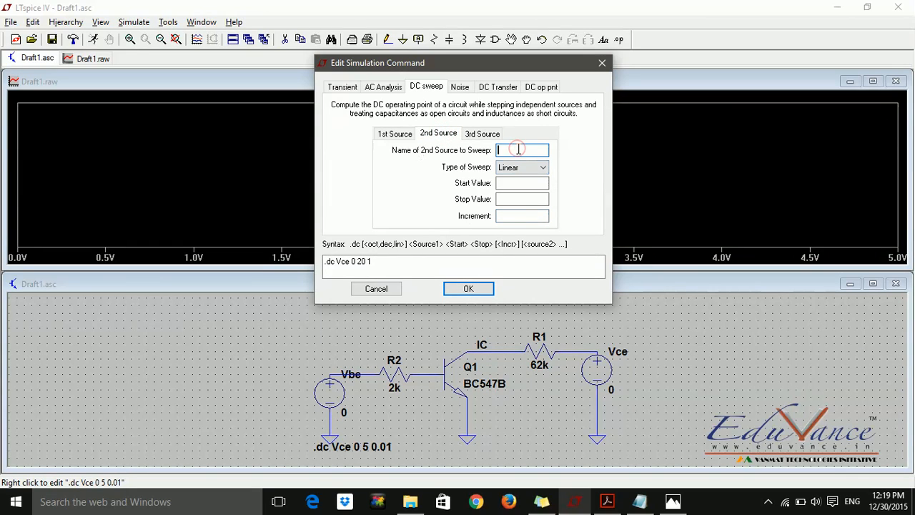
type("V")
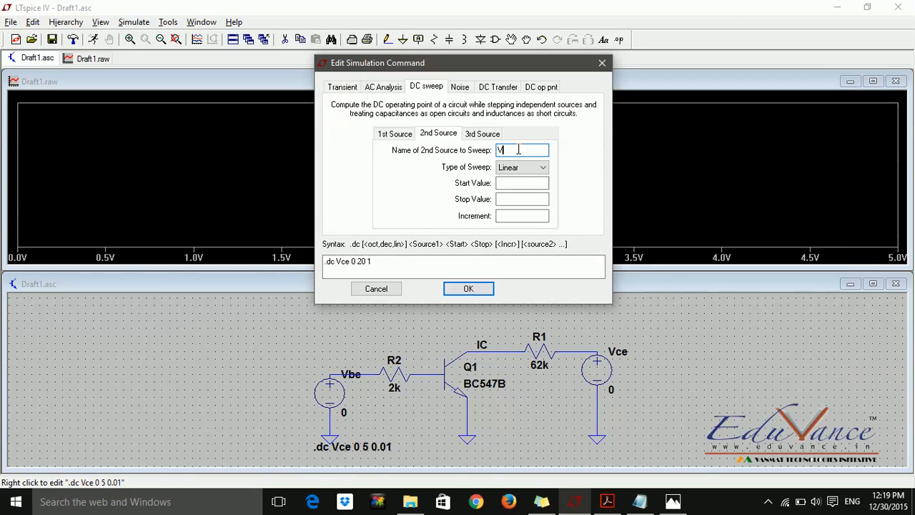
type("be")
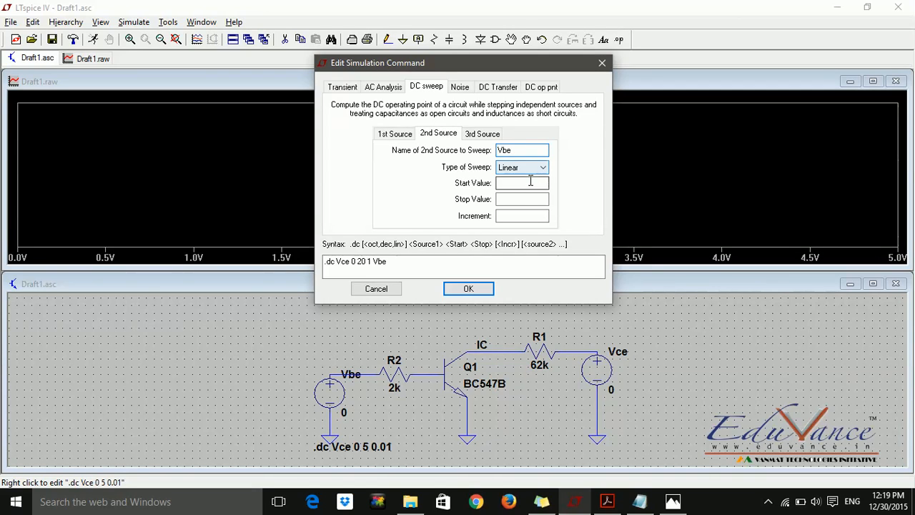
left_click(521, 198)
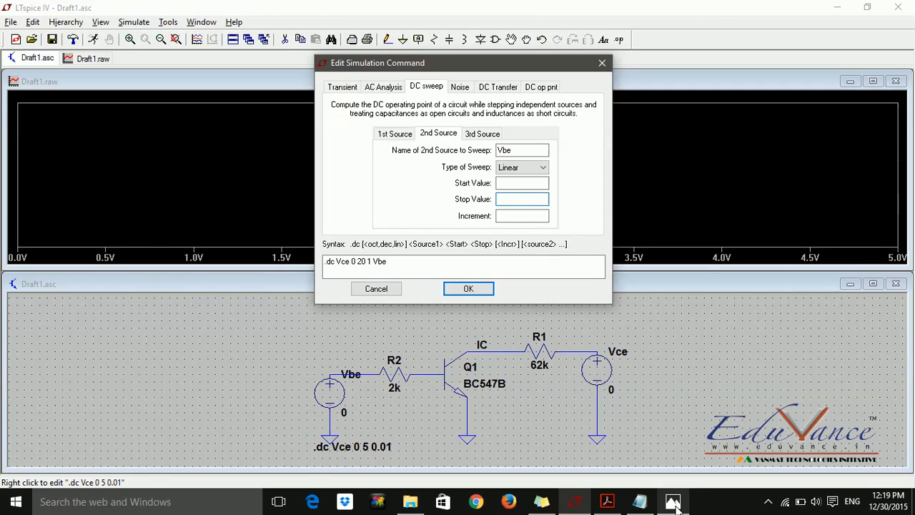
left_click(672, 500)
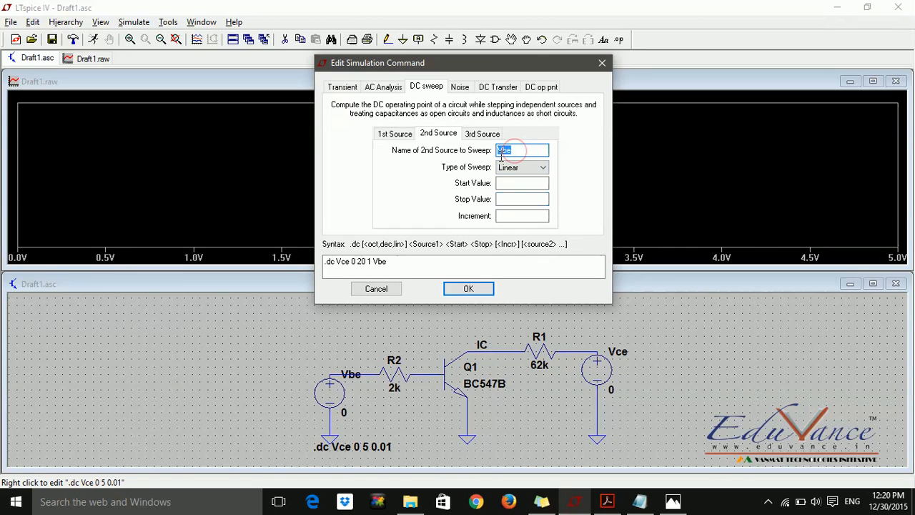
left_click(468, 288)
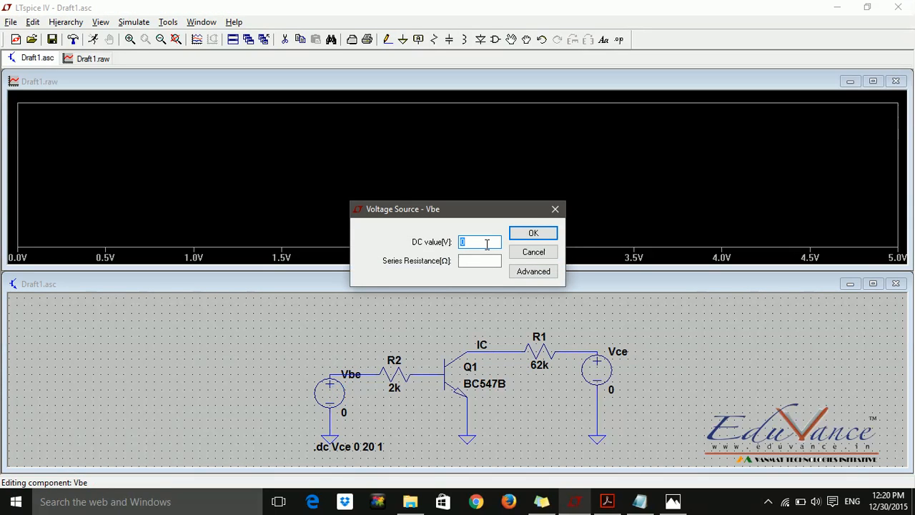
type("600")
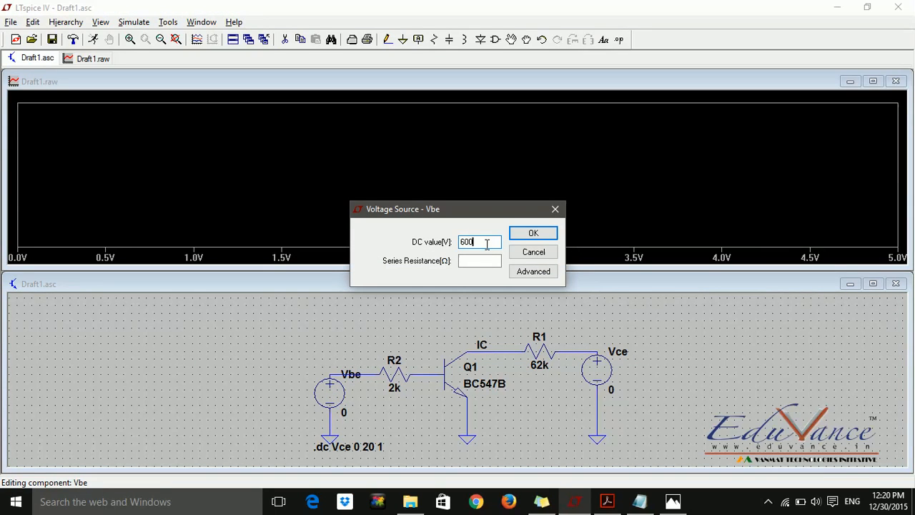
type("mv")
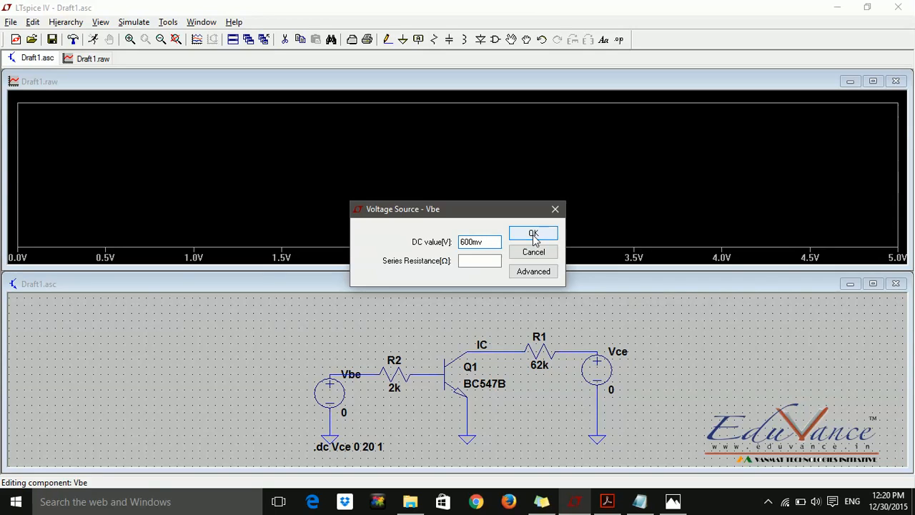
left_click(532, 233)
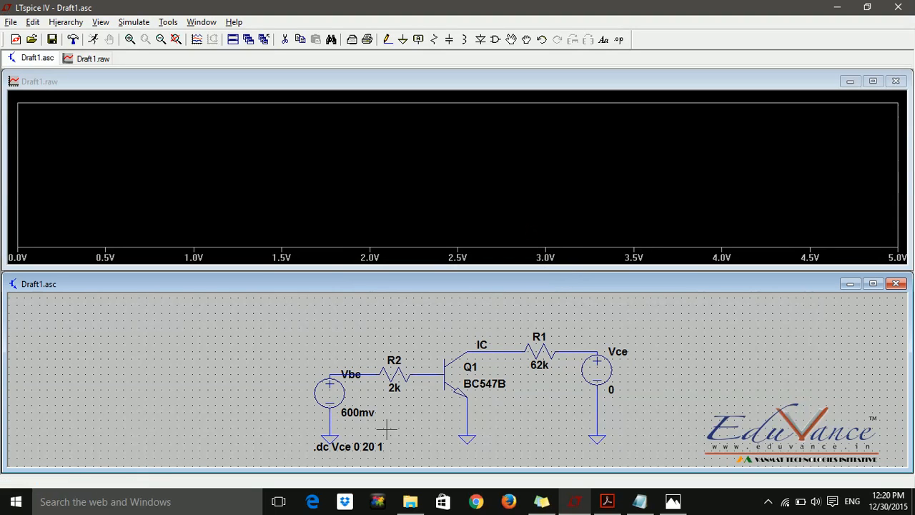
mouse_move(390, 420)
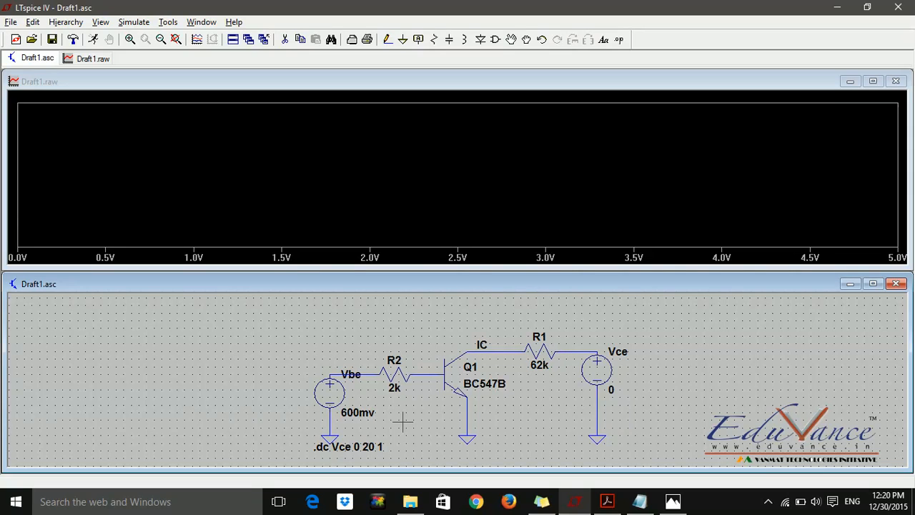
mouse_move(357, 429)
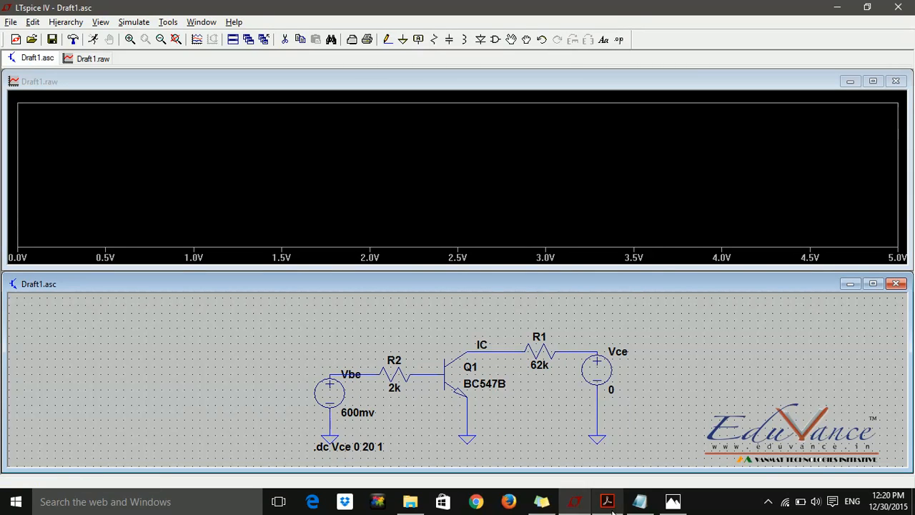
left_click(672, 500)
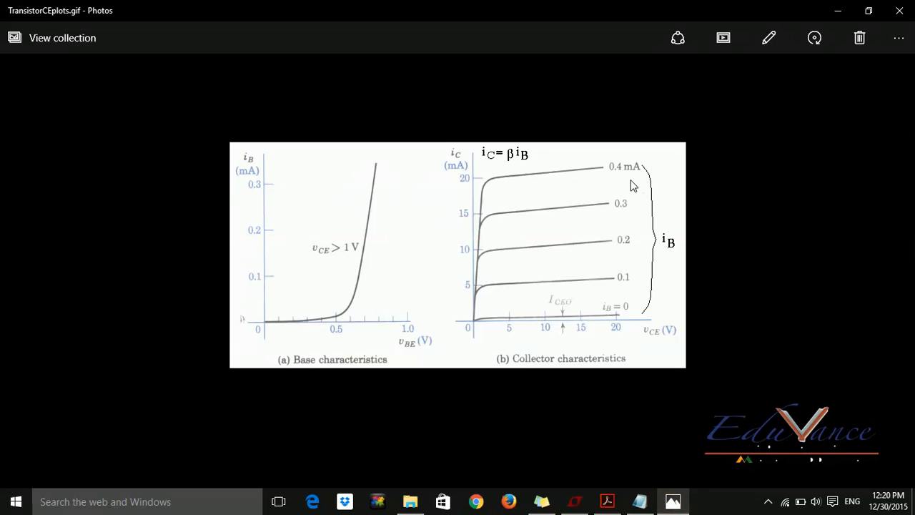
mouse_move(868, 12)
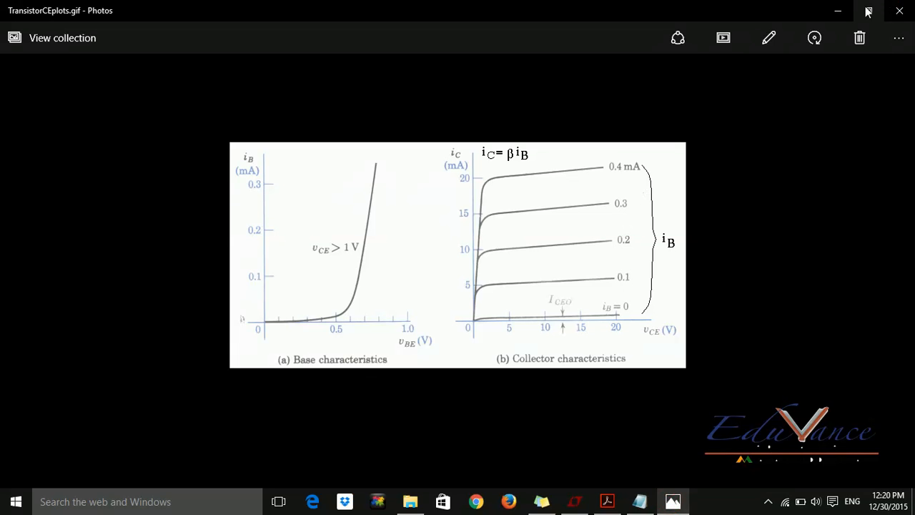
left_click(574, 500)
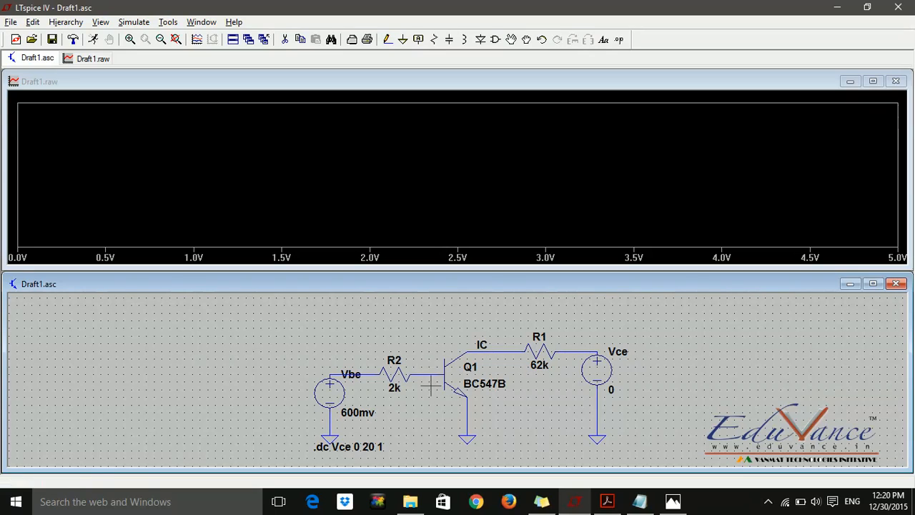
mouse_move(469, 397)
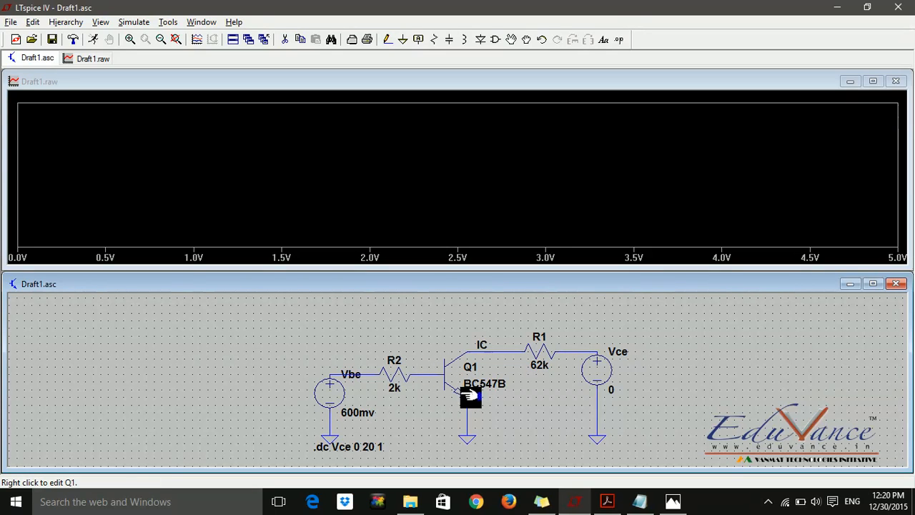
mouse_move(336, 411)
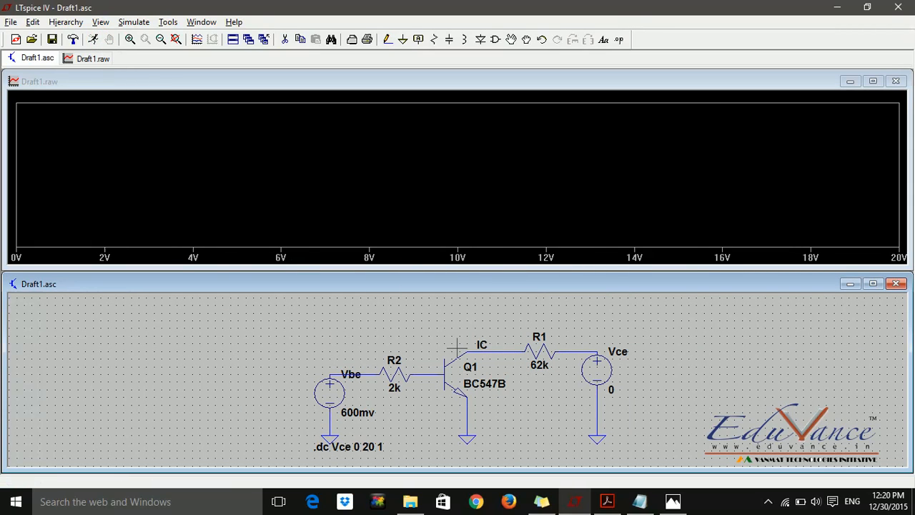
mouse_move(457, 347)
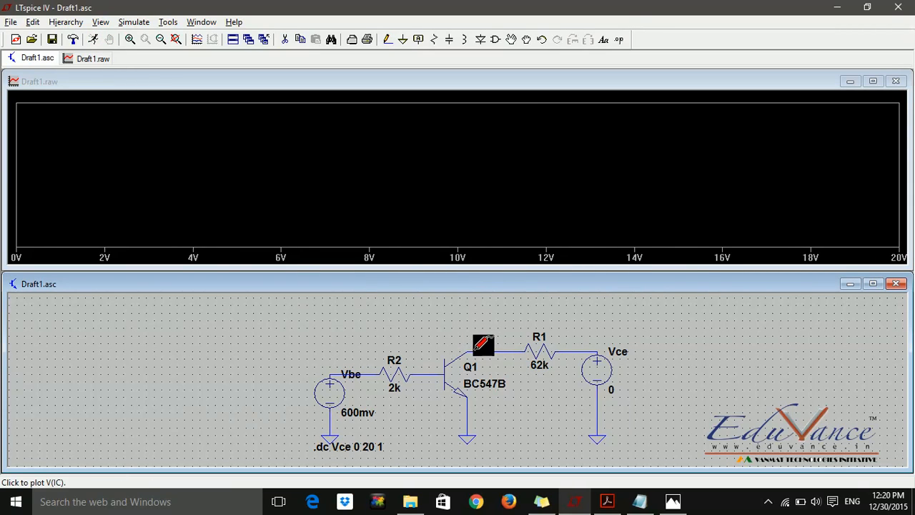
Probe Q1's collector to plot Ic(Q1) across the 0–20 V Vce sweep
left_click(482, 345)
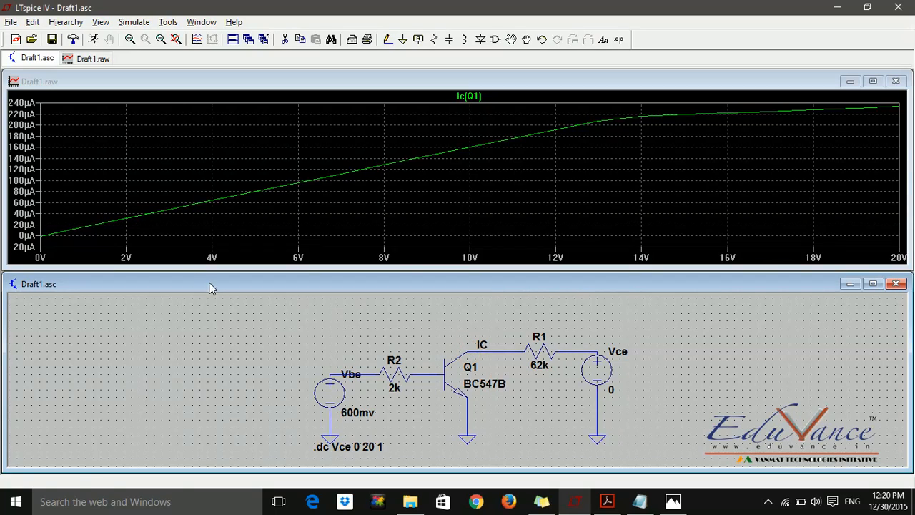
mouse_move(407, 170)
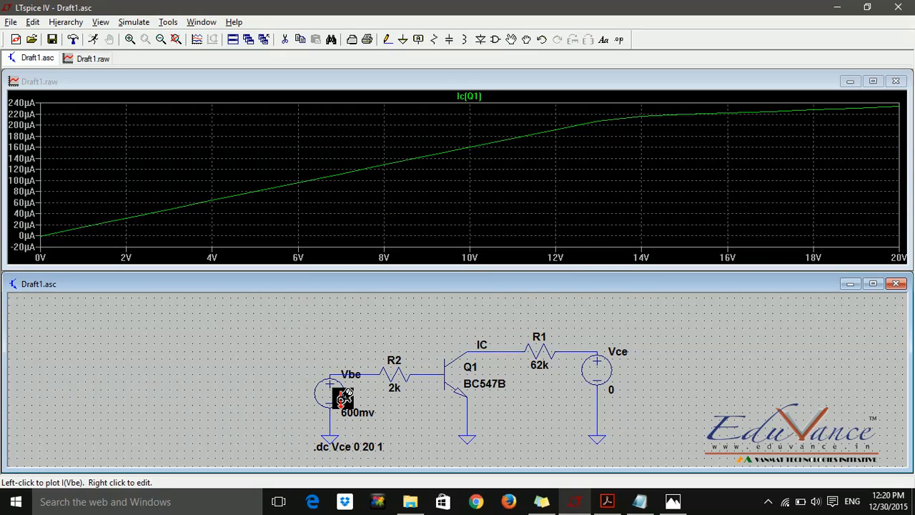
Set the Vbe source to 500mv and rerun the simulation
right_click(345, 413)
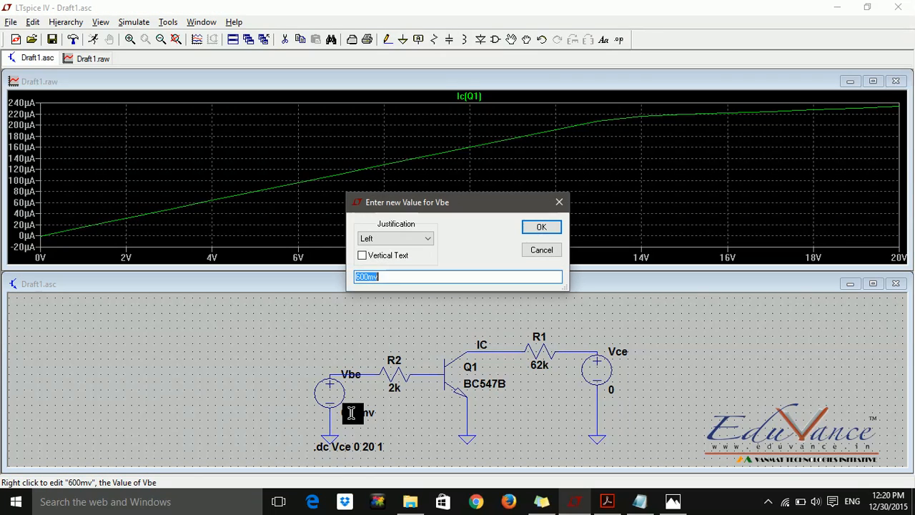
type("500")
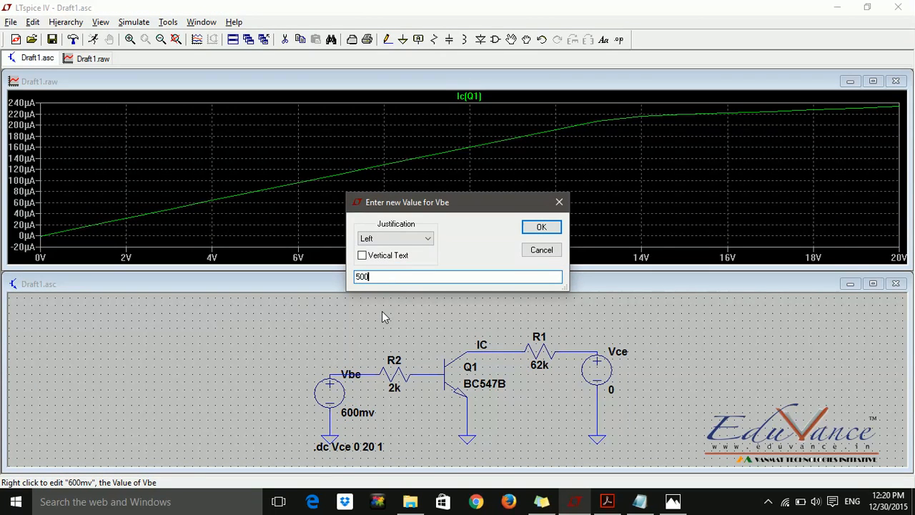
type("mv")
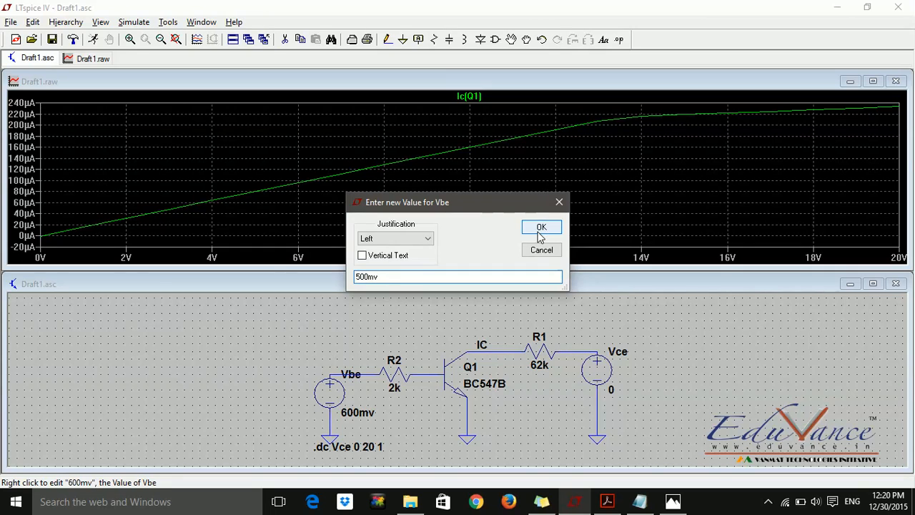
left_click(541, 227)
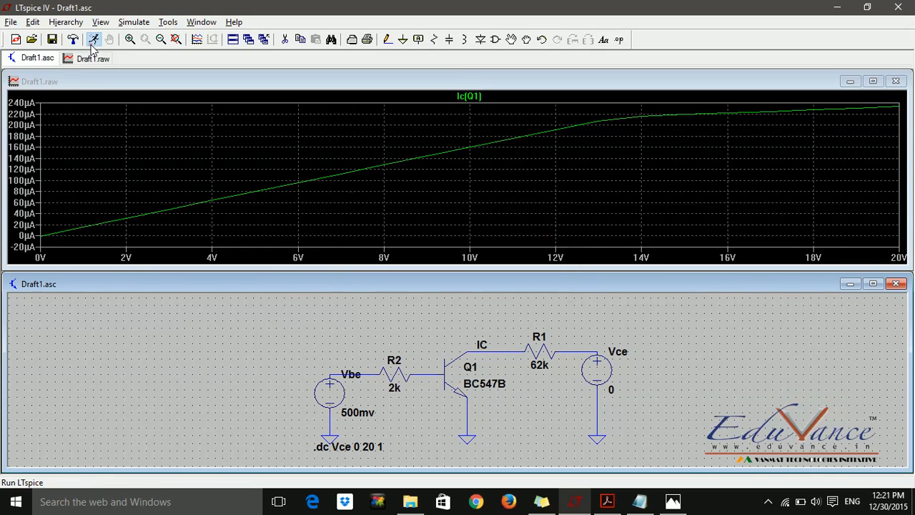
left_click(93, 39)
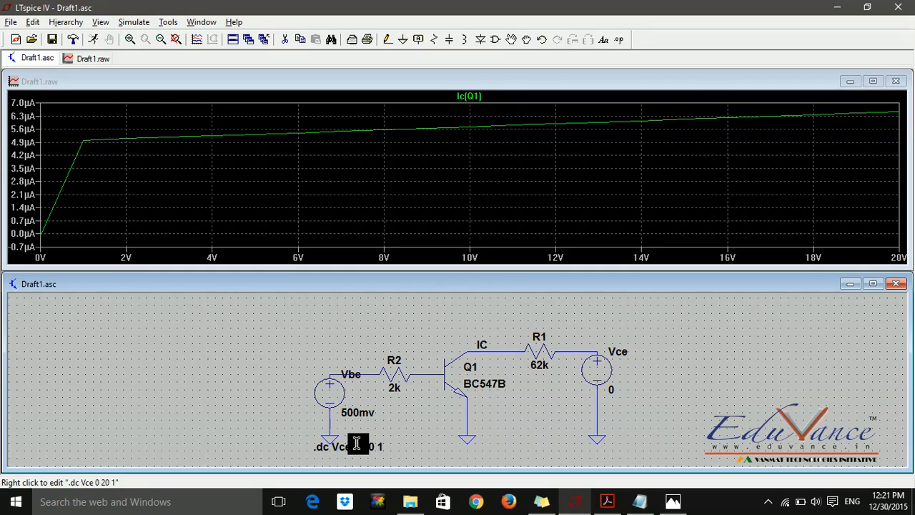
Add Vbe as the .dc directive's second sweep source: 500mv to 600mv, 20mv increments
right_click(356, 446)
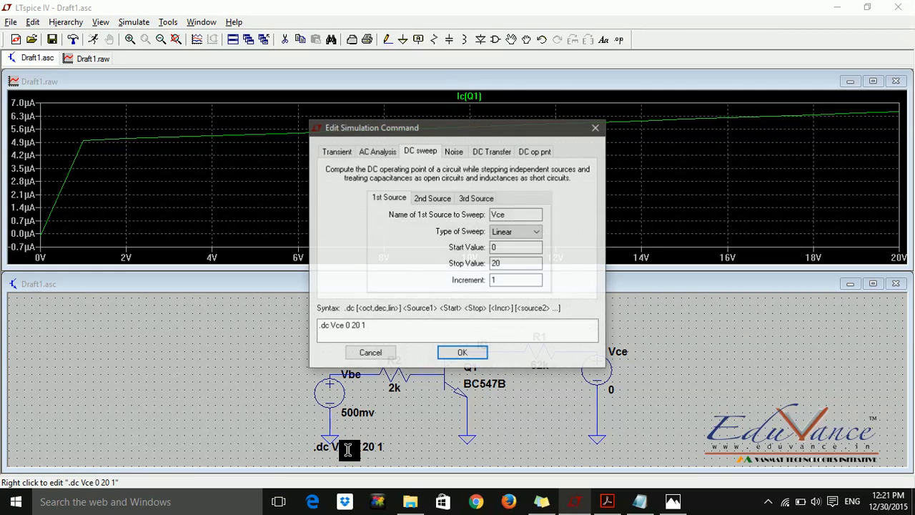
left_click(432, 198)
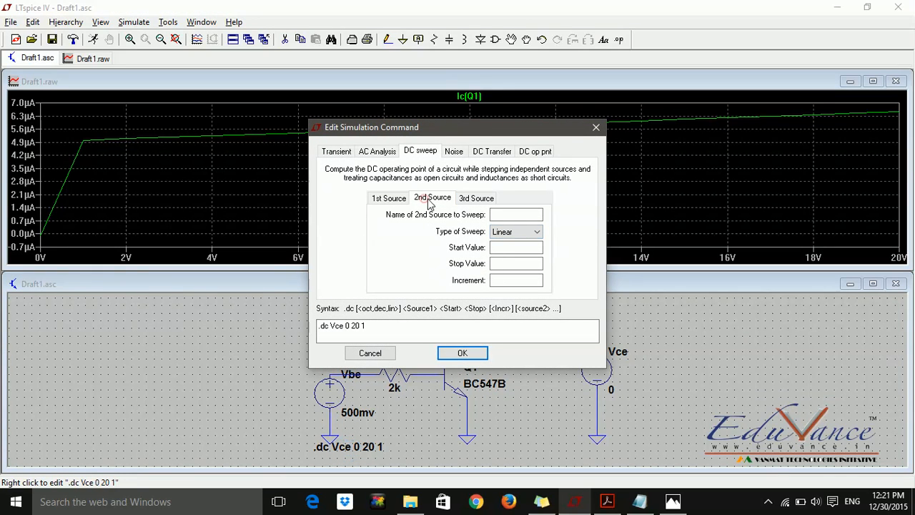
left_click(515, 214)
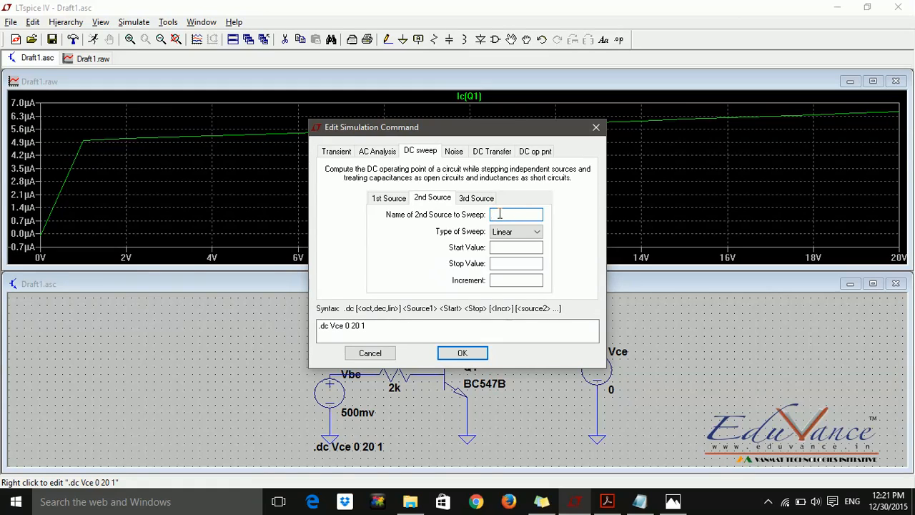
type("Vbe")
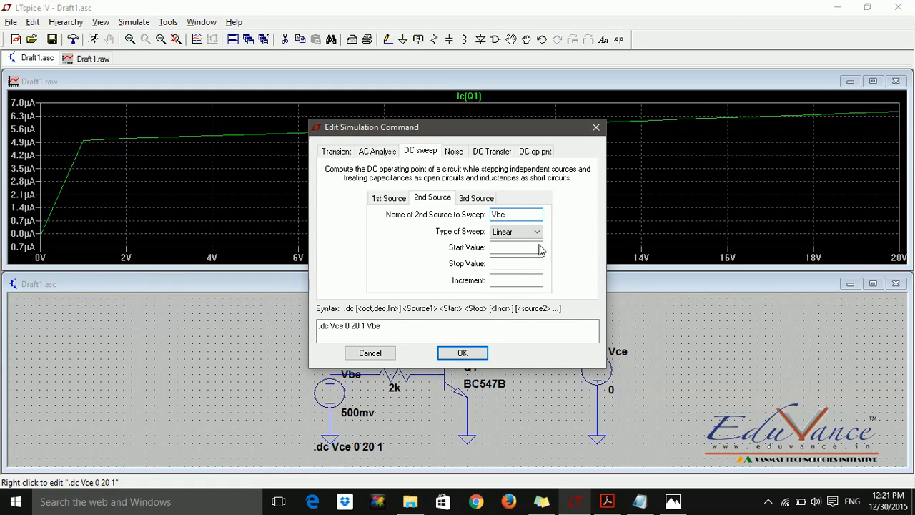
left_click(516, 246)
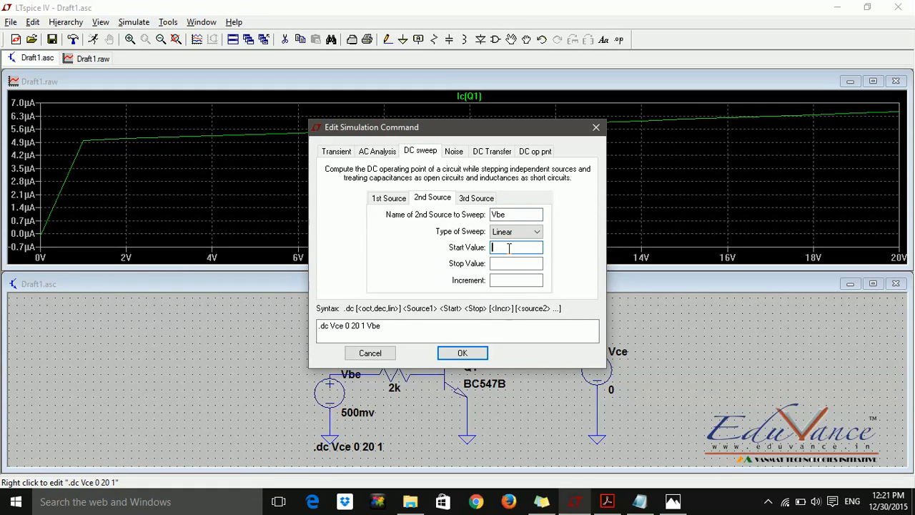
type("500mv")
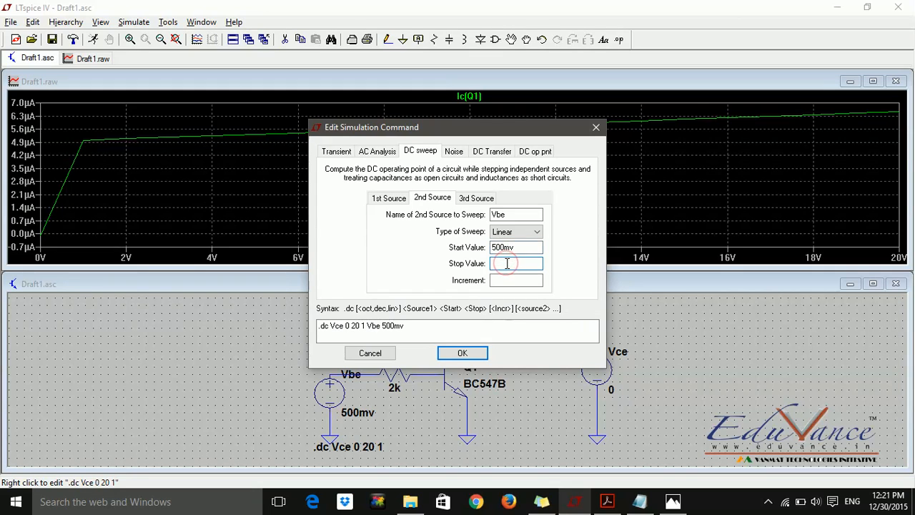
type("600mv")
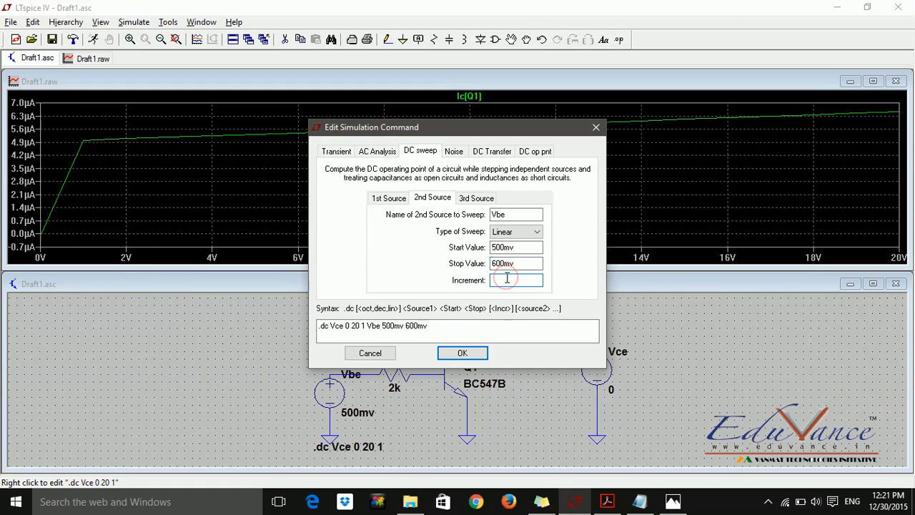
type("20m")
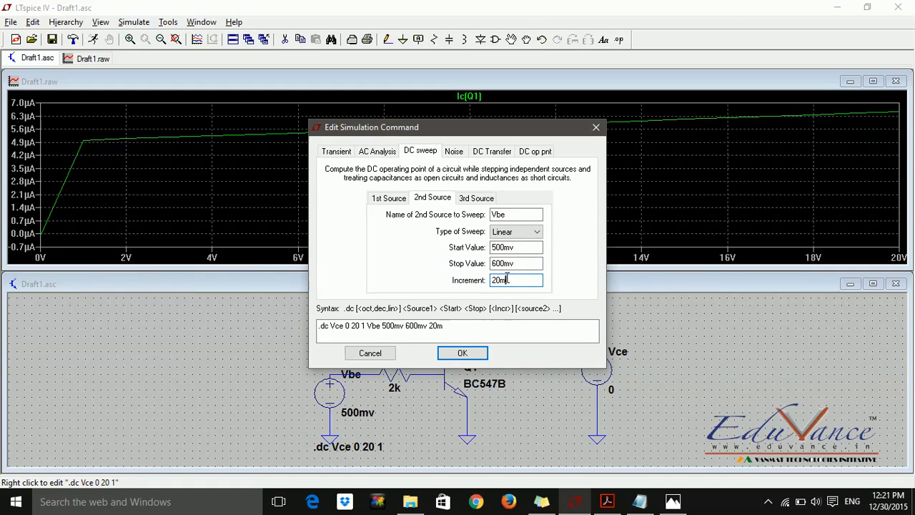
type("v")
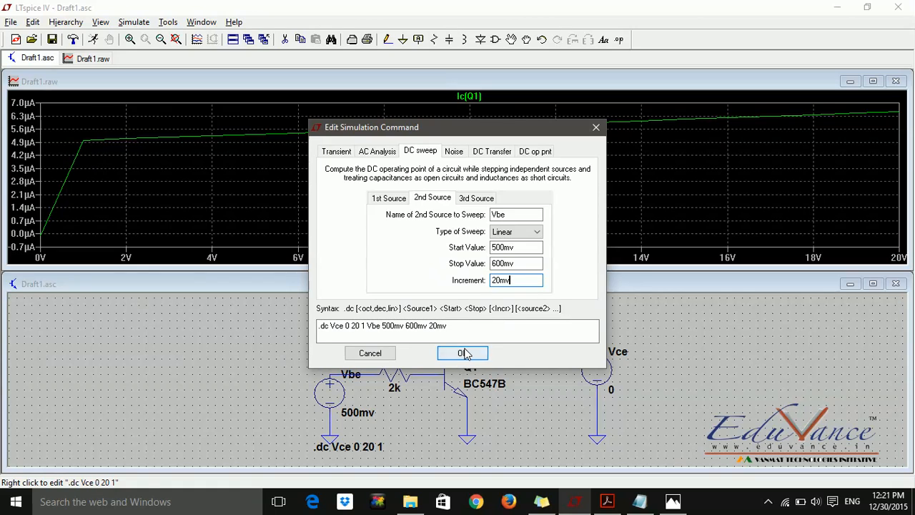
left_click(463, 352)
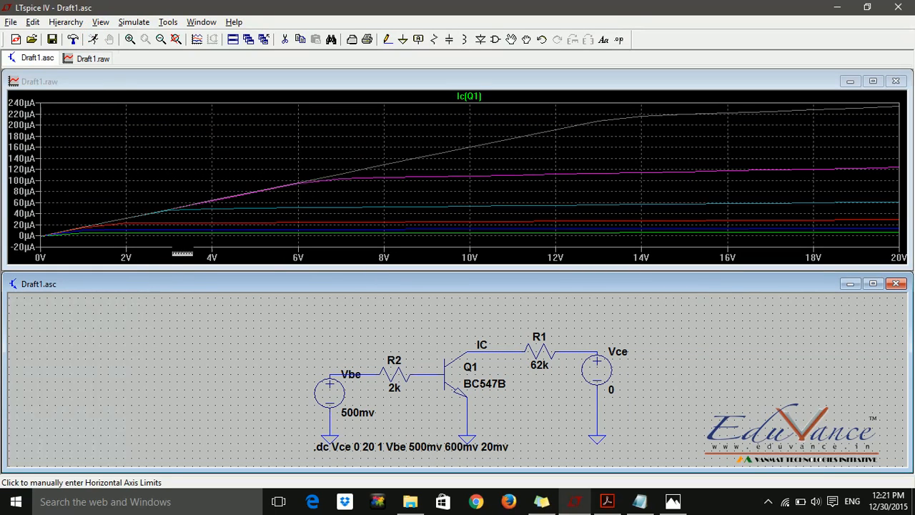
mouse_move(208, 220)
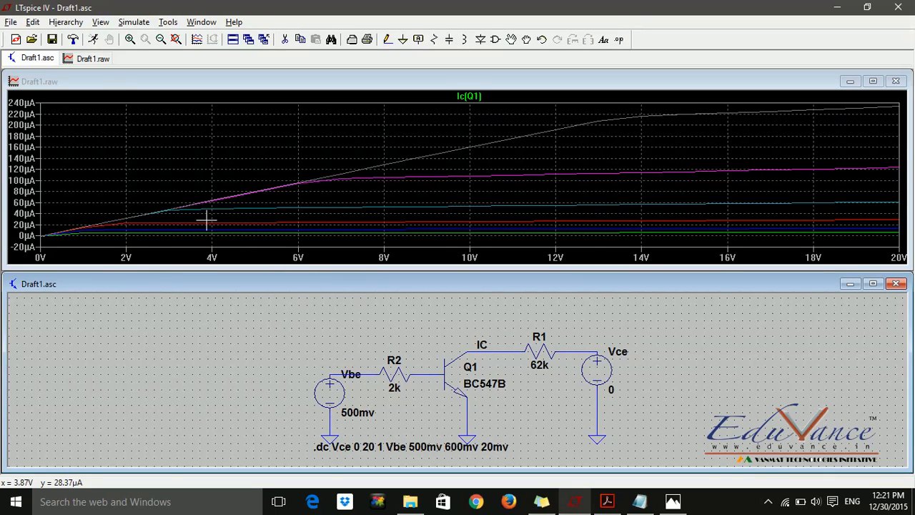
mouse_move(604, 97)
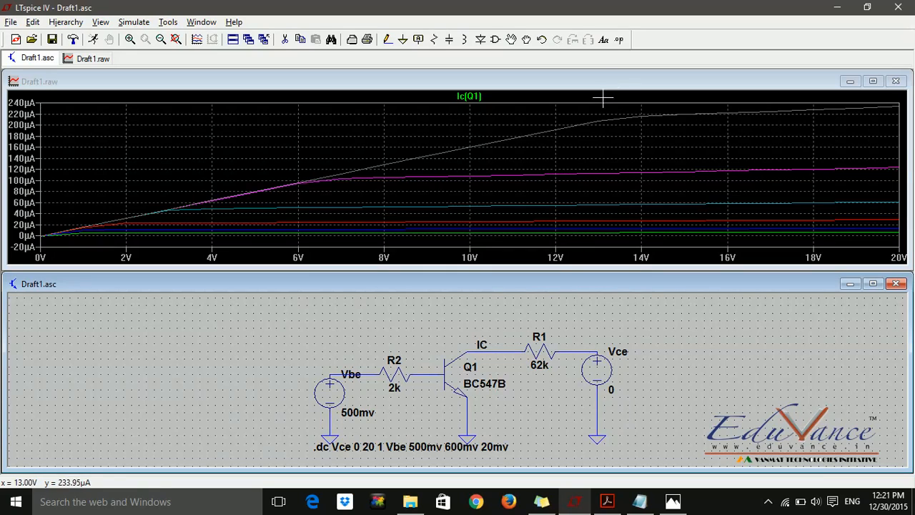
mouse_move(313, 203)
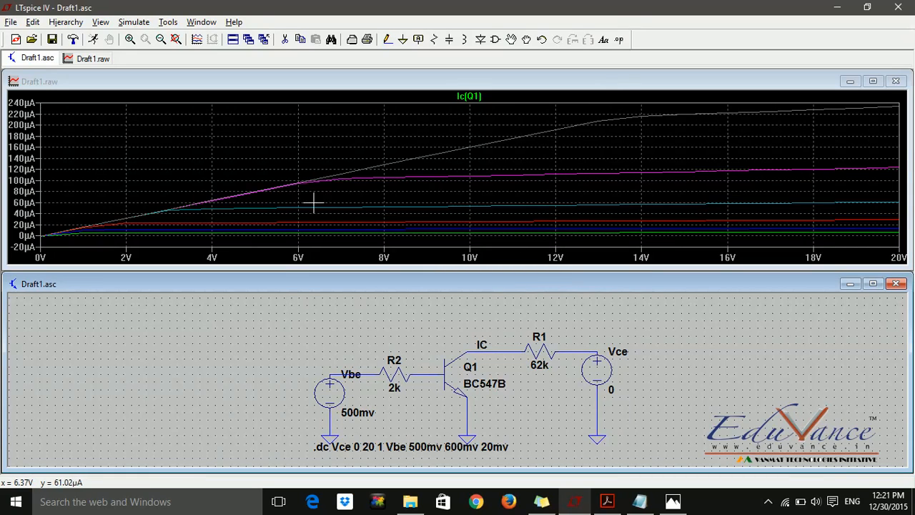
mouse_move(616, 241)
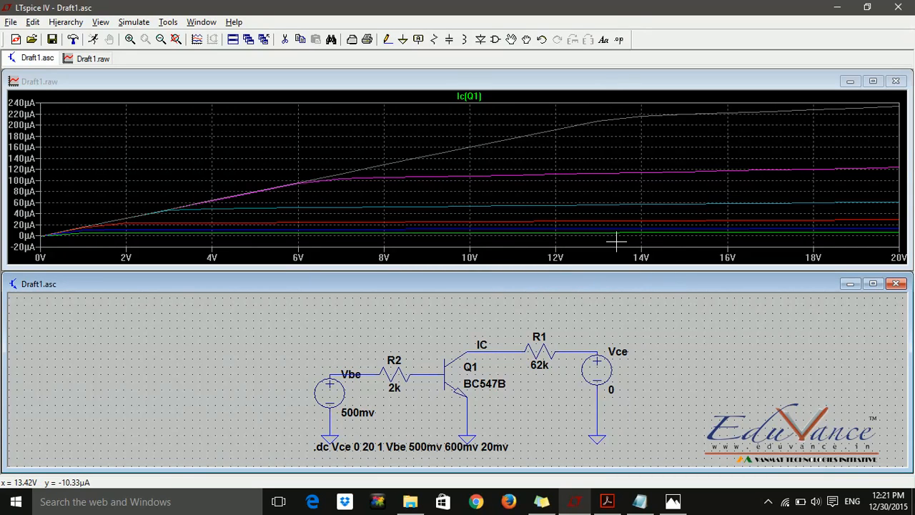
mouse_move(150, 134)
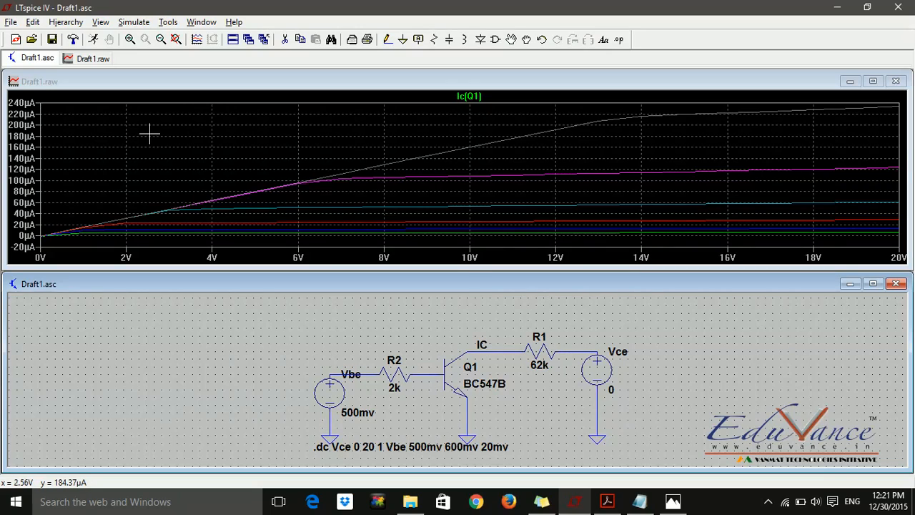